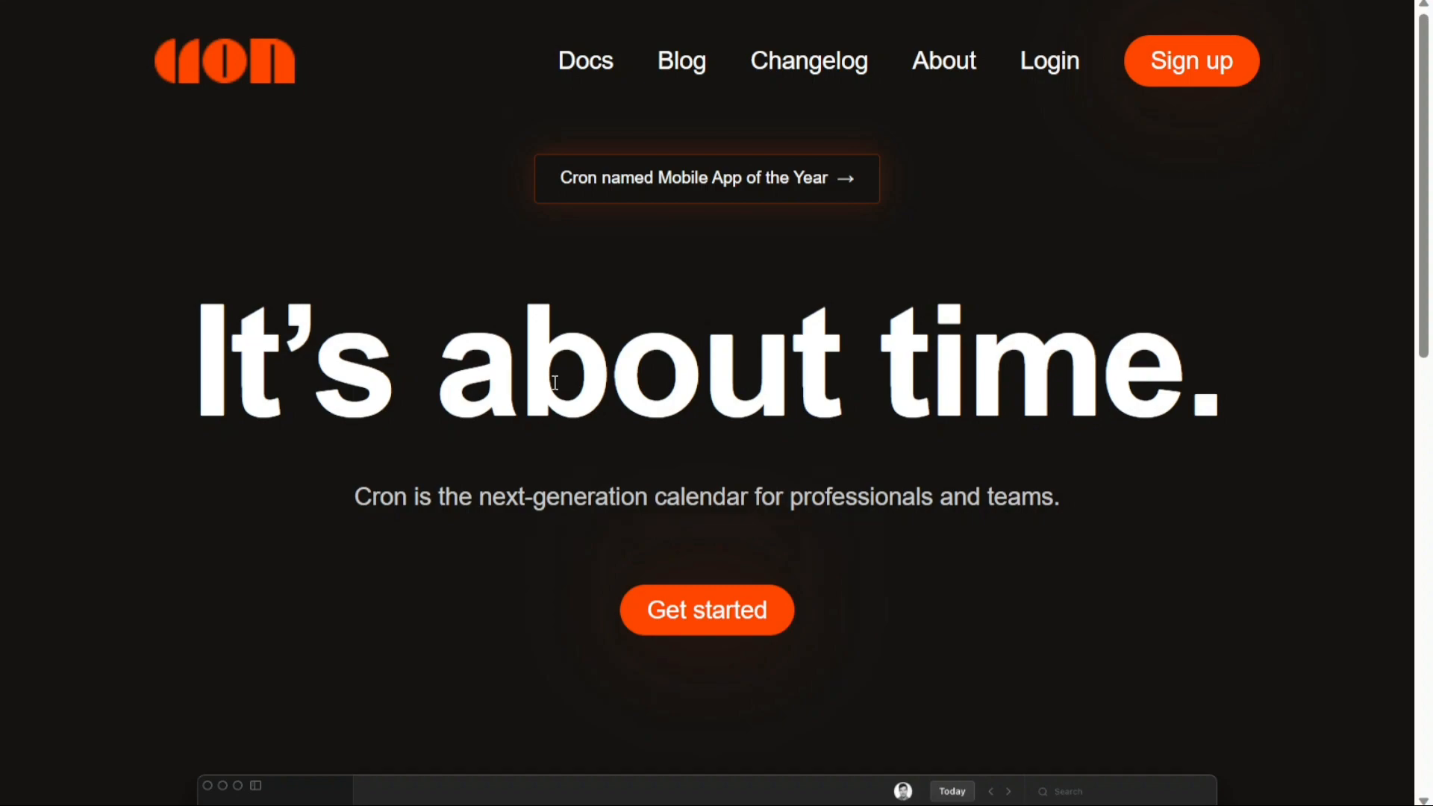
Look over the Cron homepage and start getting set up via Get started.
scroll(down, 3)
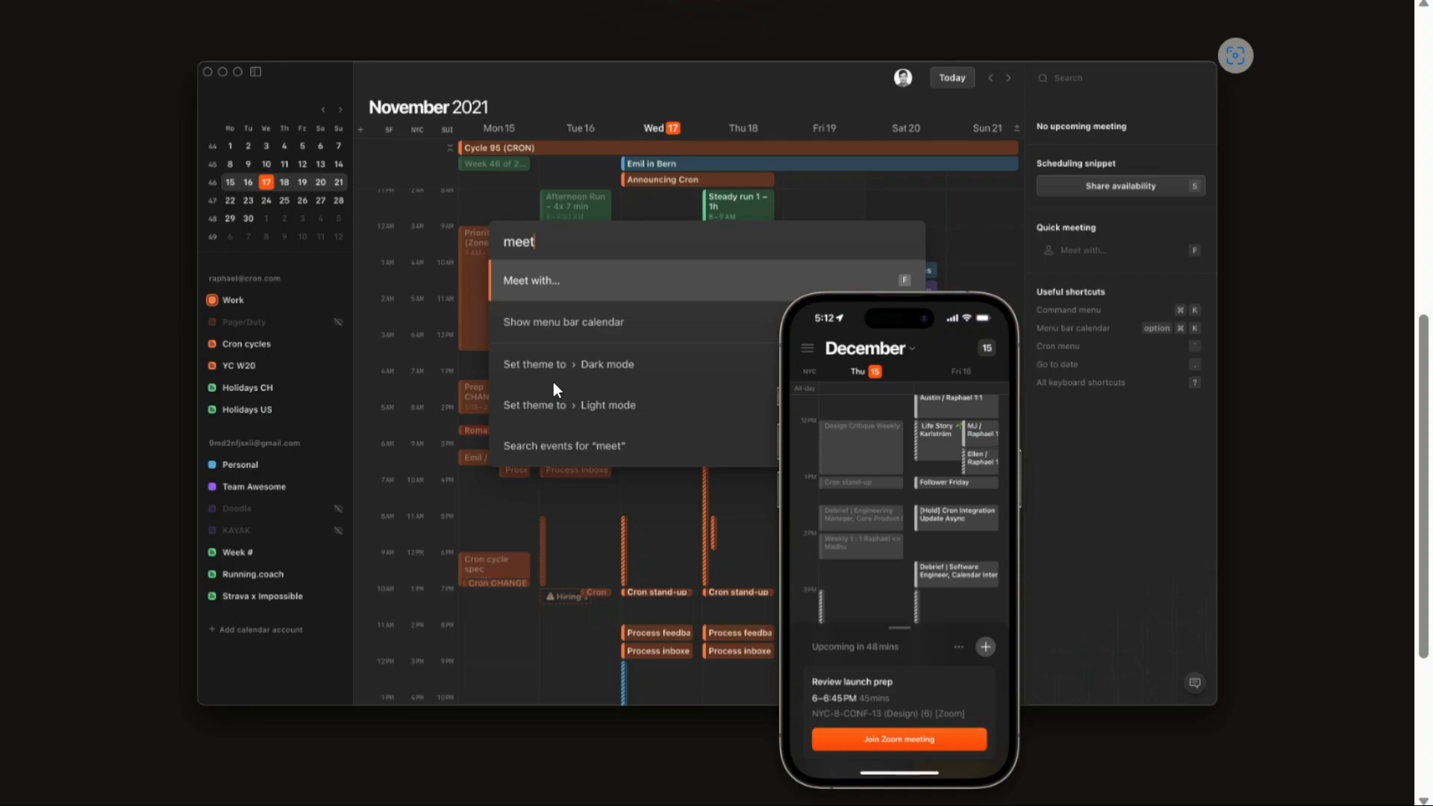
mouse_move(771, 220)
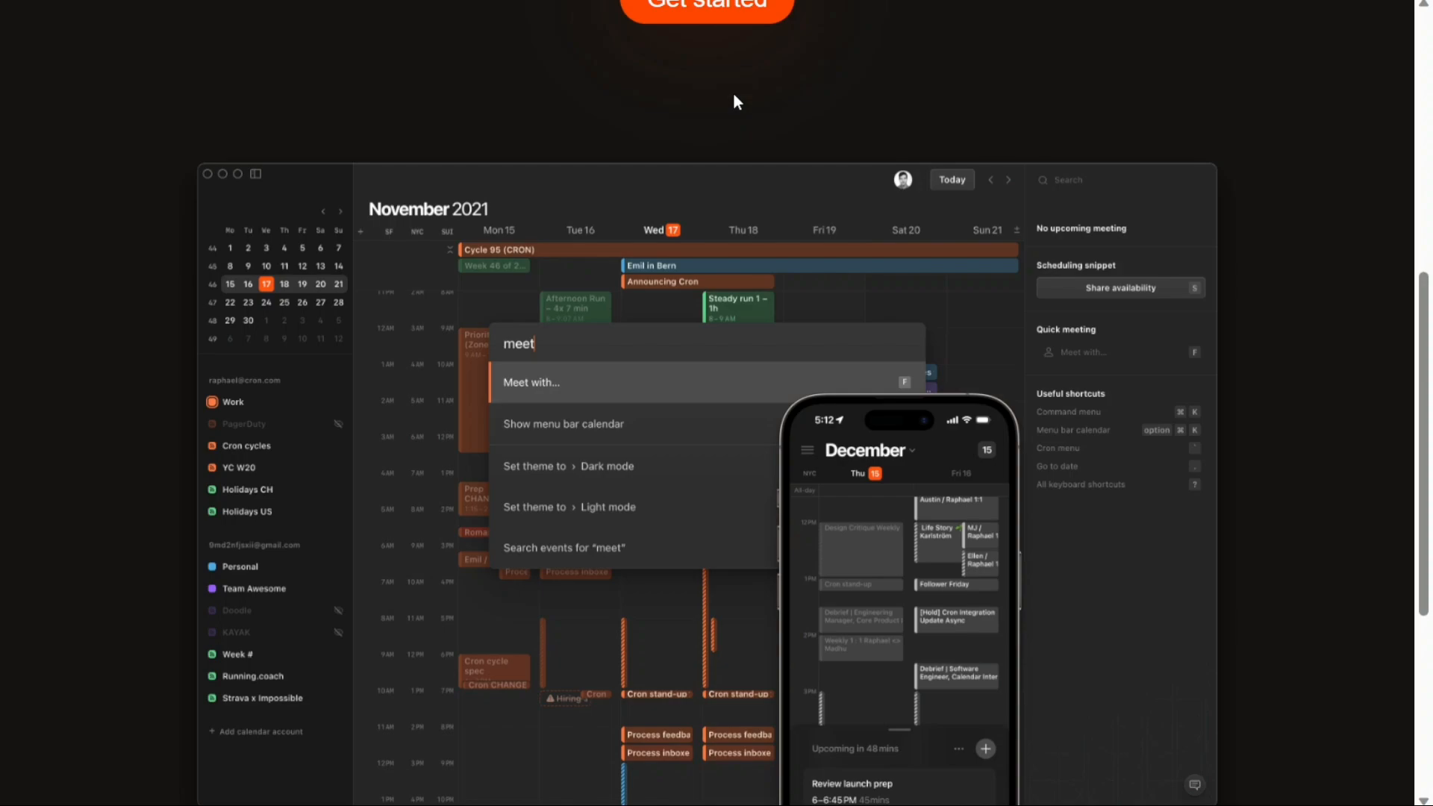
scroll(up, 3)
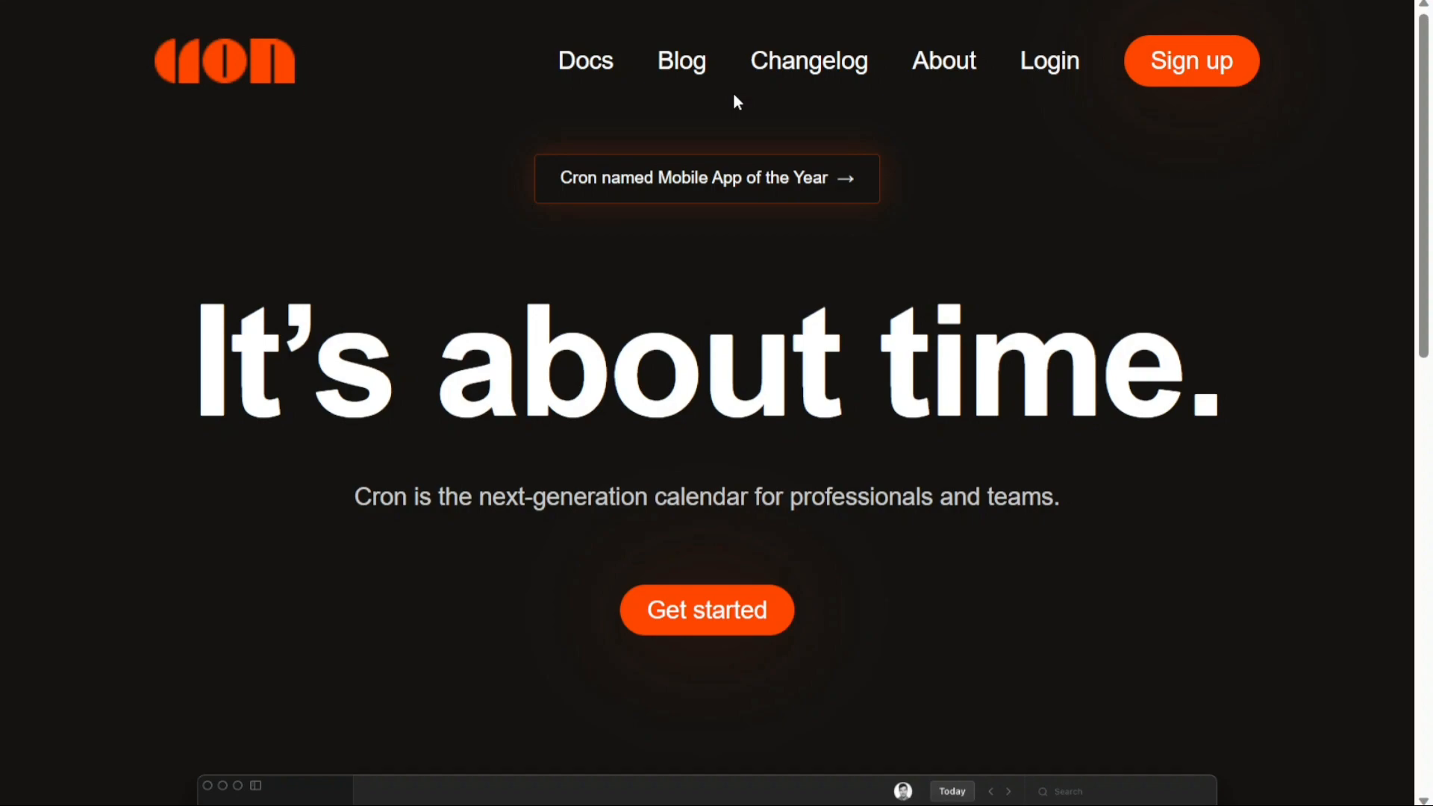
mouse_move(371, 119)
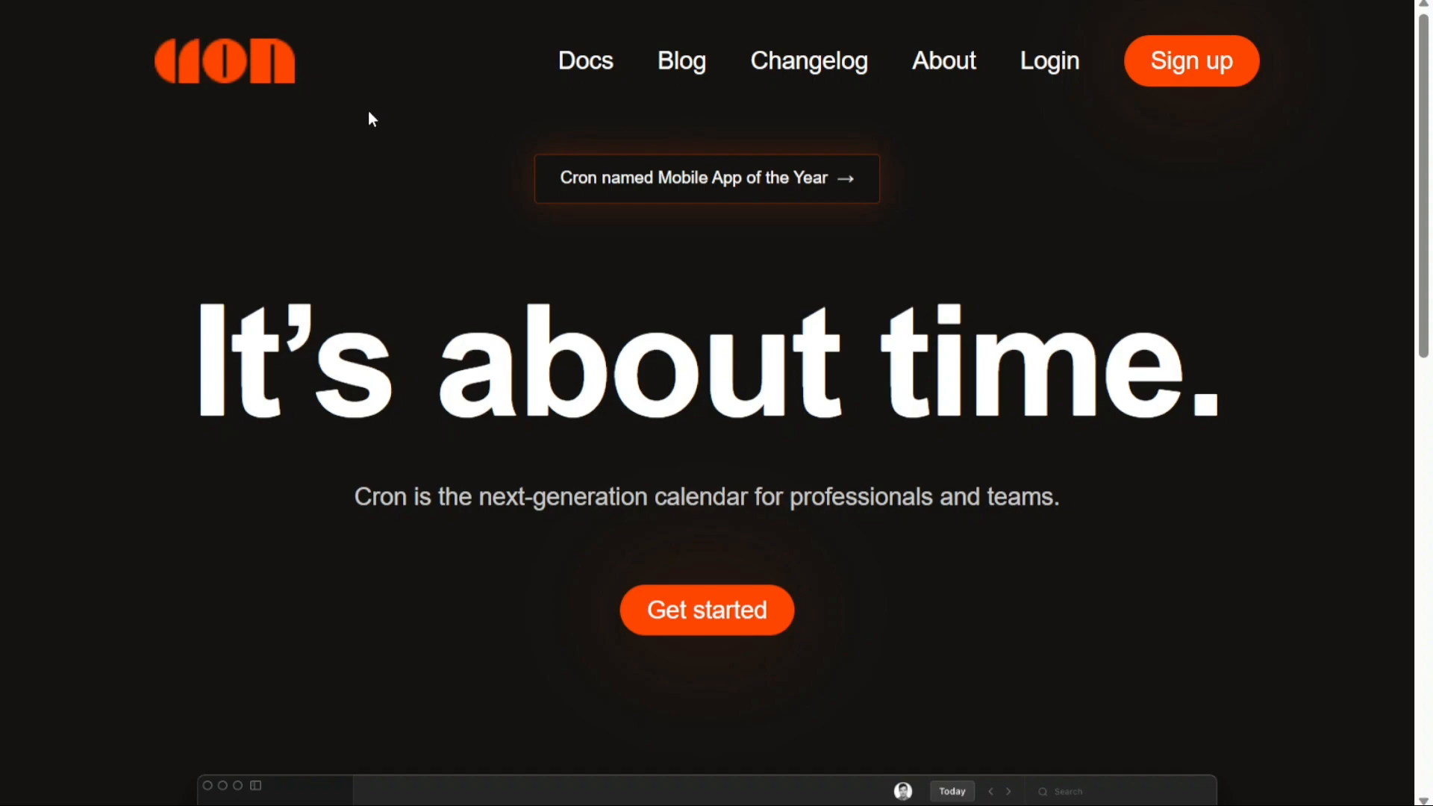
mouse_move(233, 73)
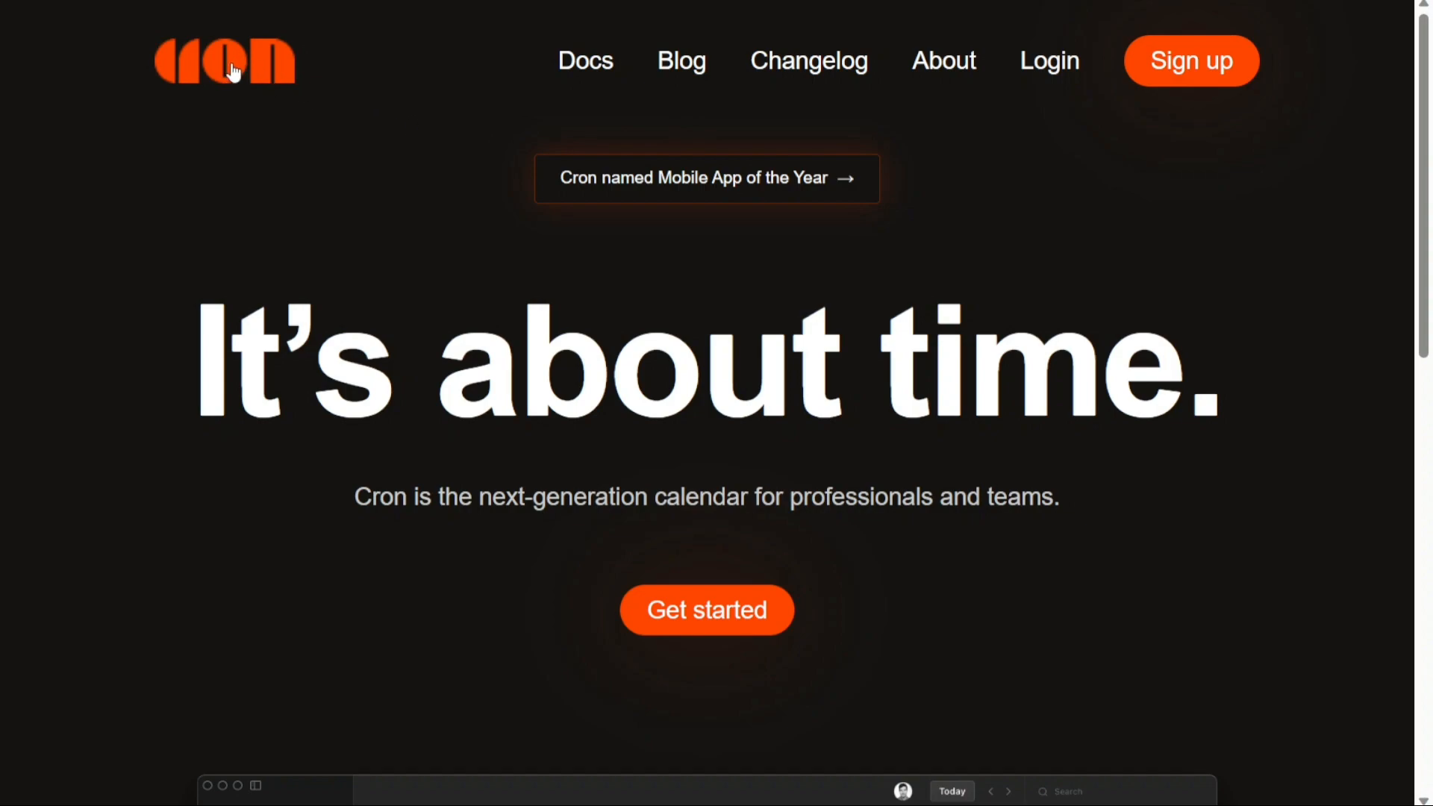
mouse_move(507, 260)
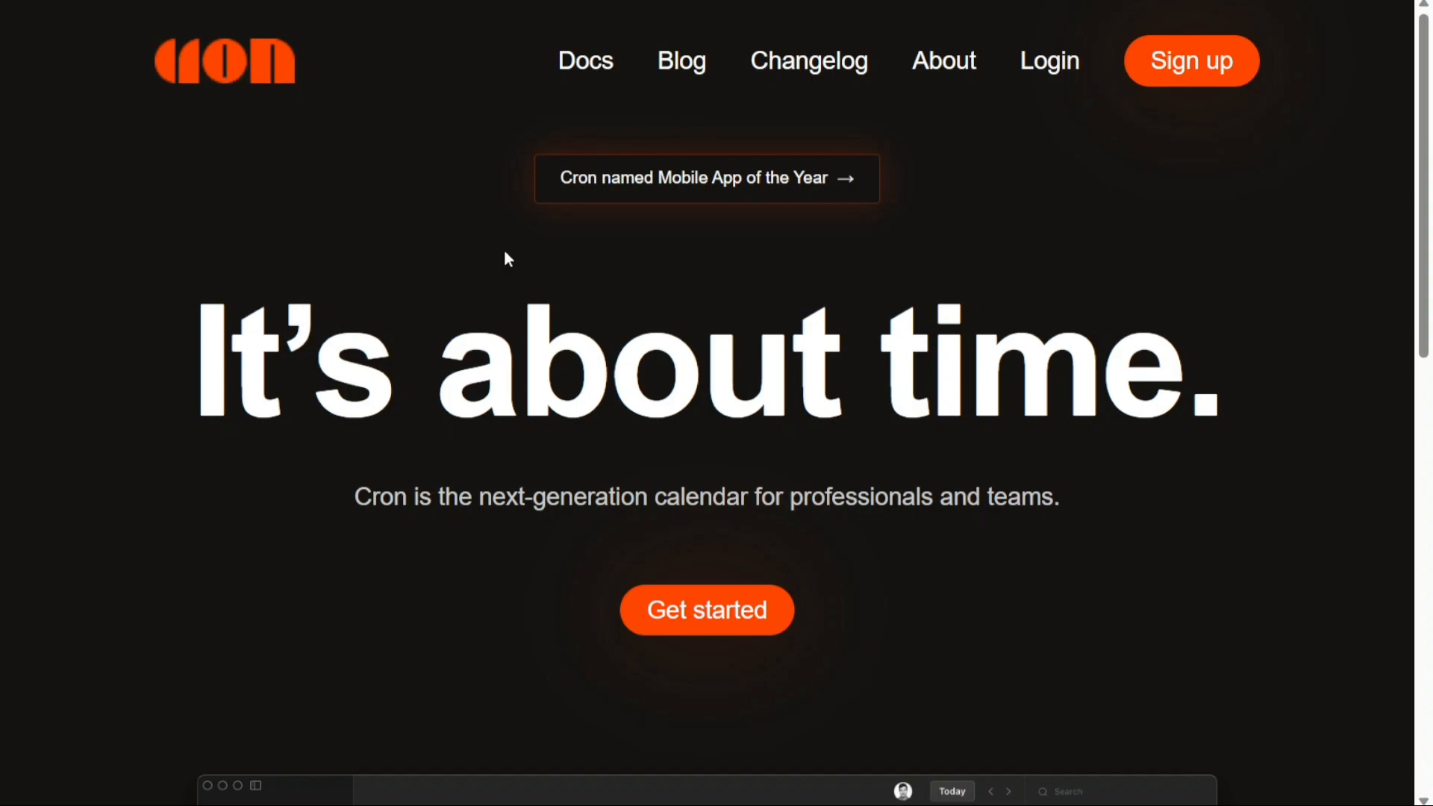
mouse_move(707, 559)
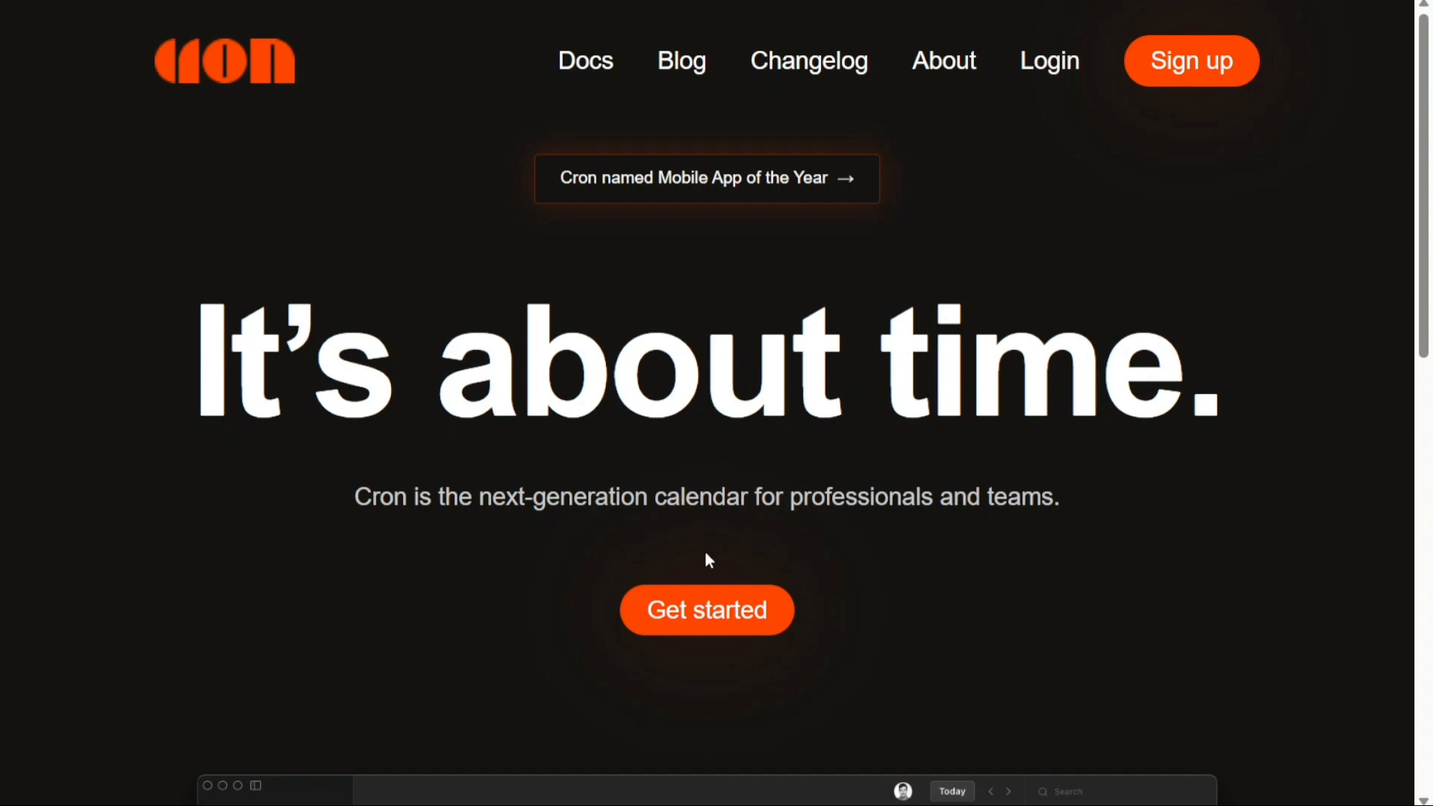
mouse_move(707, 610)
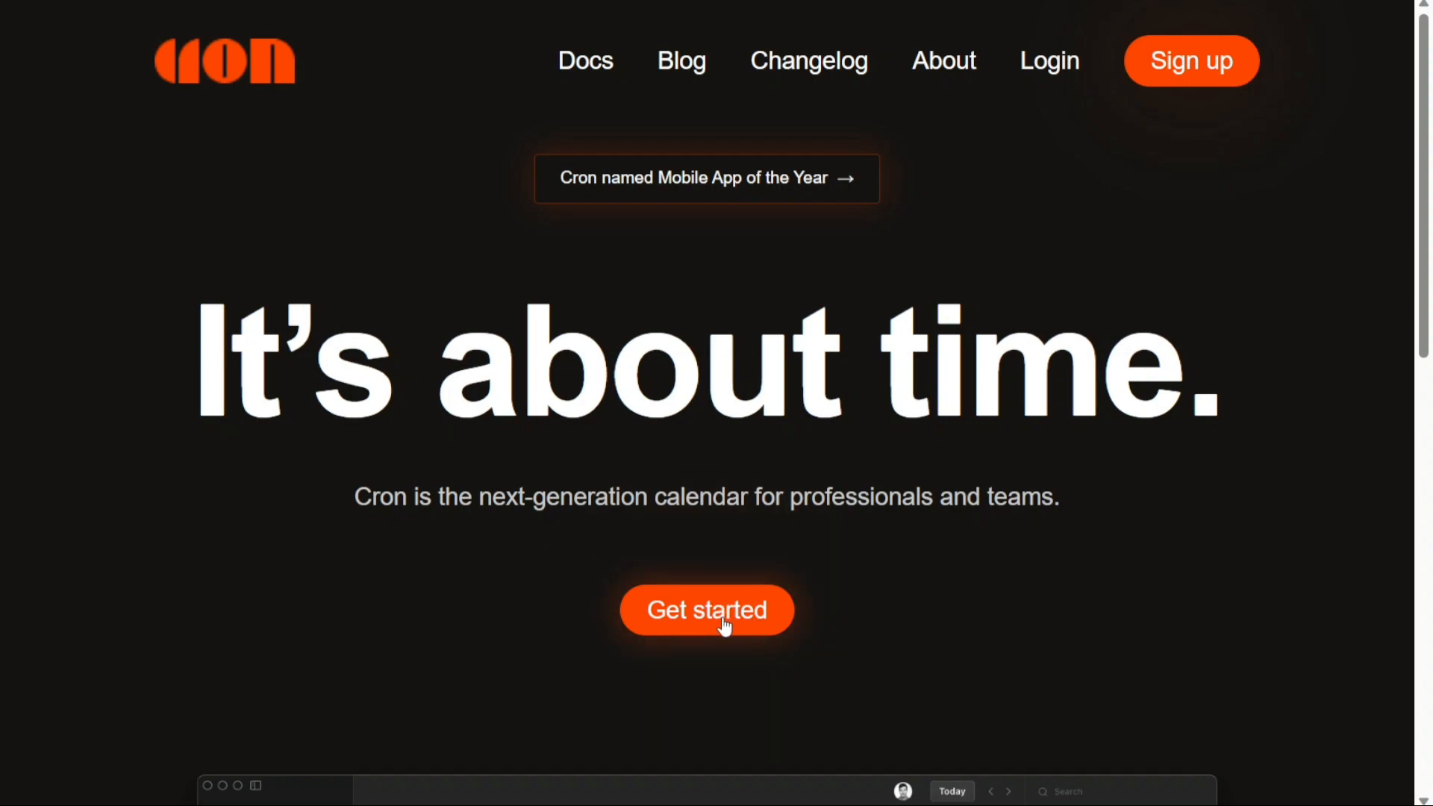
click(705, 610)
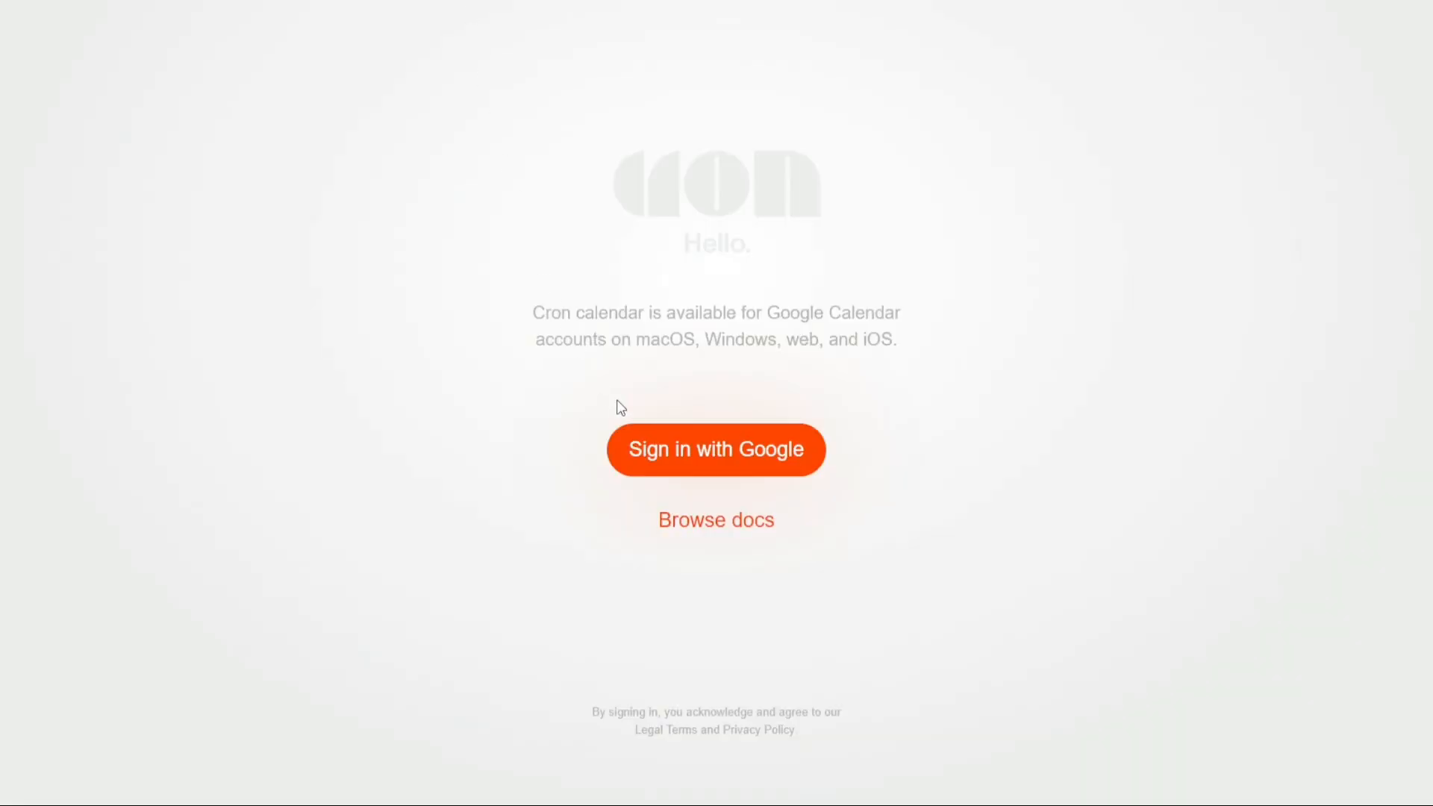
mouse_move(765, 416)
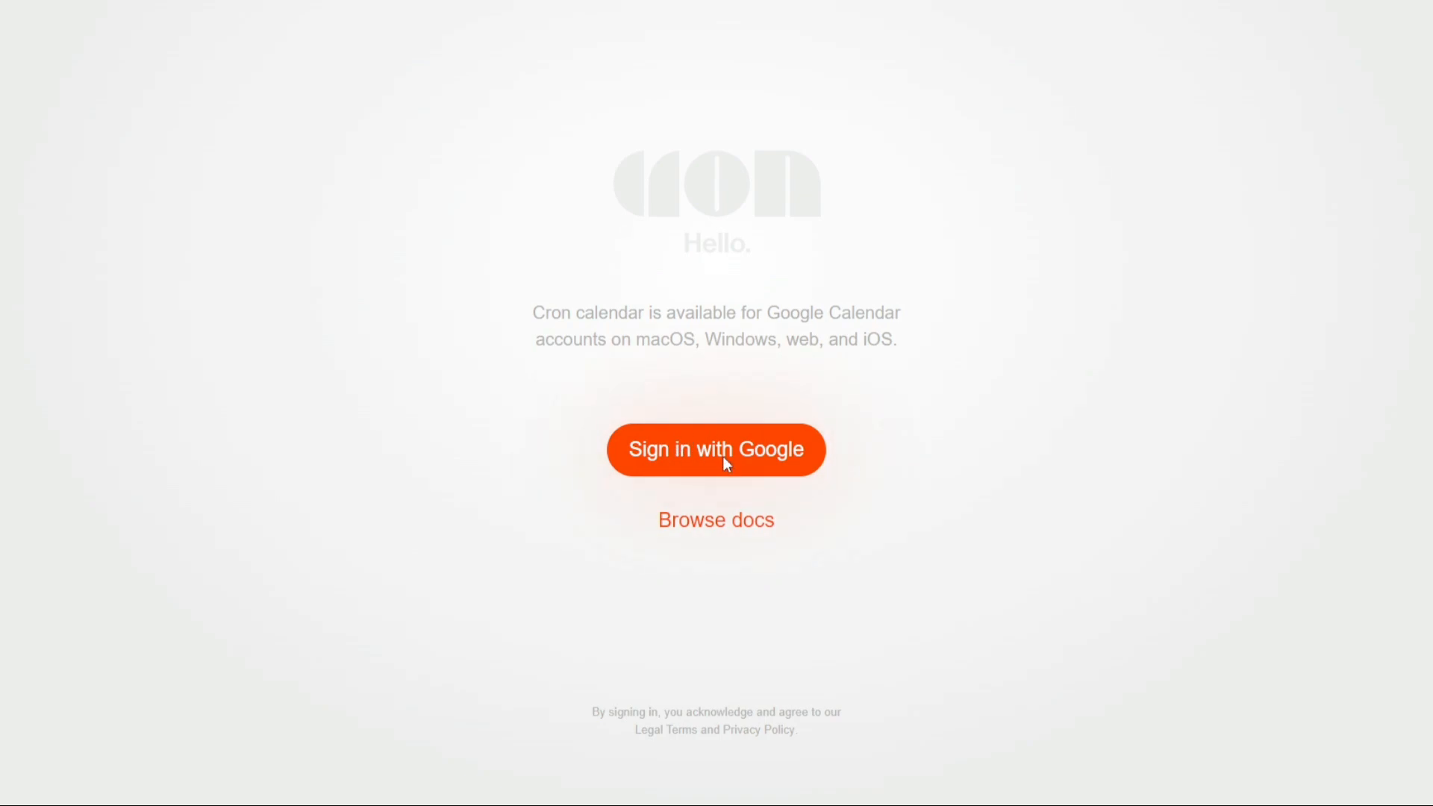
Sign in with the Google account, granting Cron all requested permissions and continuing to the calendar.
click(716, 449)
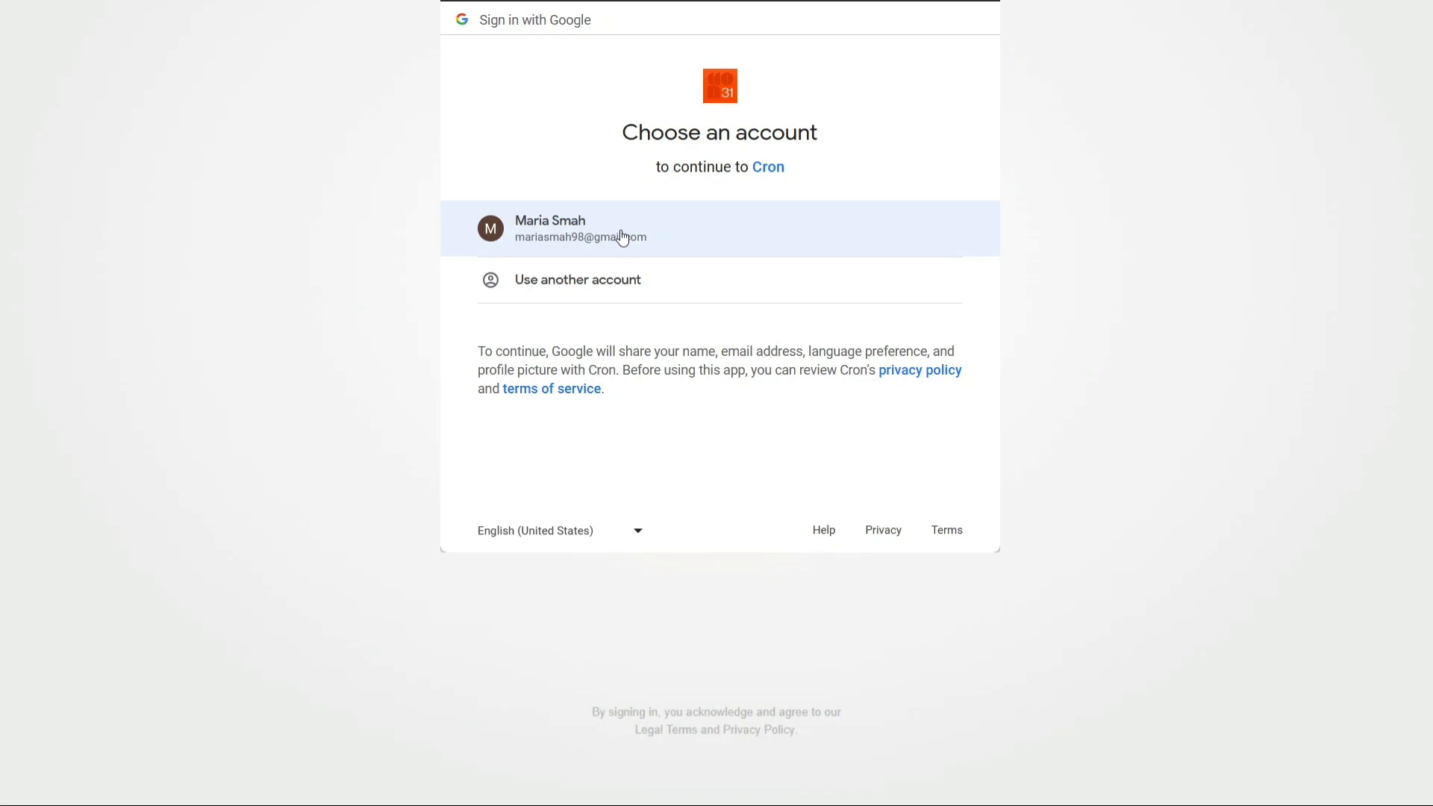
click(583, 228)
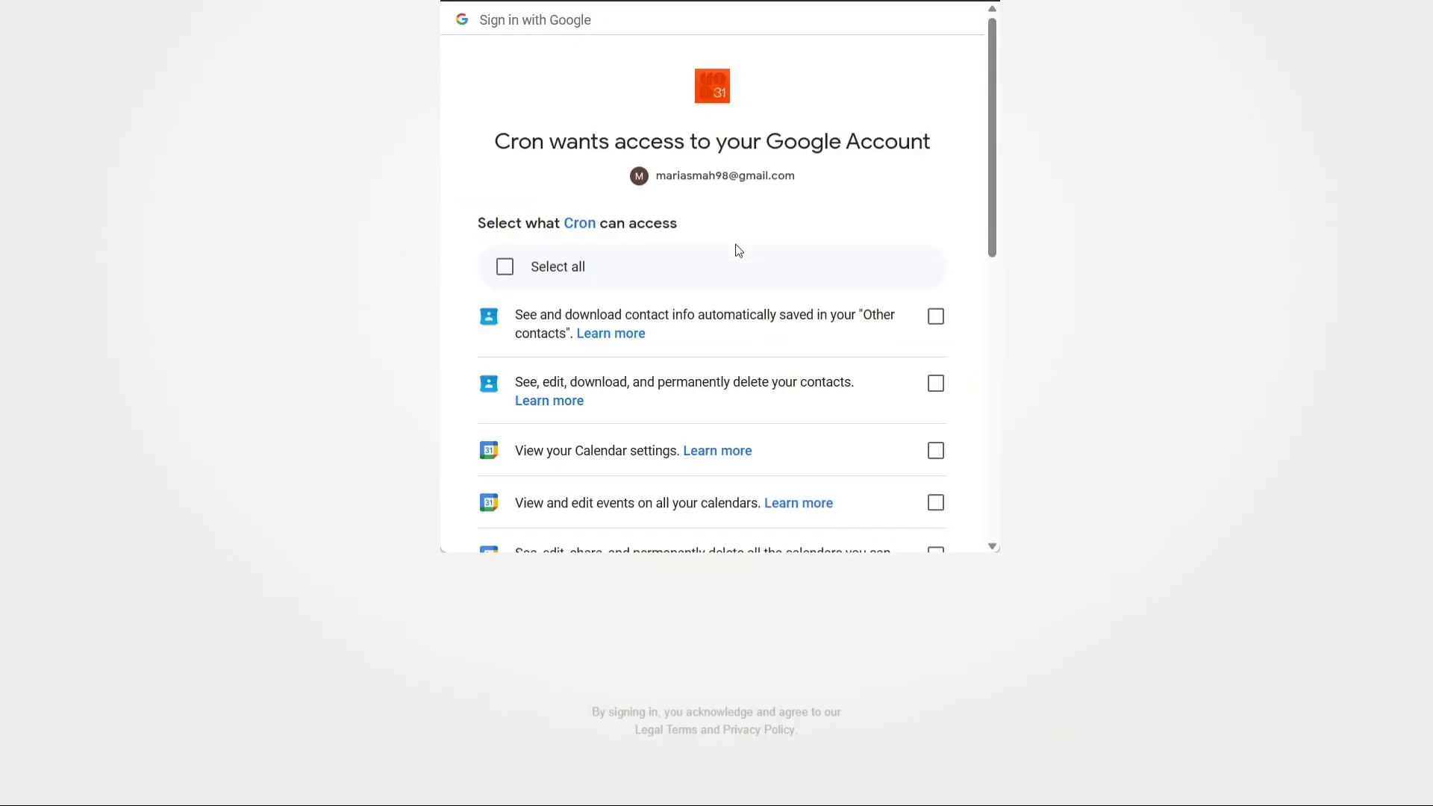
click(505, 266)
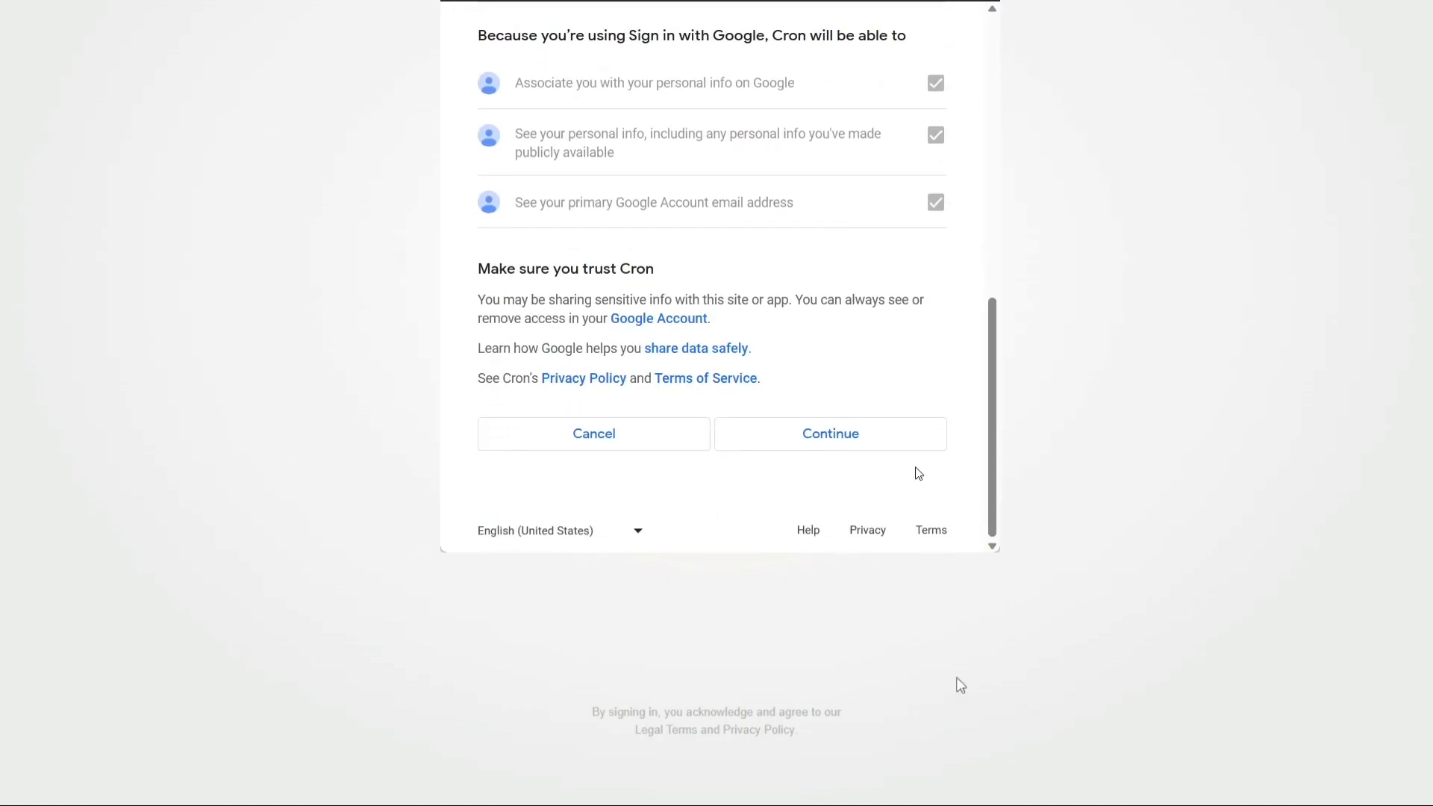
click(829, 433)
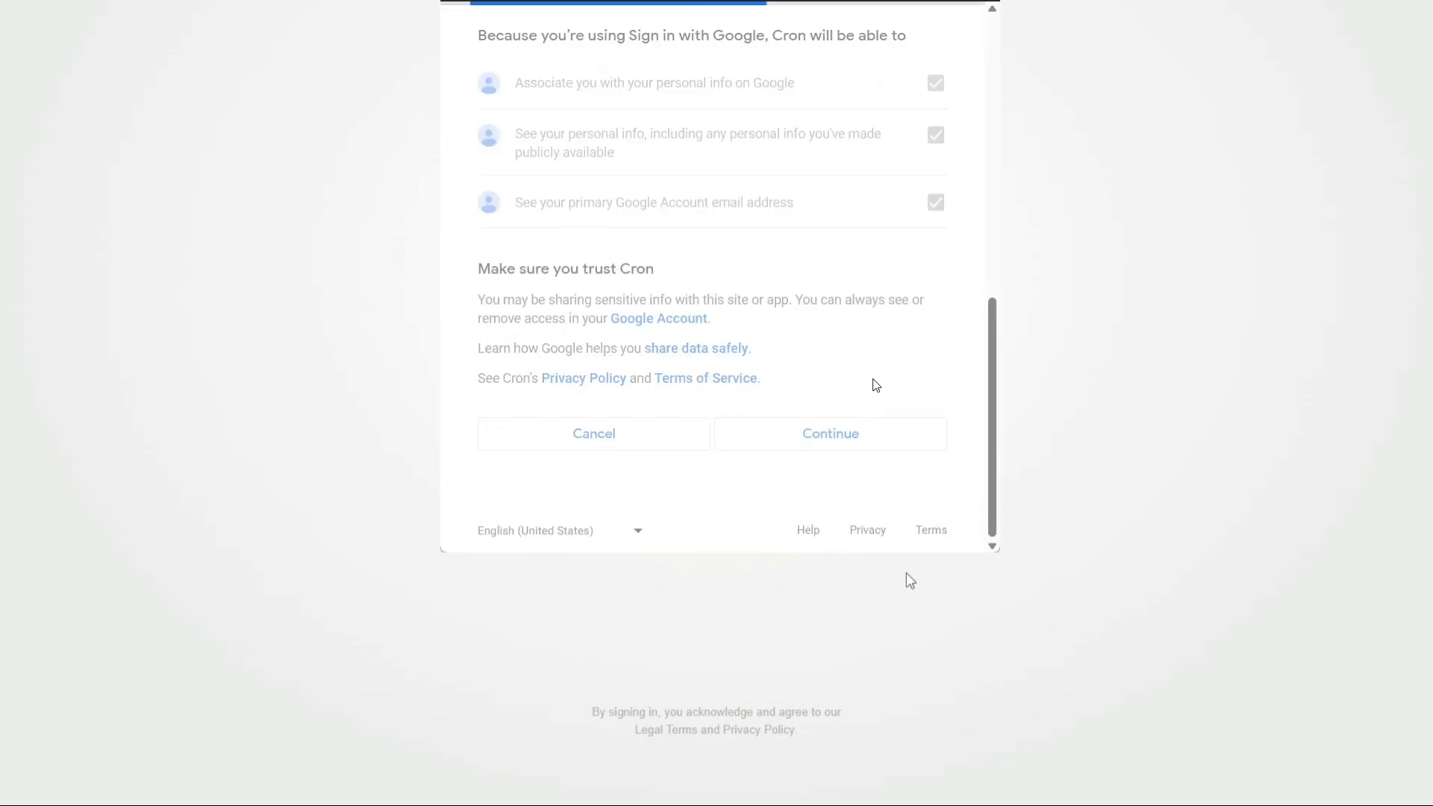
click(828, 433)
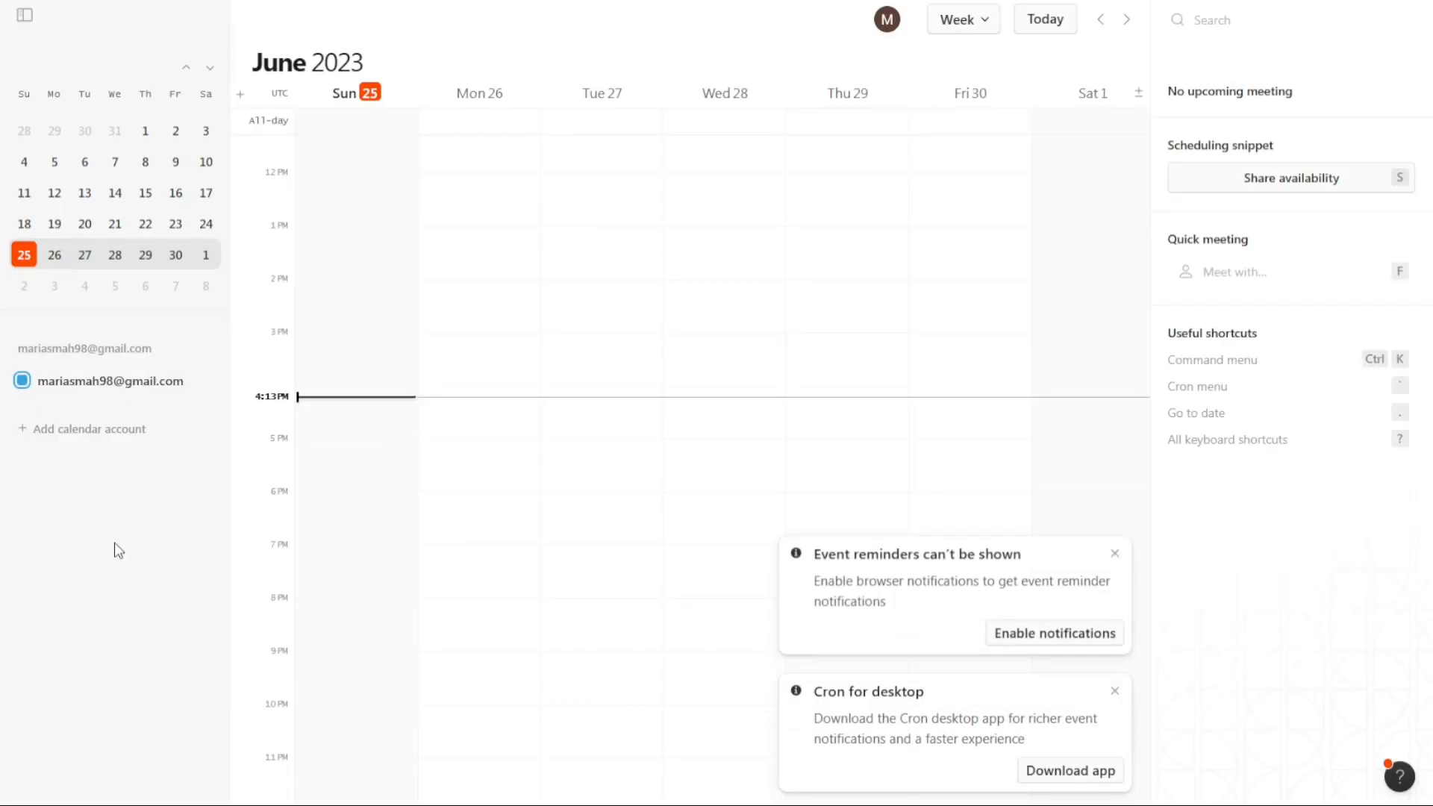
mouse_move(710, 355)
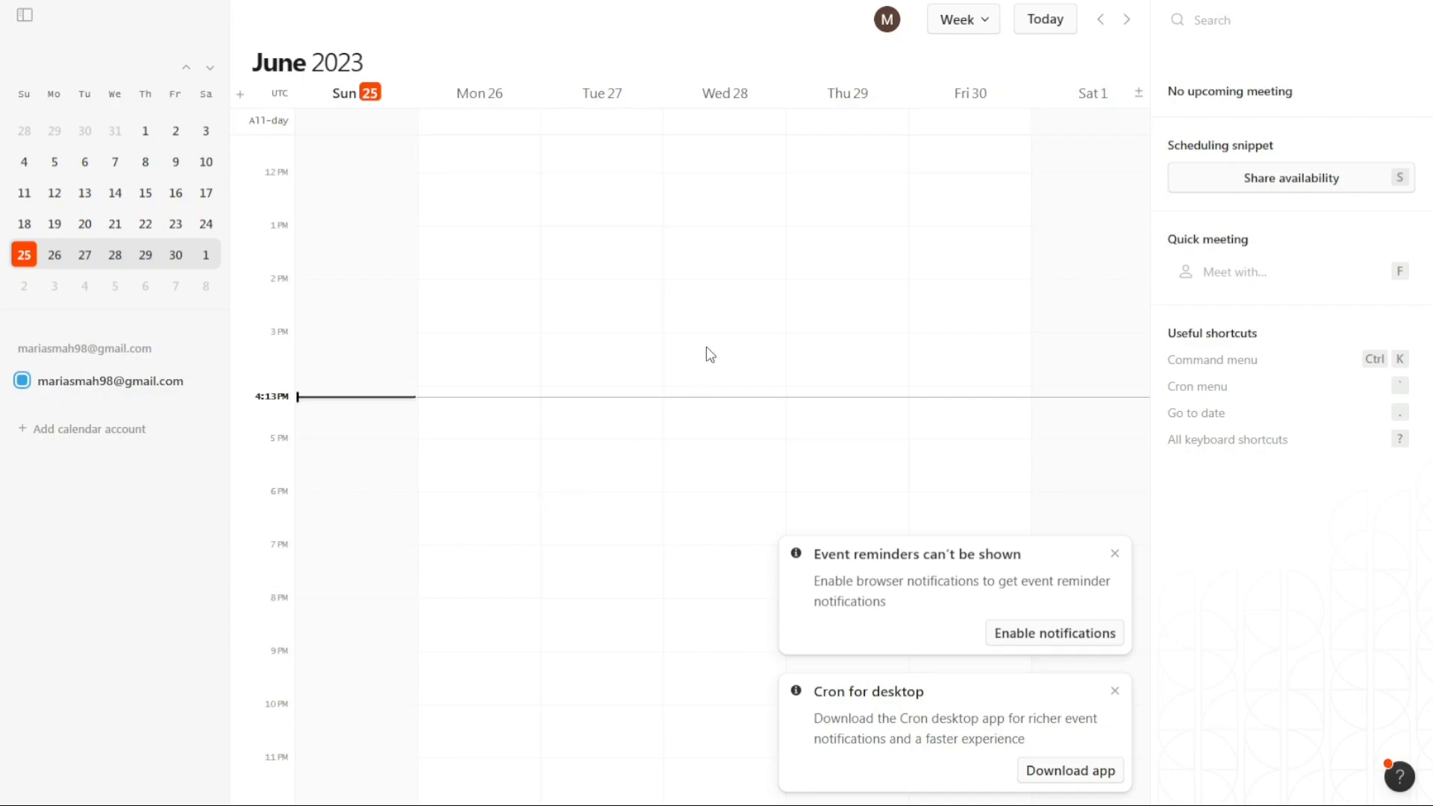
mouse_move(1046, 532)
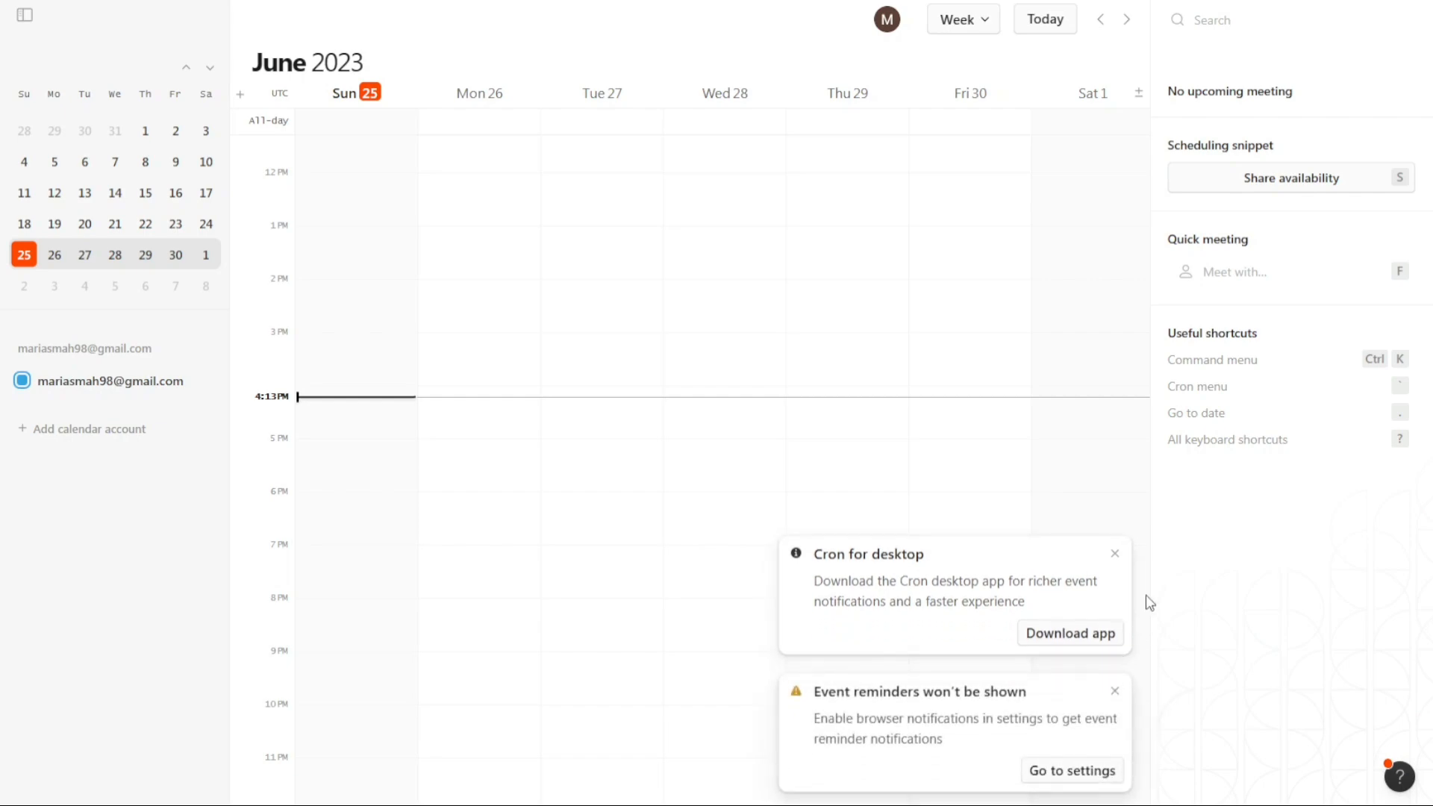
Dismiss the Cron for desktop and Event reminders notices to clear the June 2023 week.
click(1115, 554)
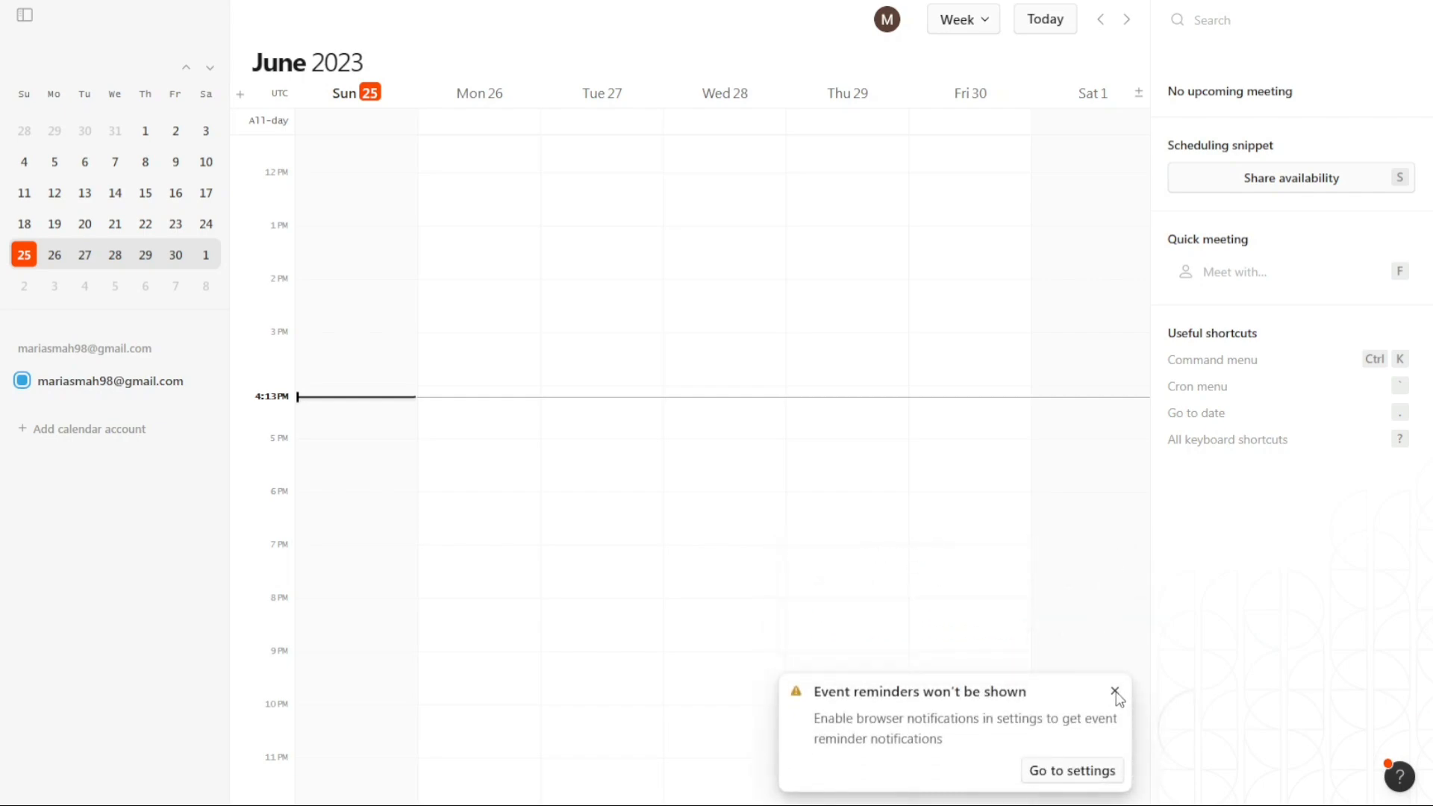
click(1116, 692)
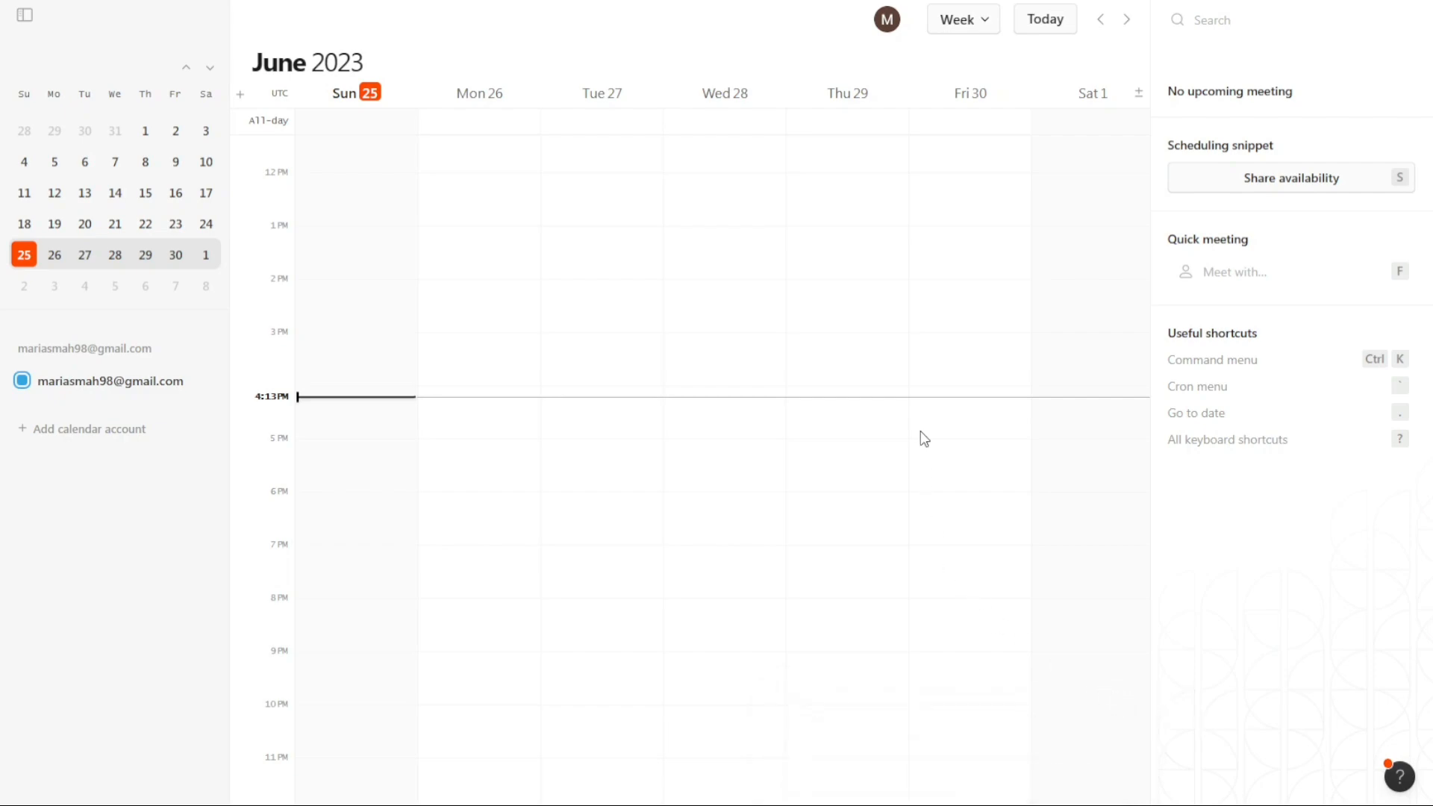
mouse_move(826, 412)
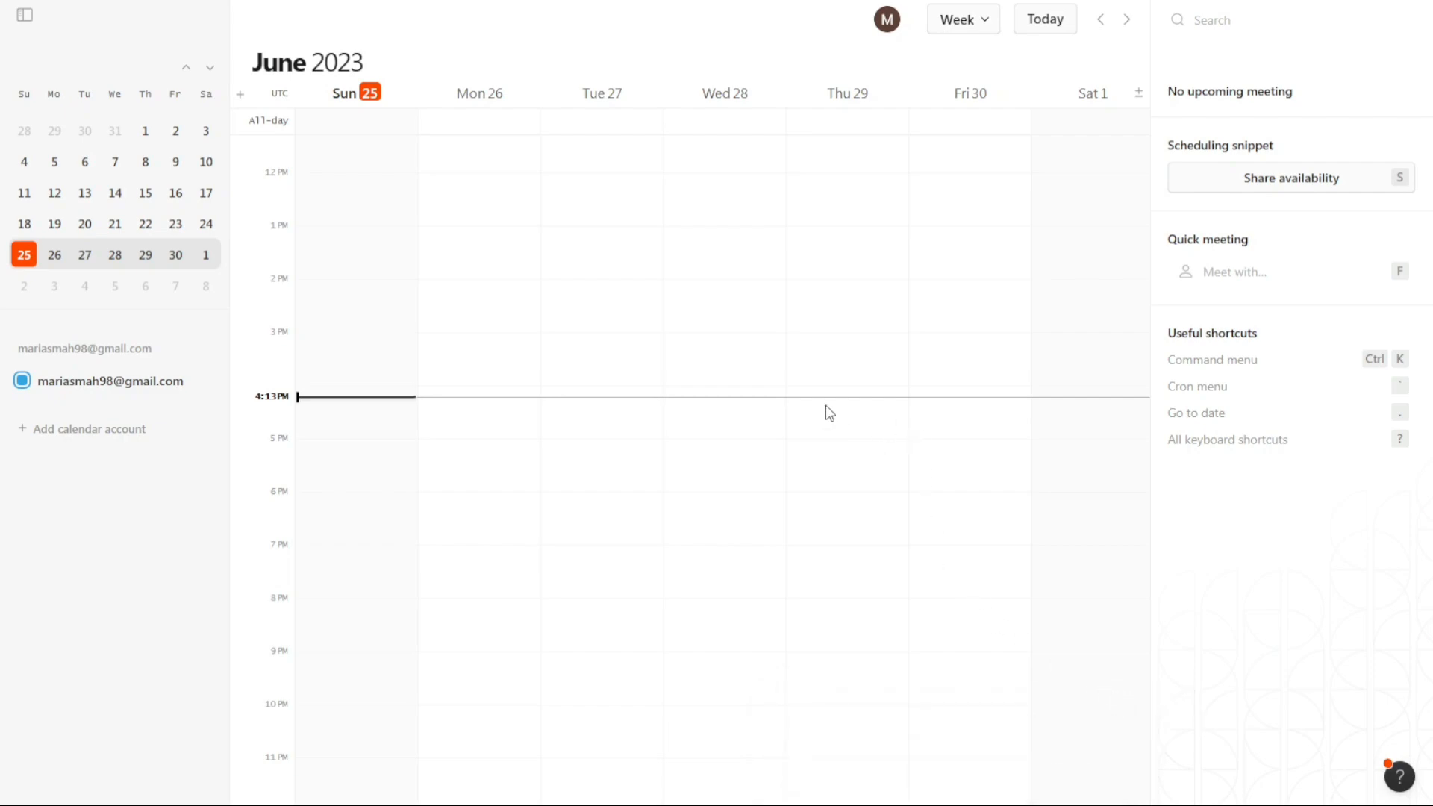
mouse_move(1037, 273)
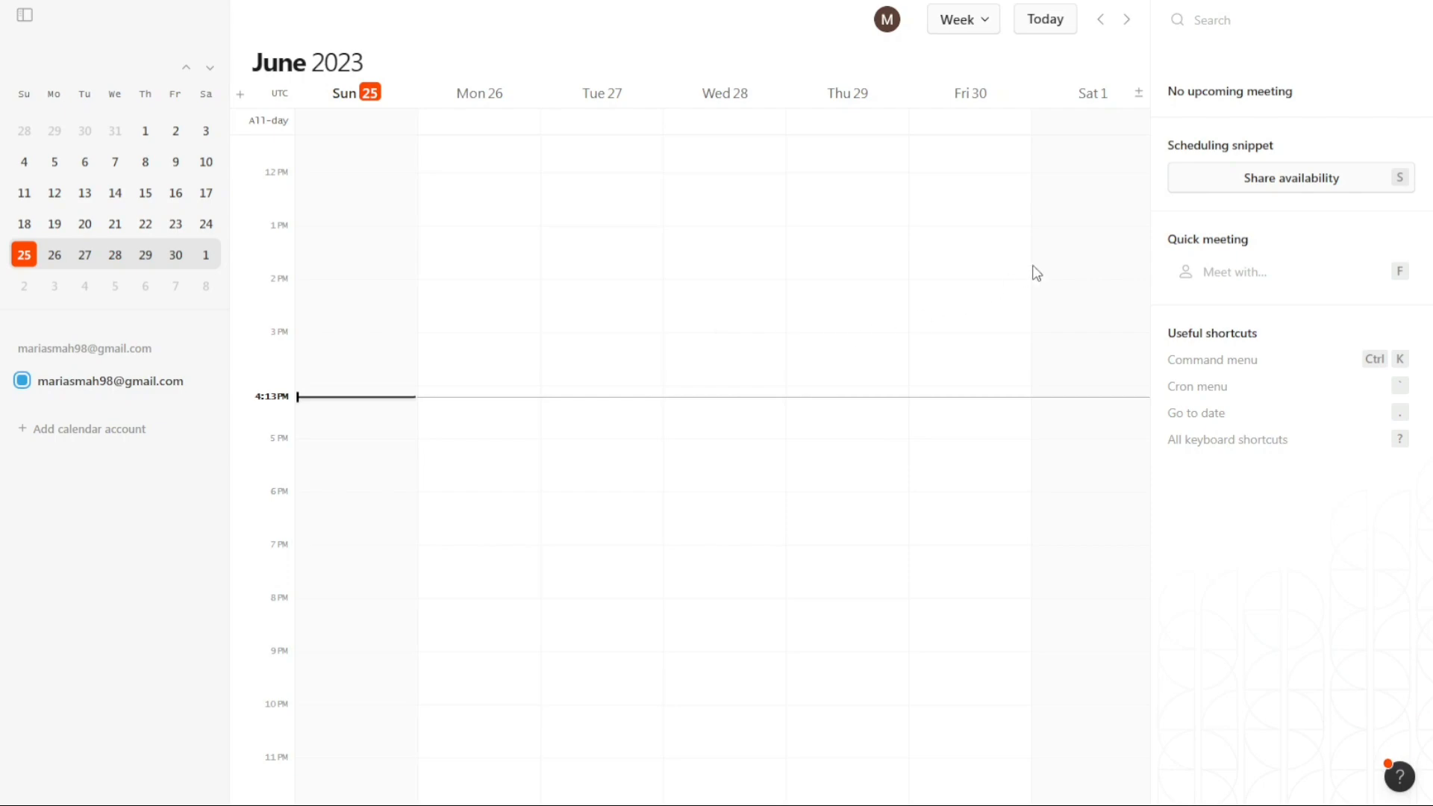
mouse_move(589, 266)
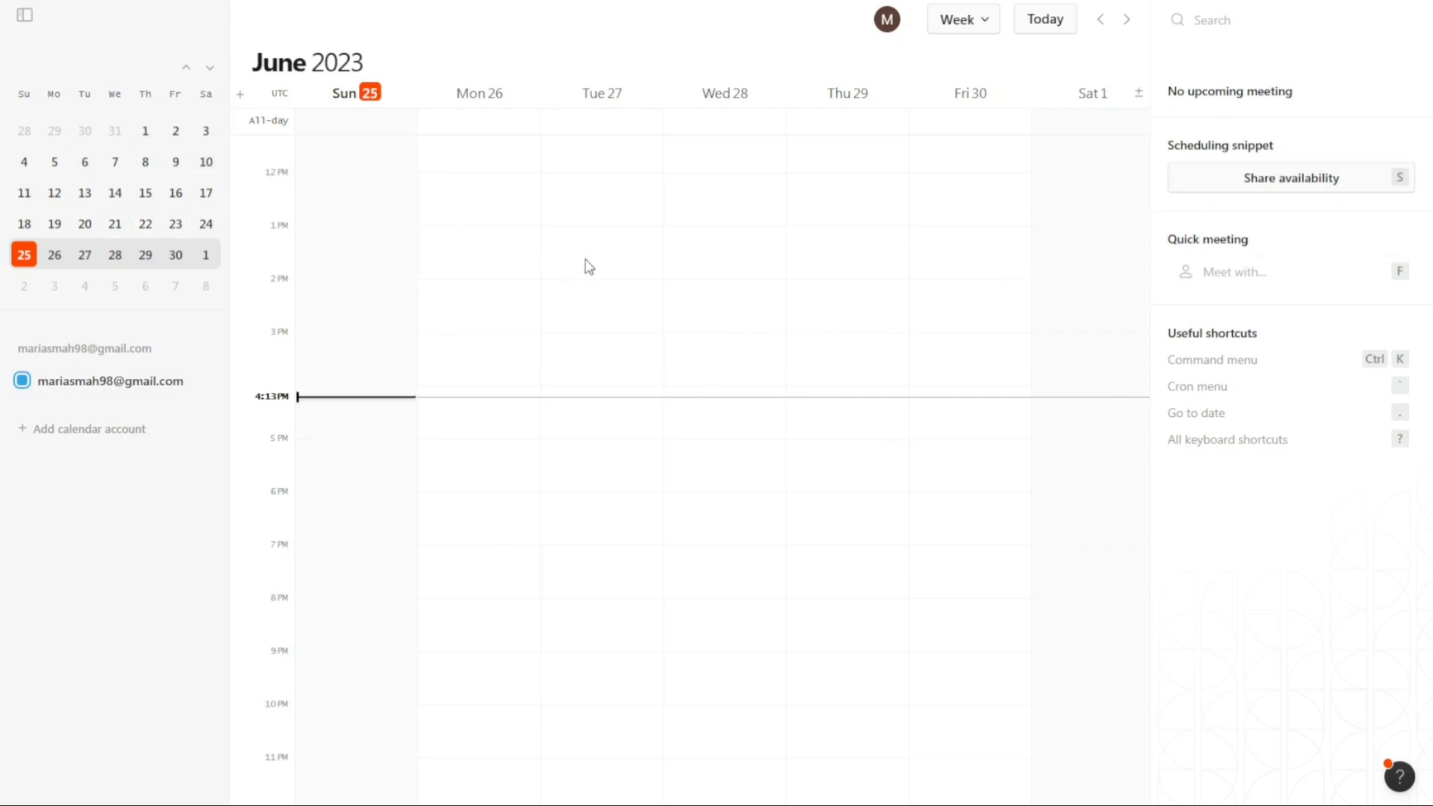
mouse_move(709, 266)
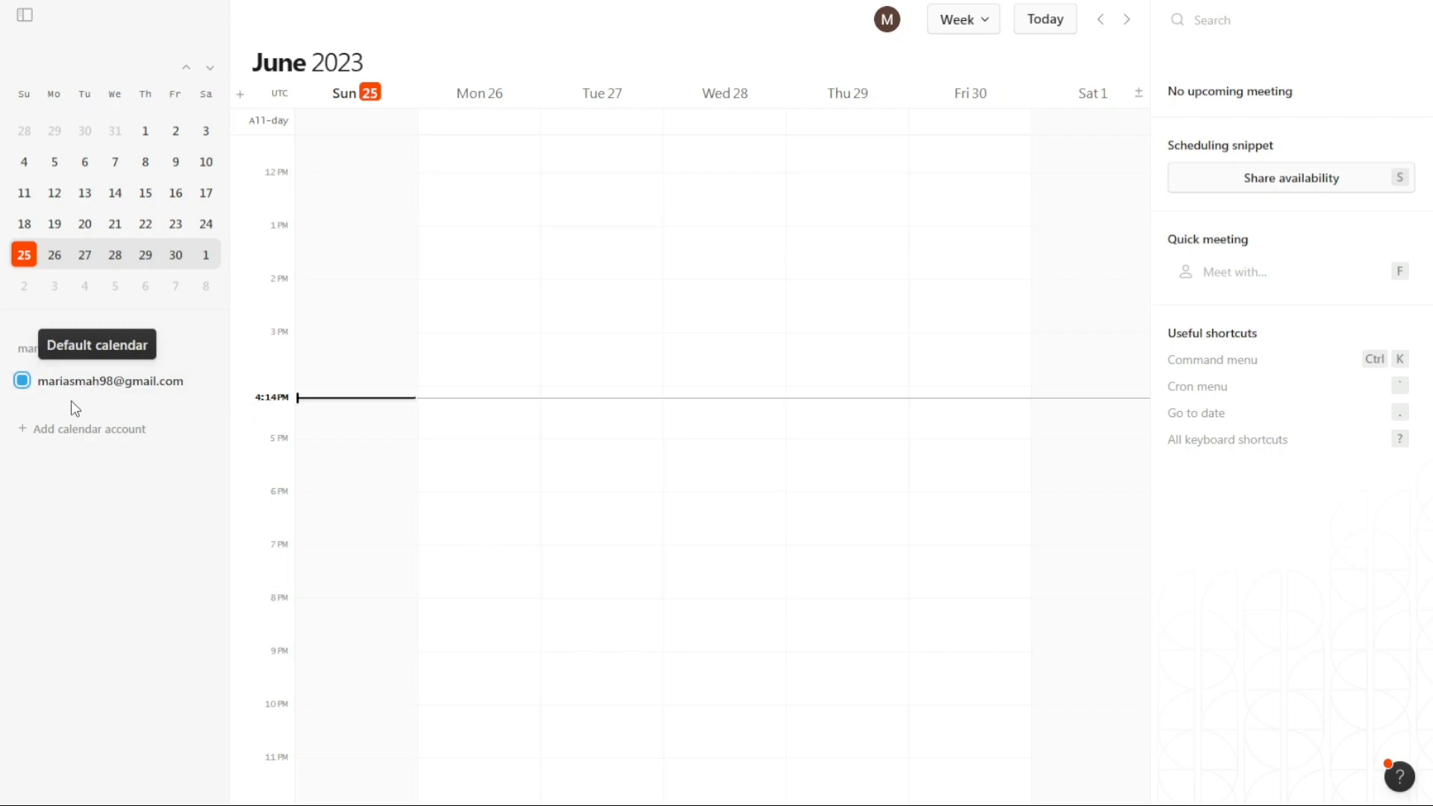
mouse_move(110, 430)
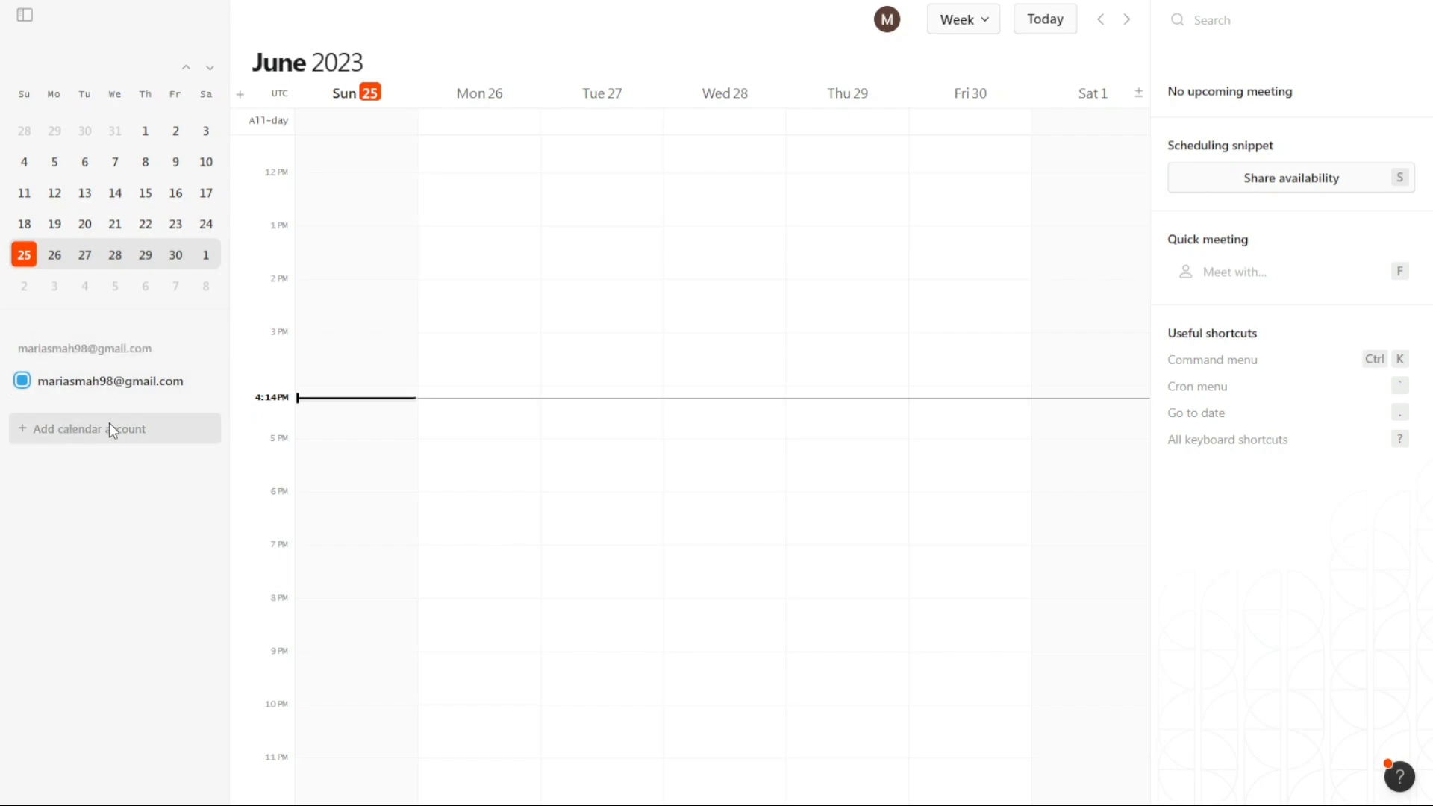
mouse_move(88, 433)
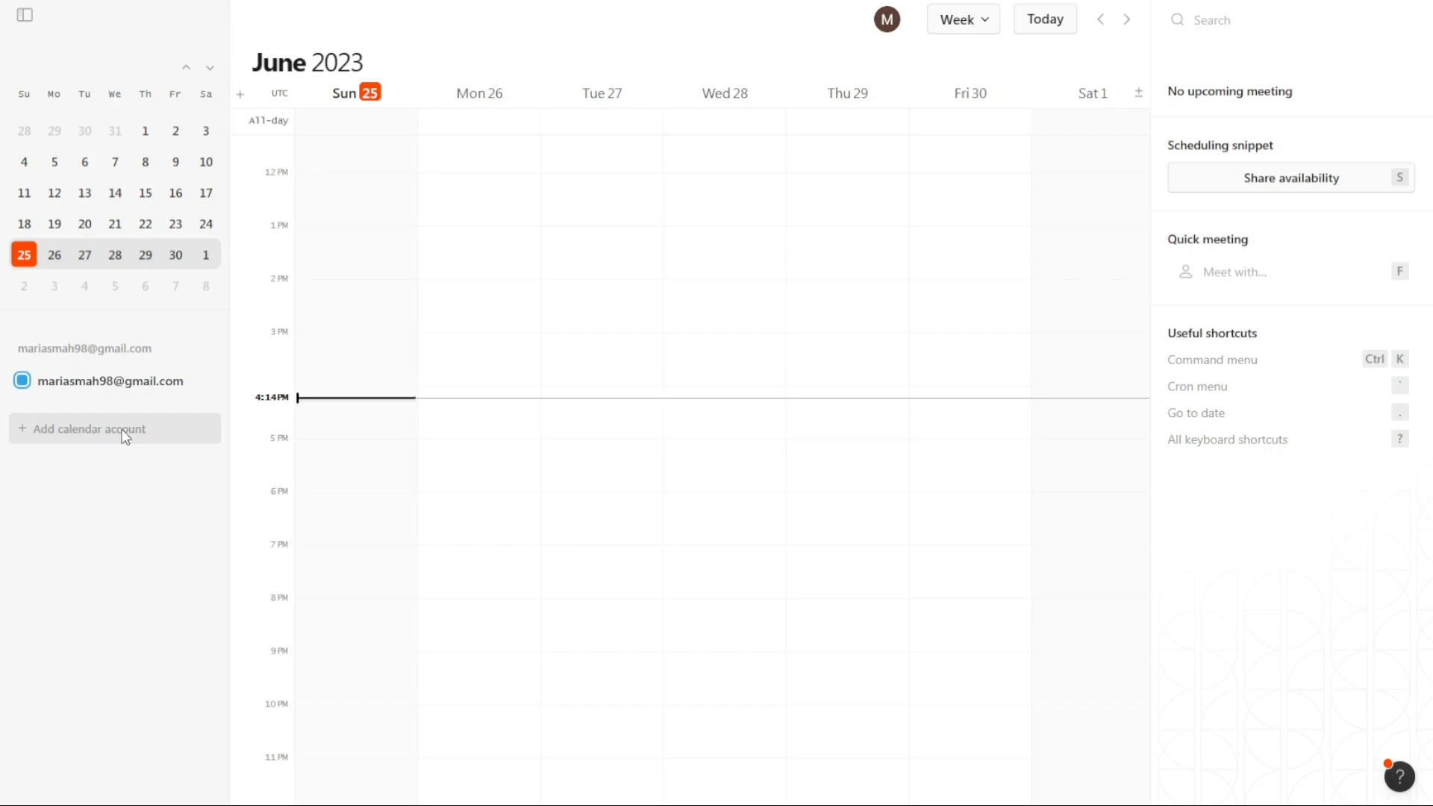
mouse_move(159, 522)
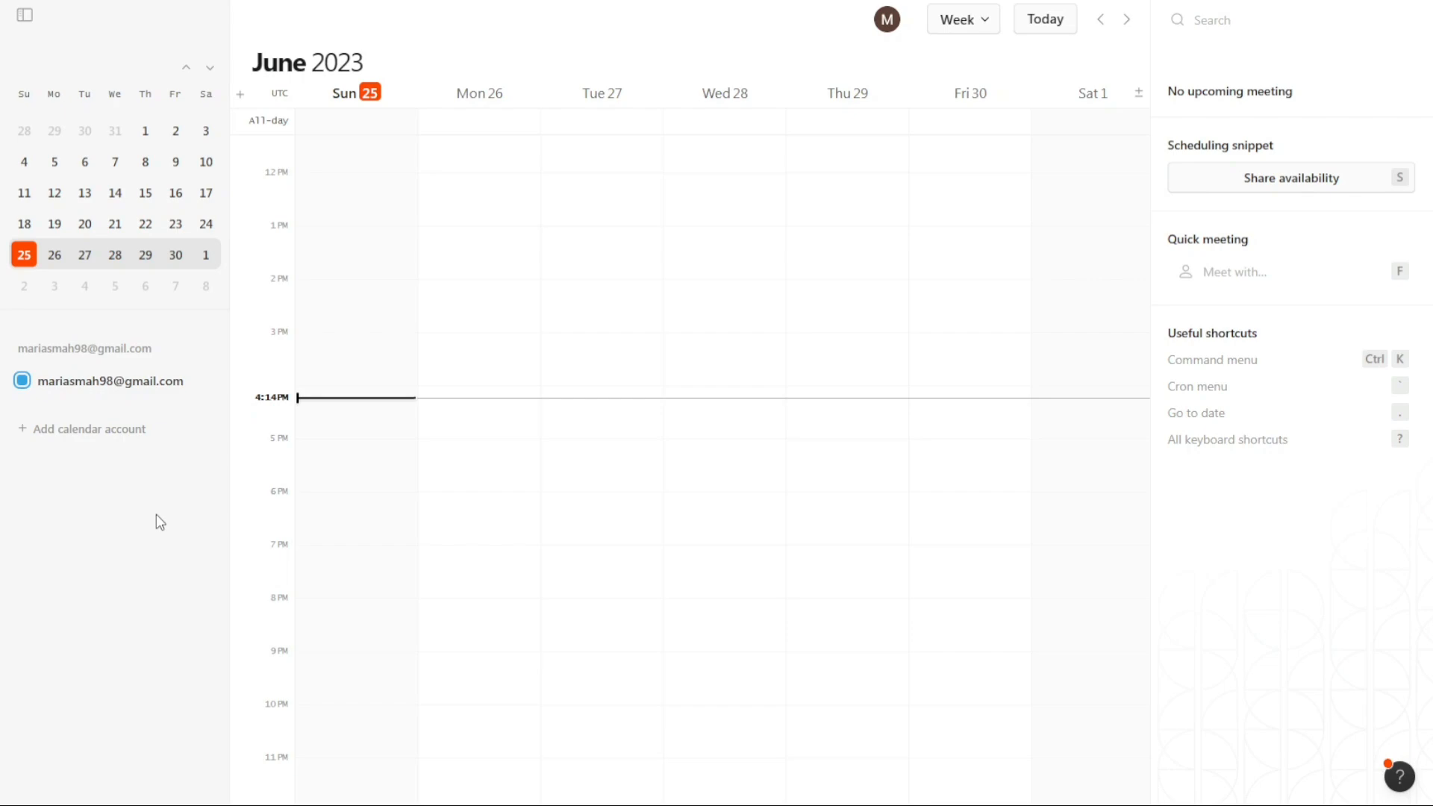
mouse_move(555, 449)
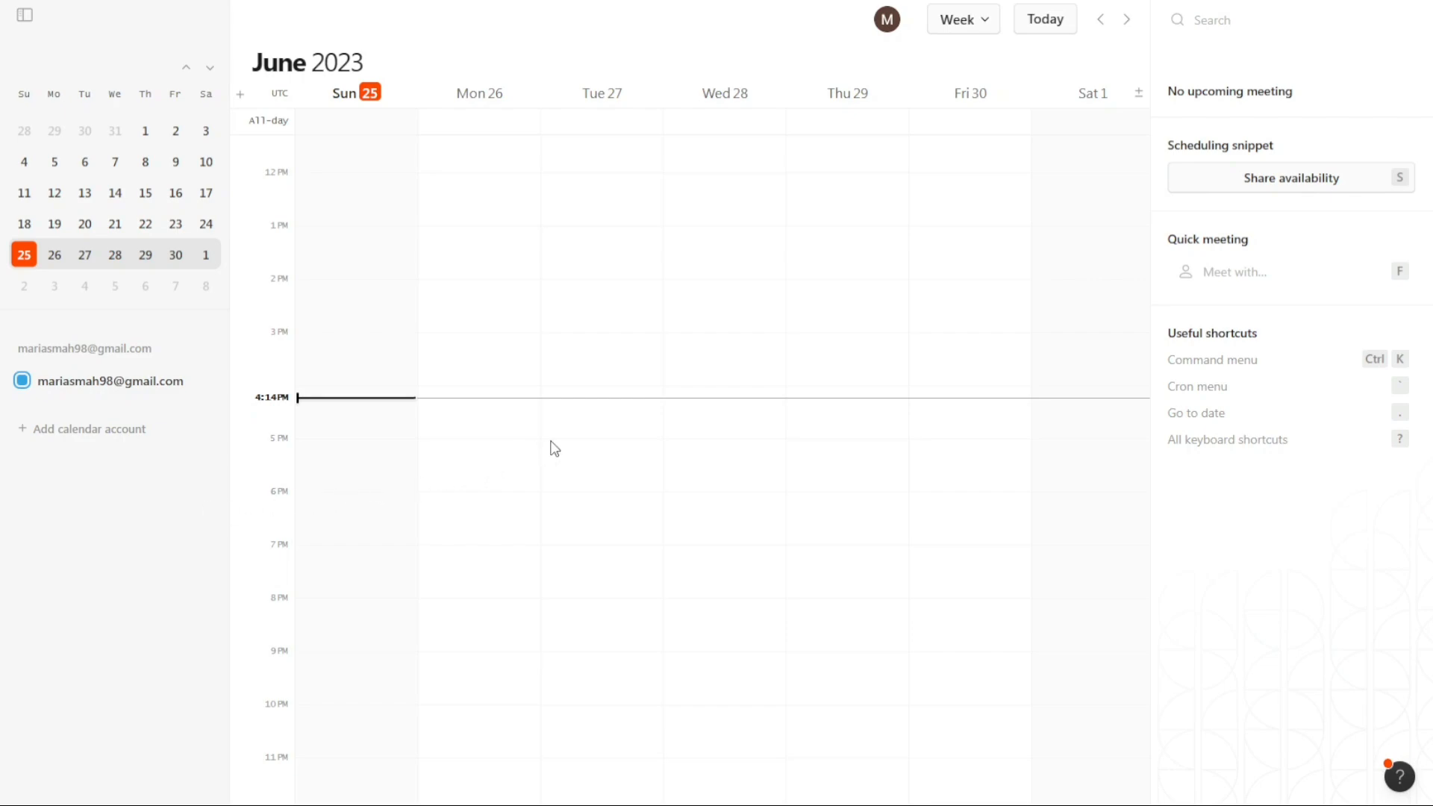
mouse_move(191, 260)
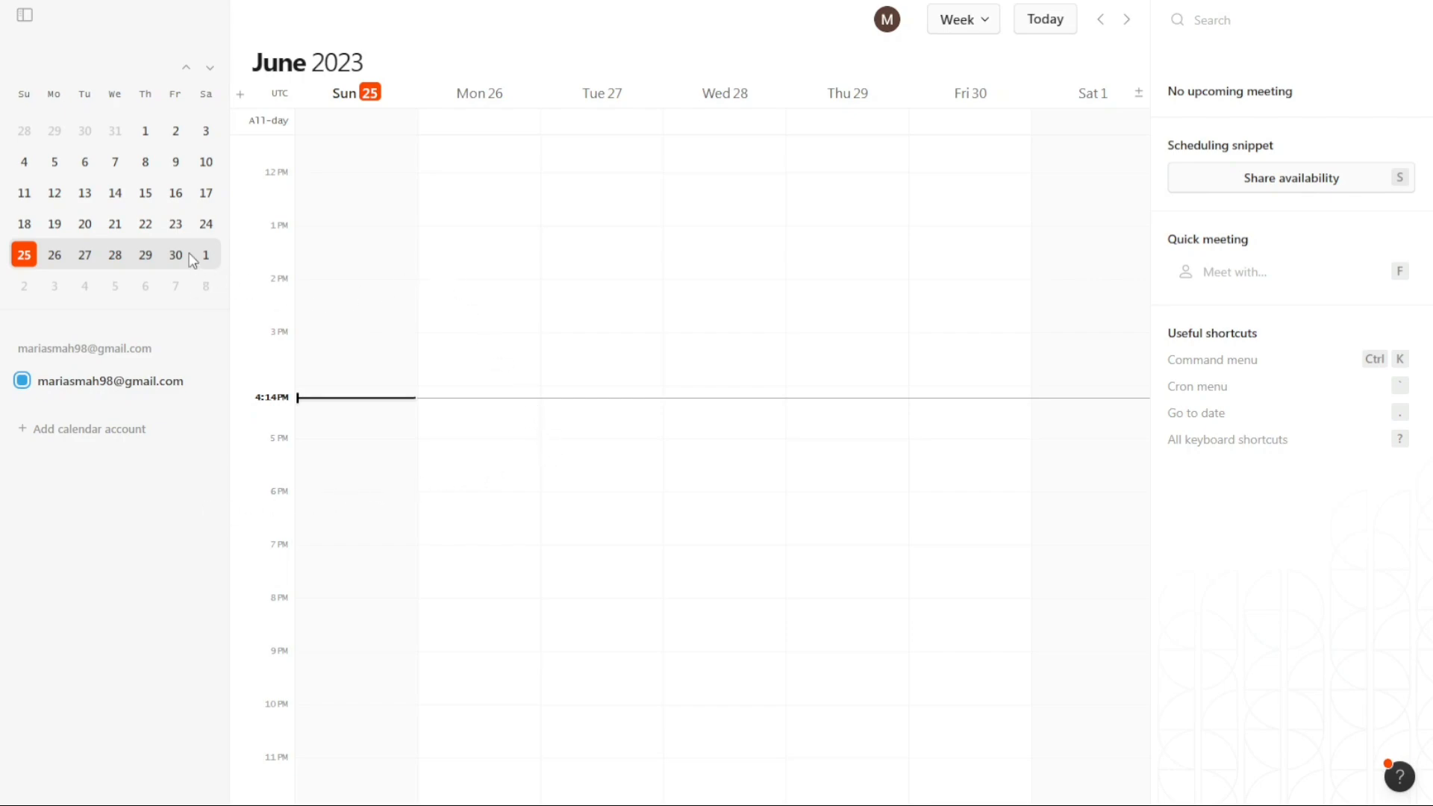
mouse_move(46, 45)
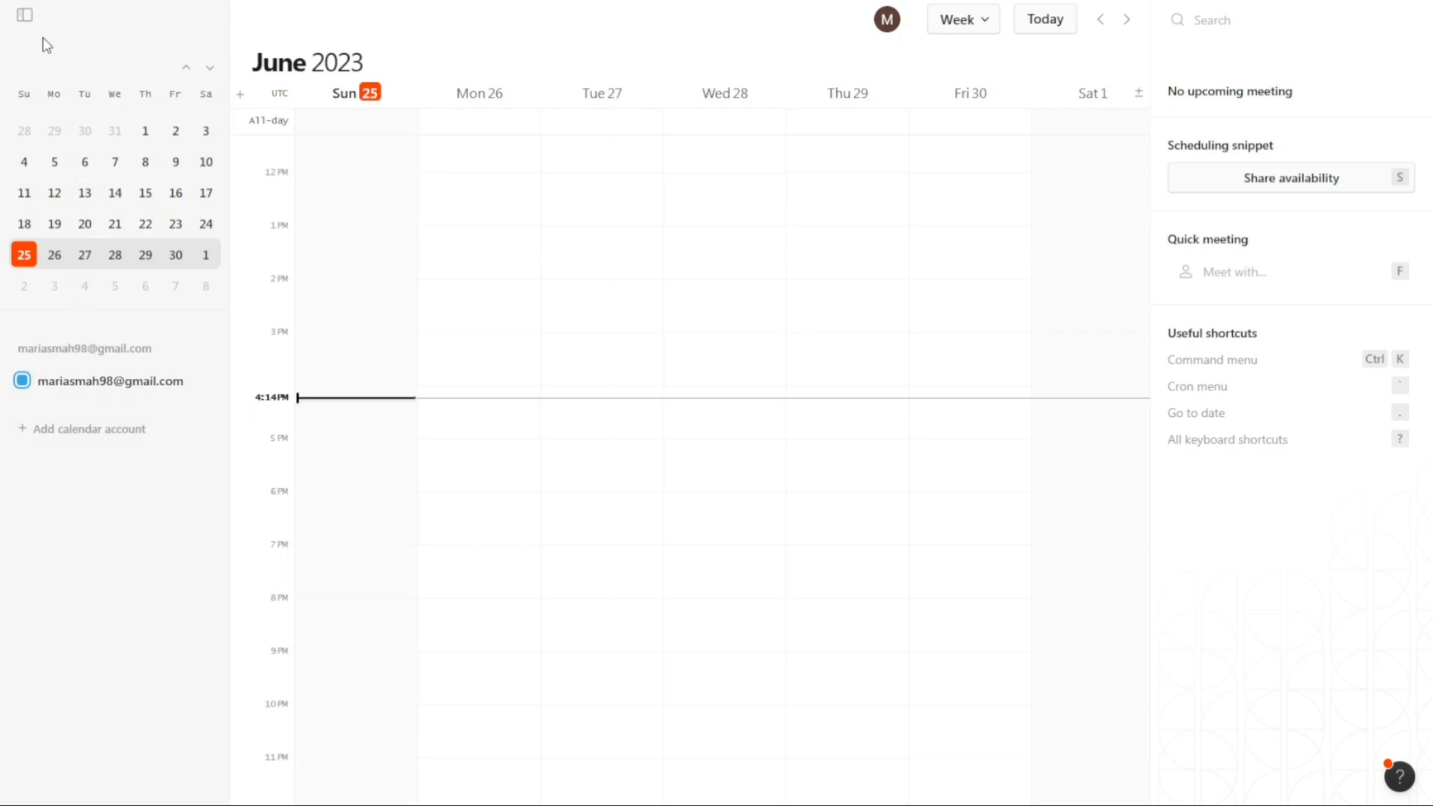
click(24, 16)
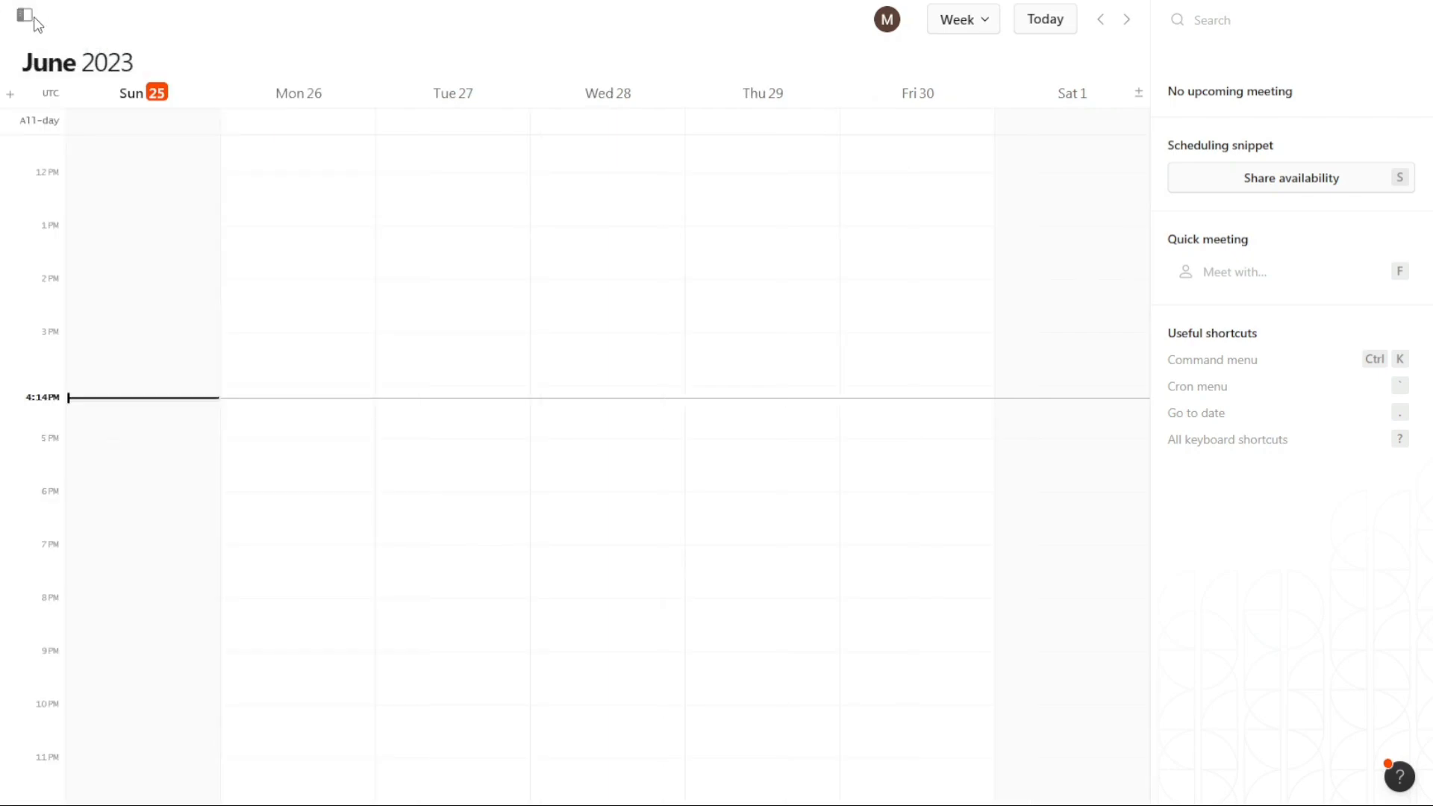
click(24, 16)
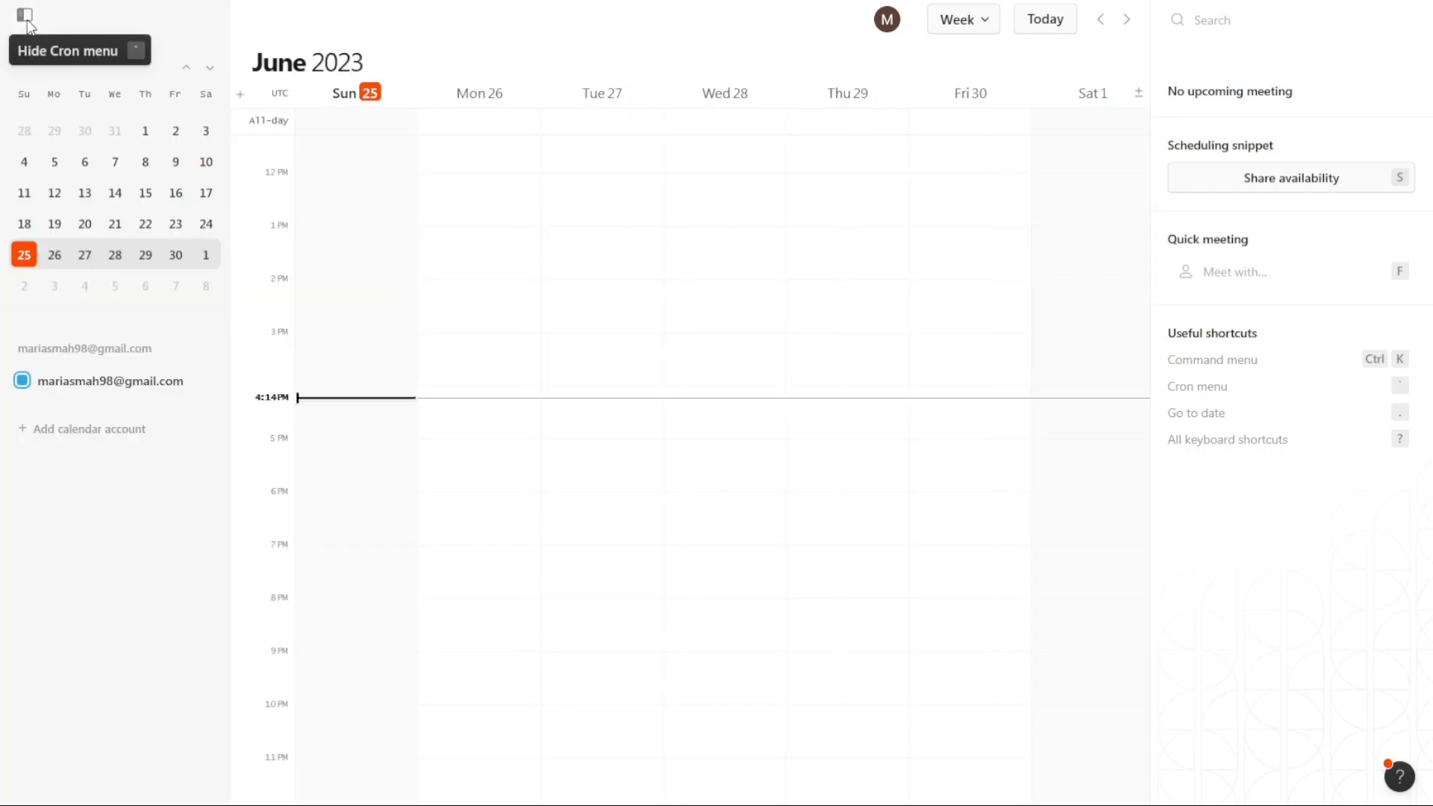
click(25, 16)
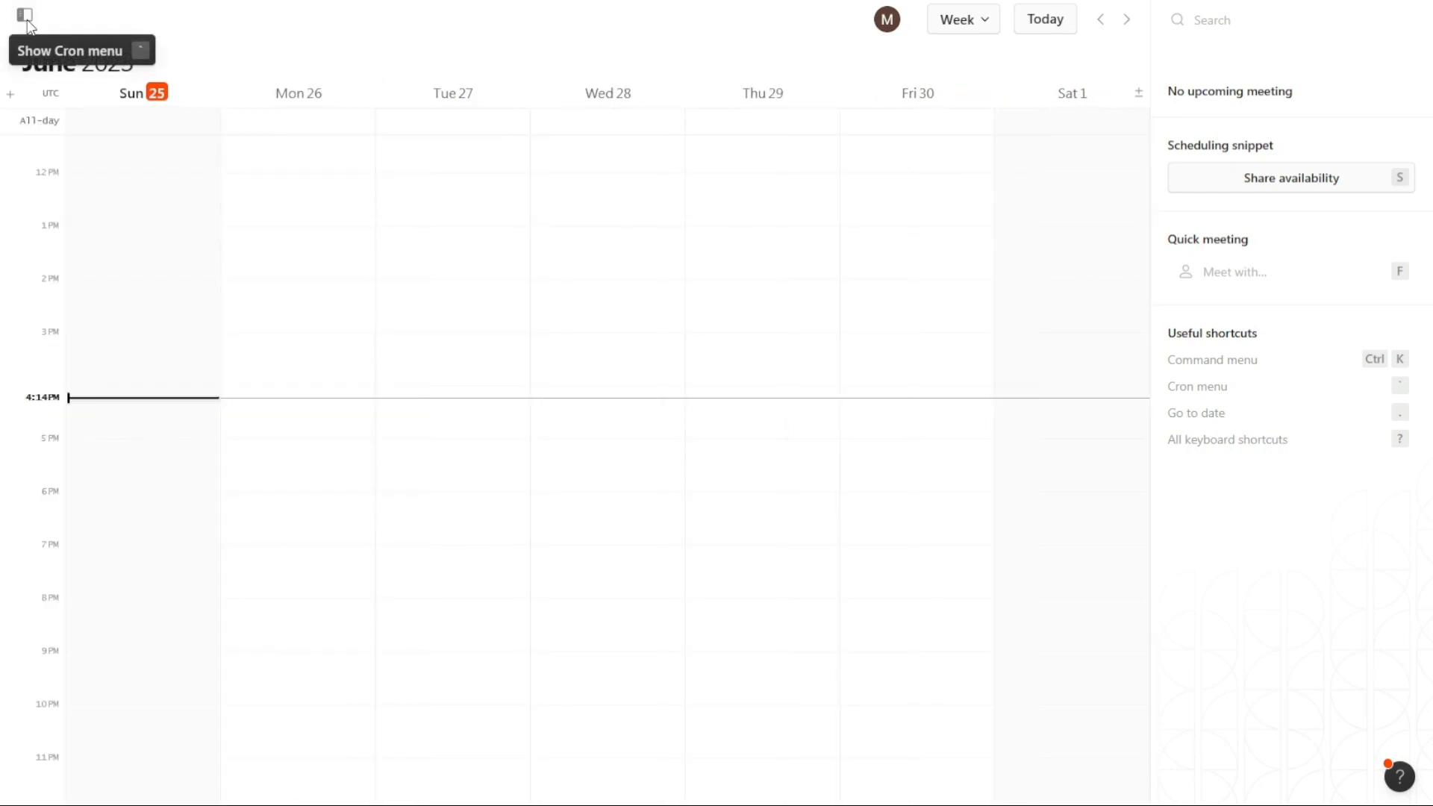
click(25, 15)
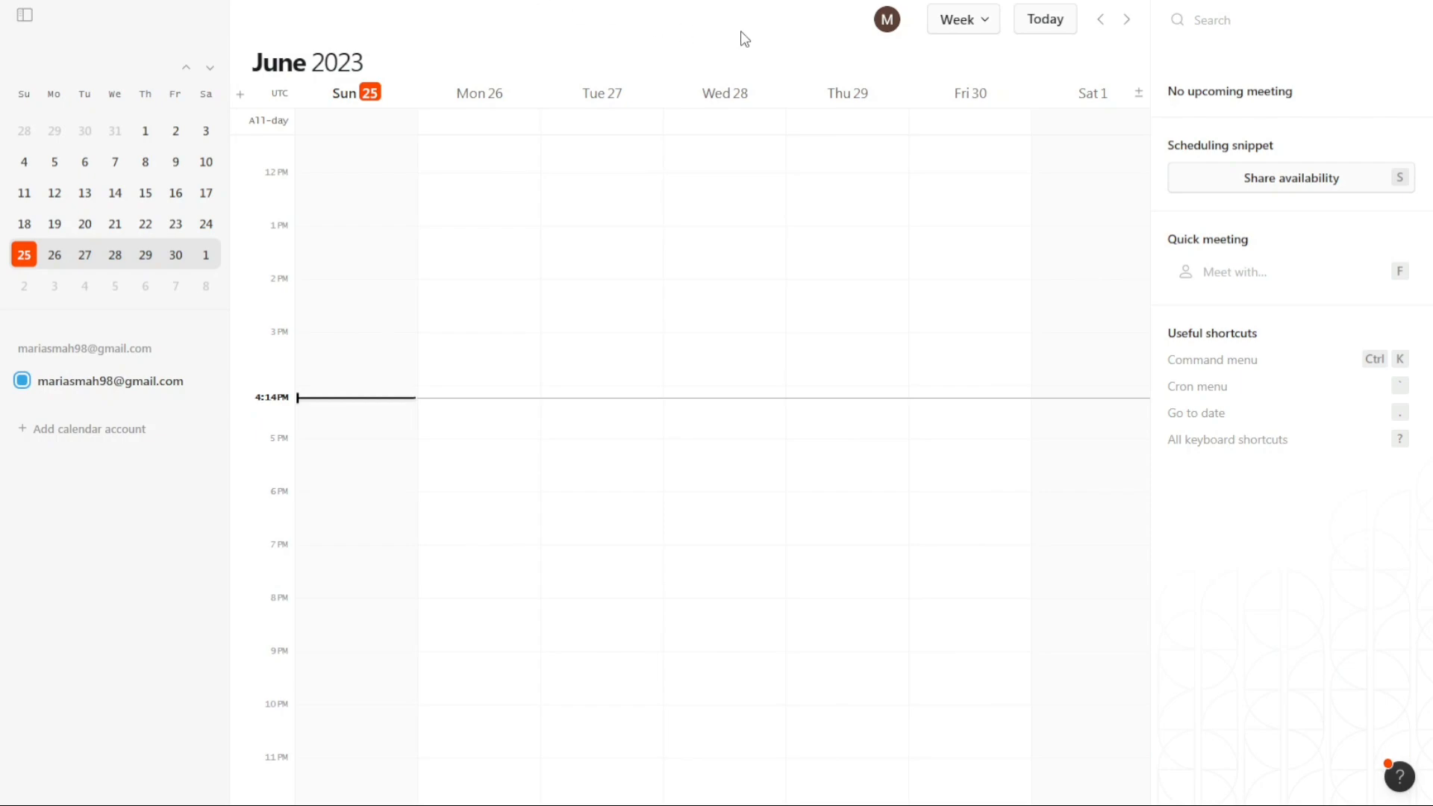
mouse_move(1244, 78)
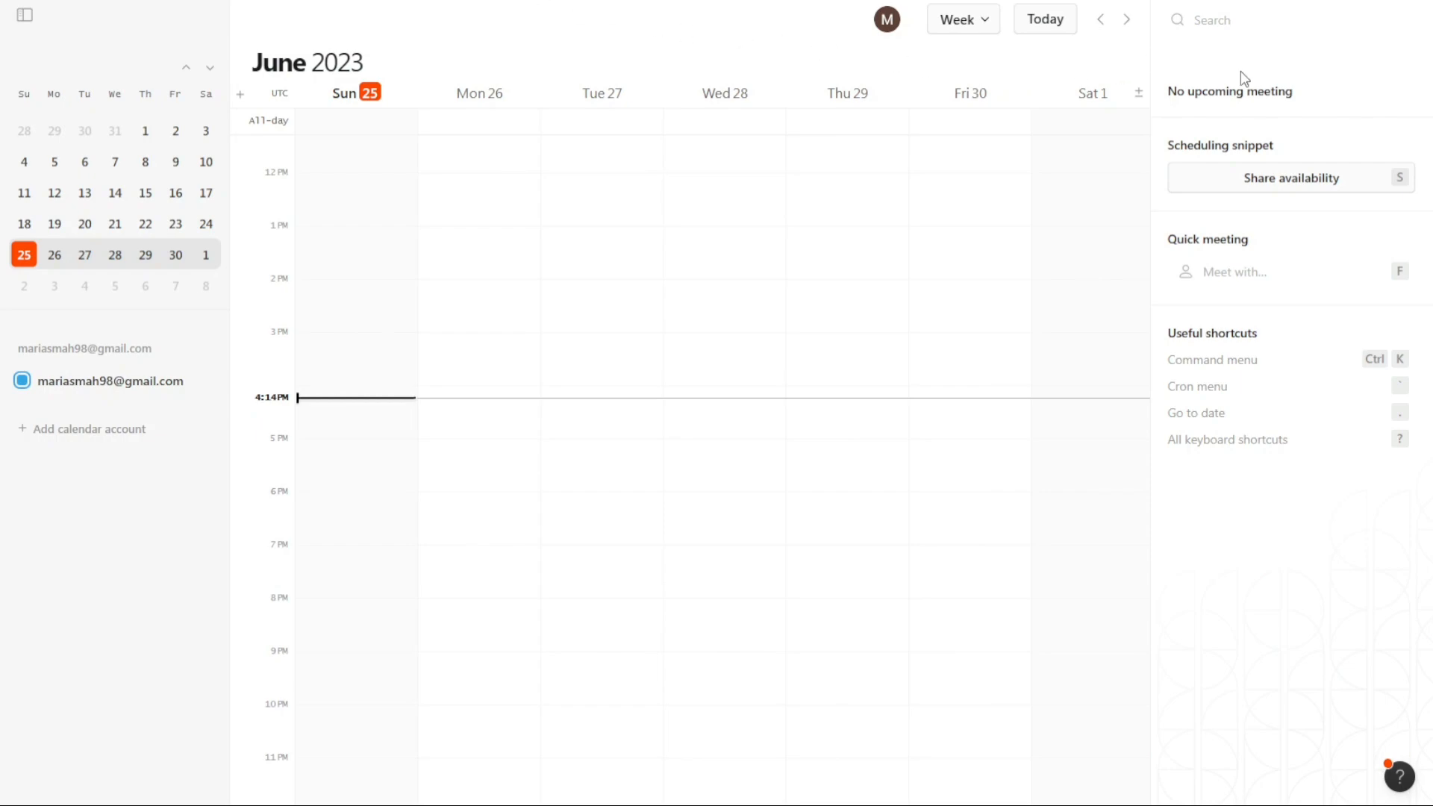
mouse_move(1272, 97)
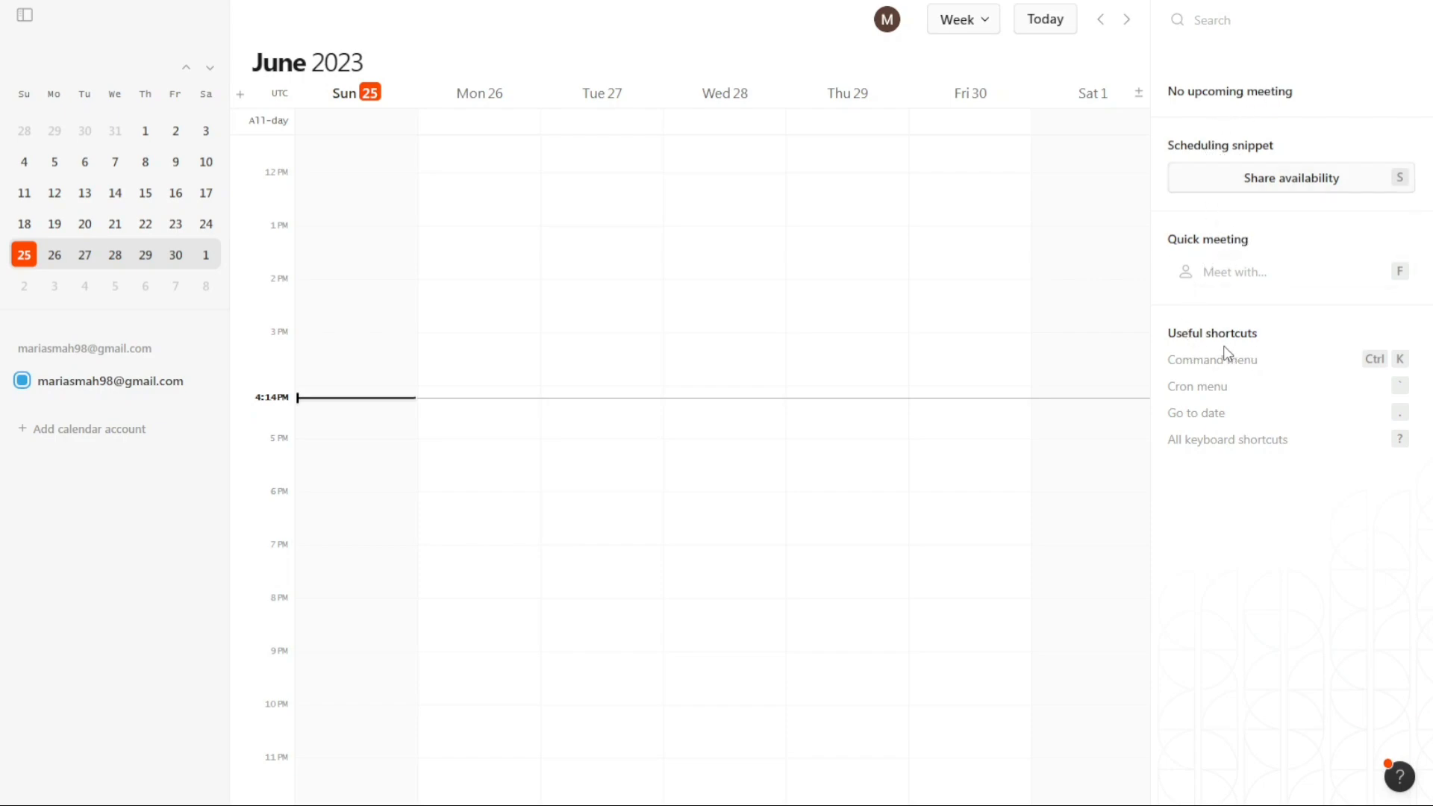
mouse_move(54, 265)
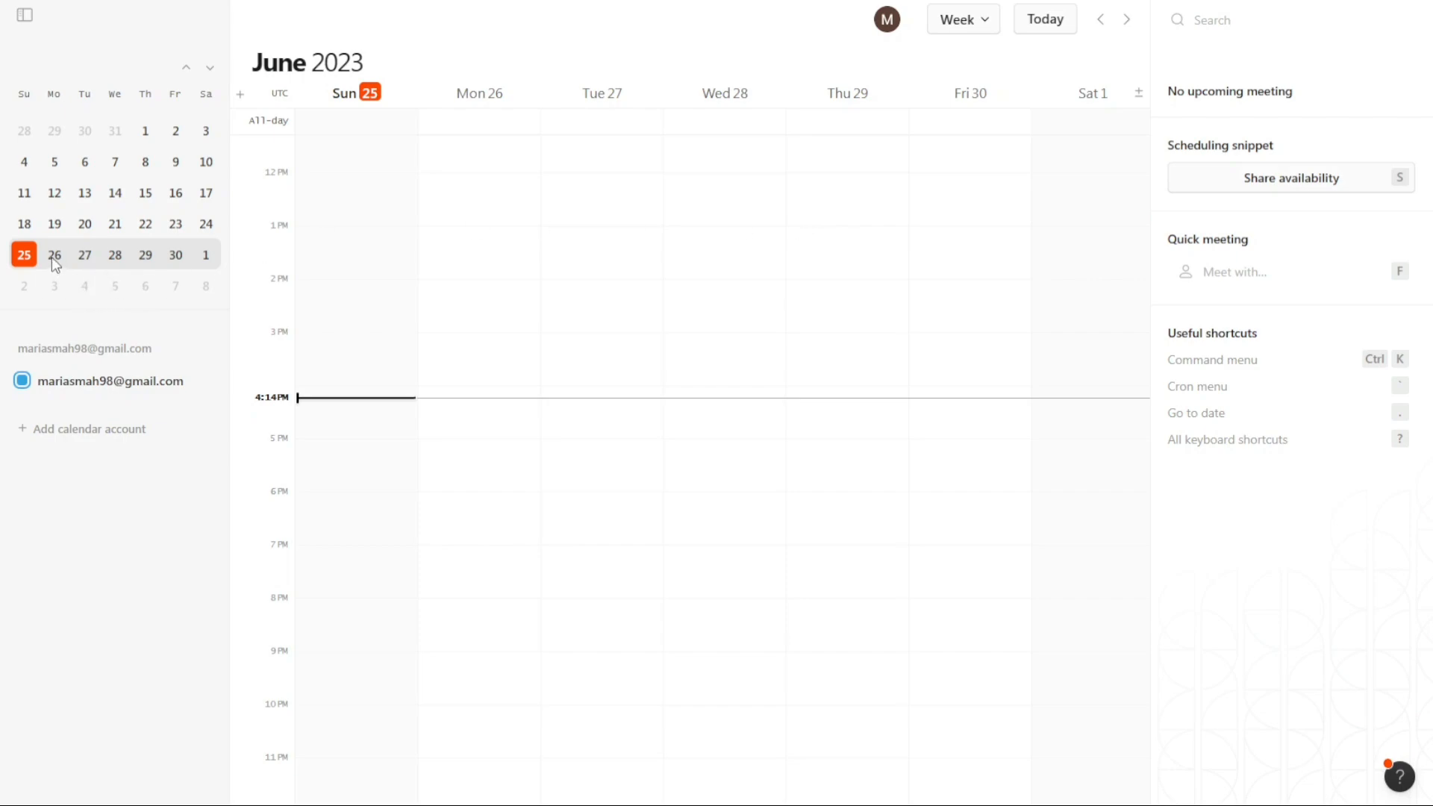
mouse_move(587, 282)
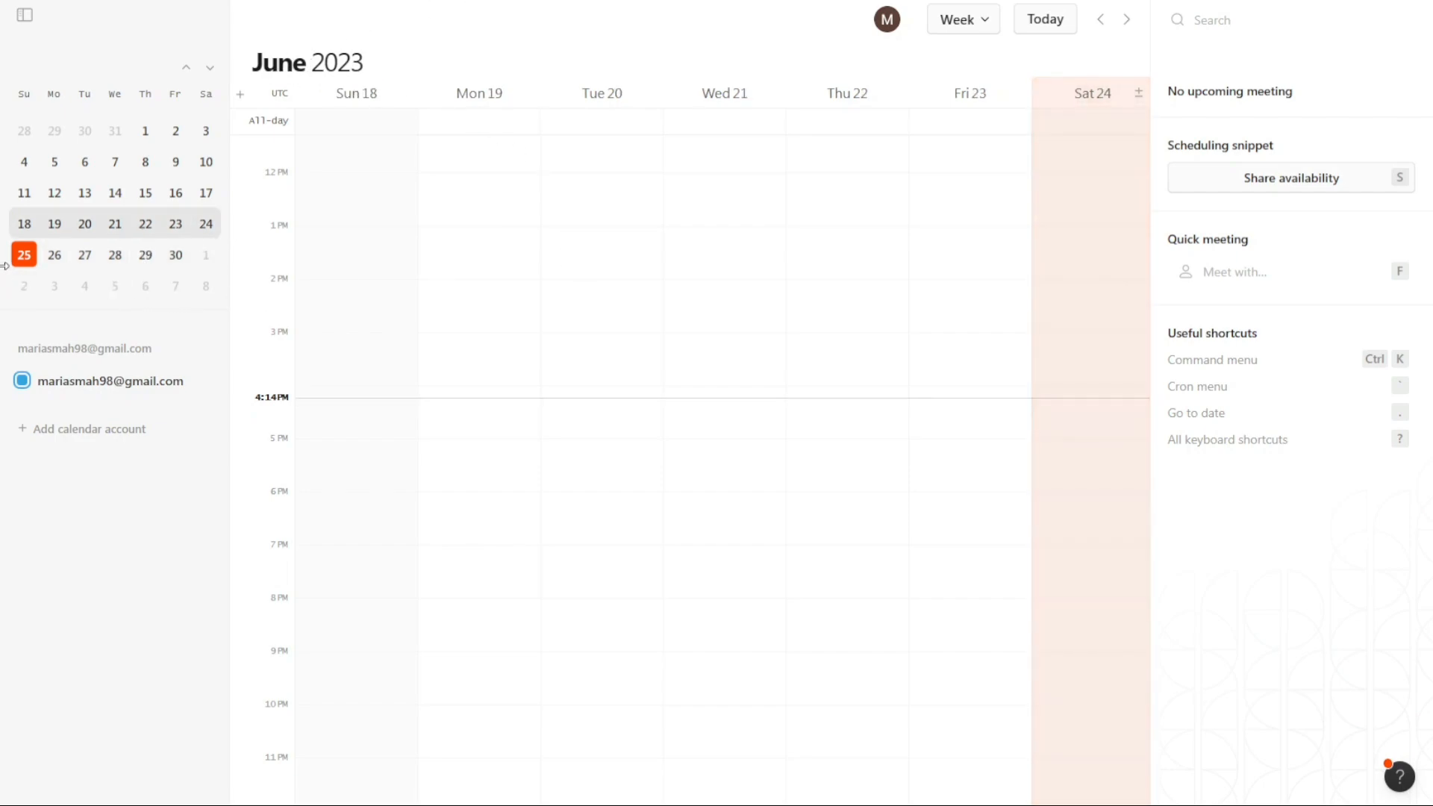
click(1127, 18)
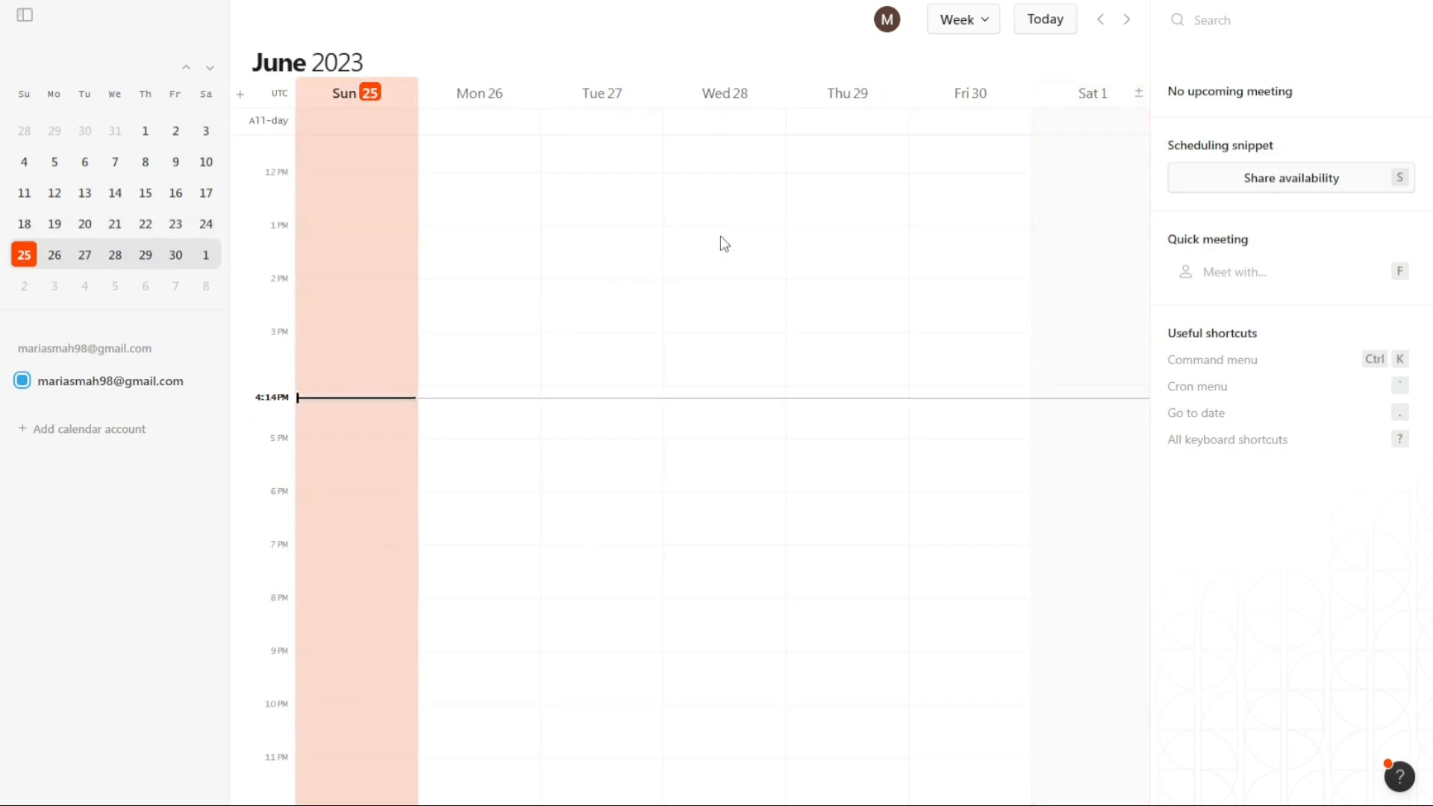
click(960, 18)
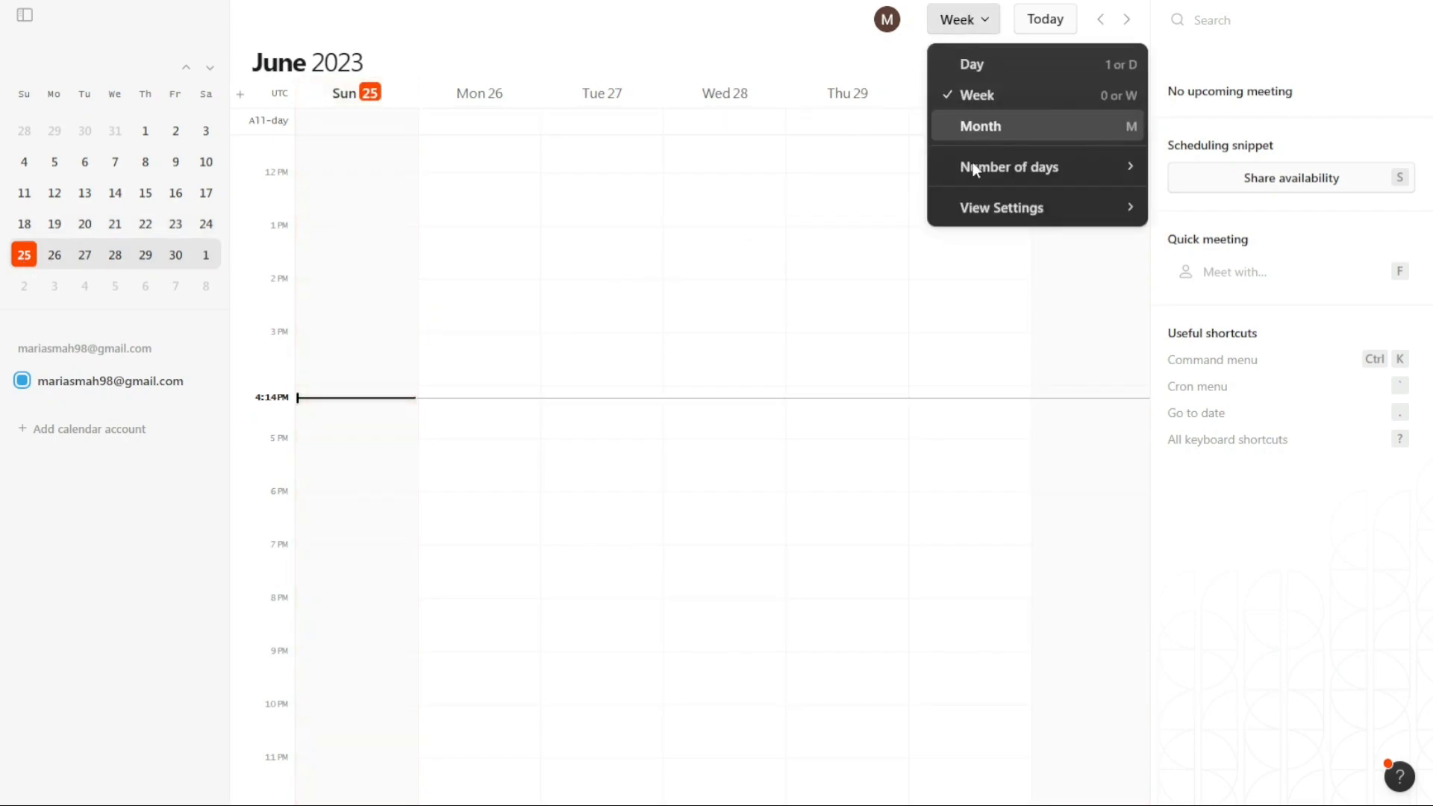
click(781, 42)
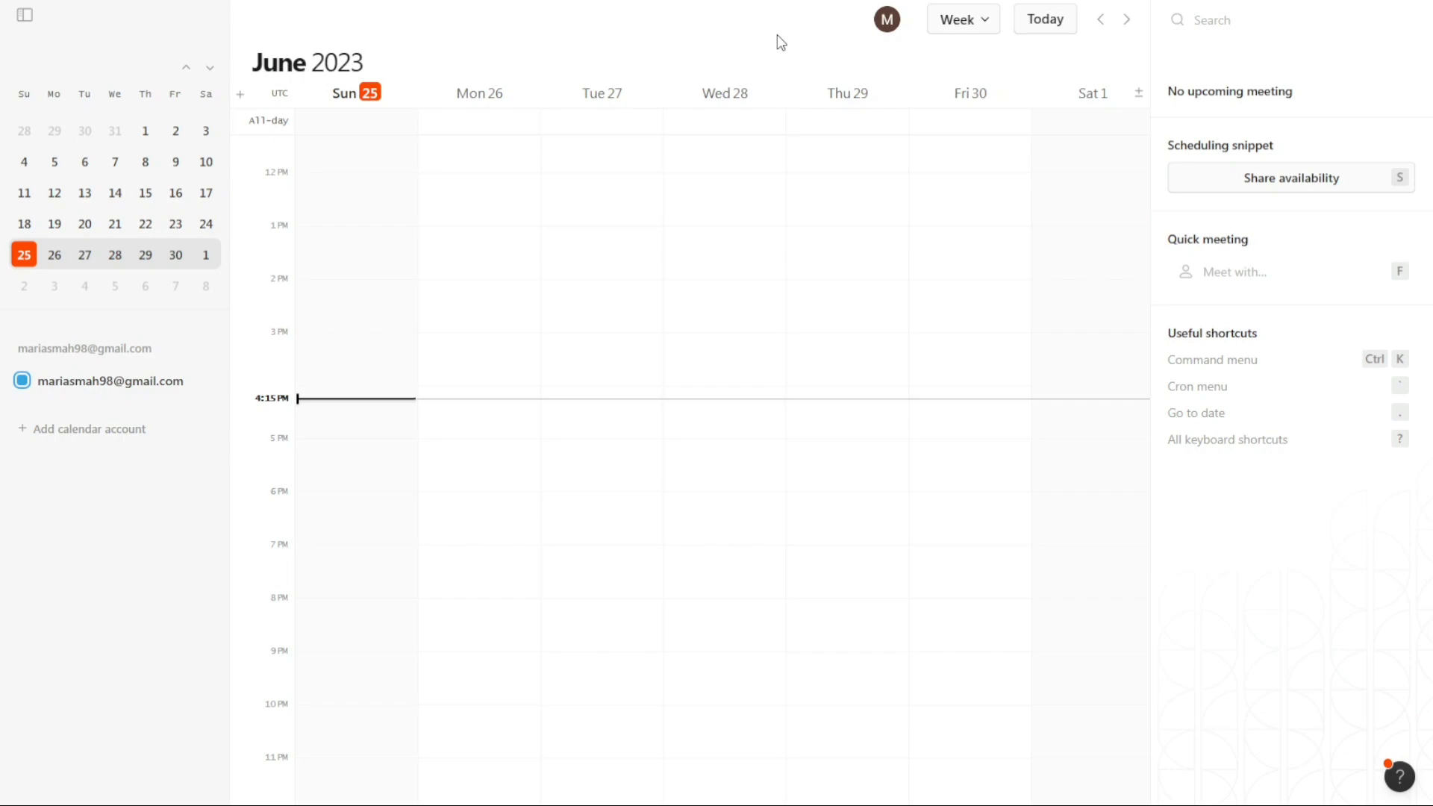
mouse_move(812, 38)
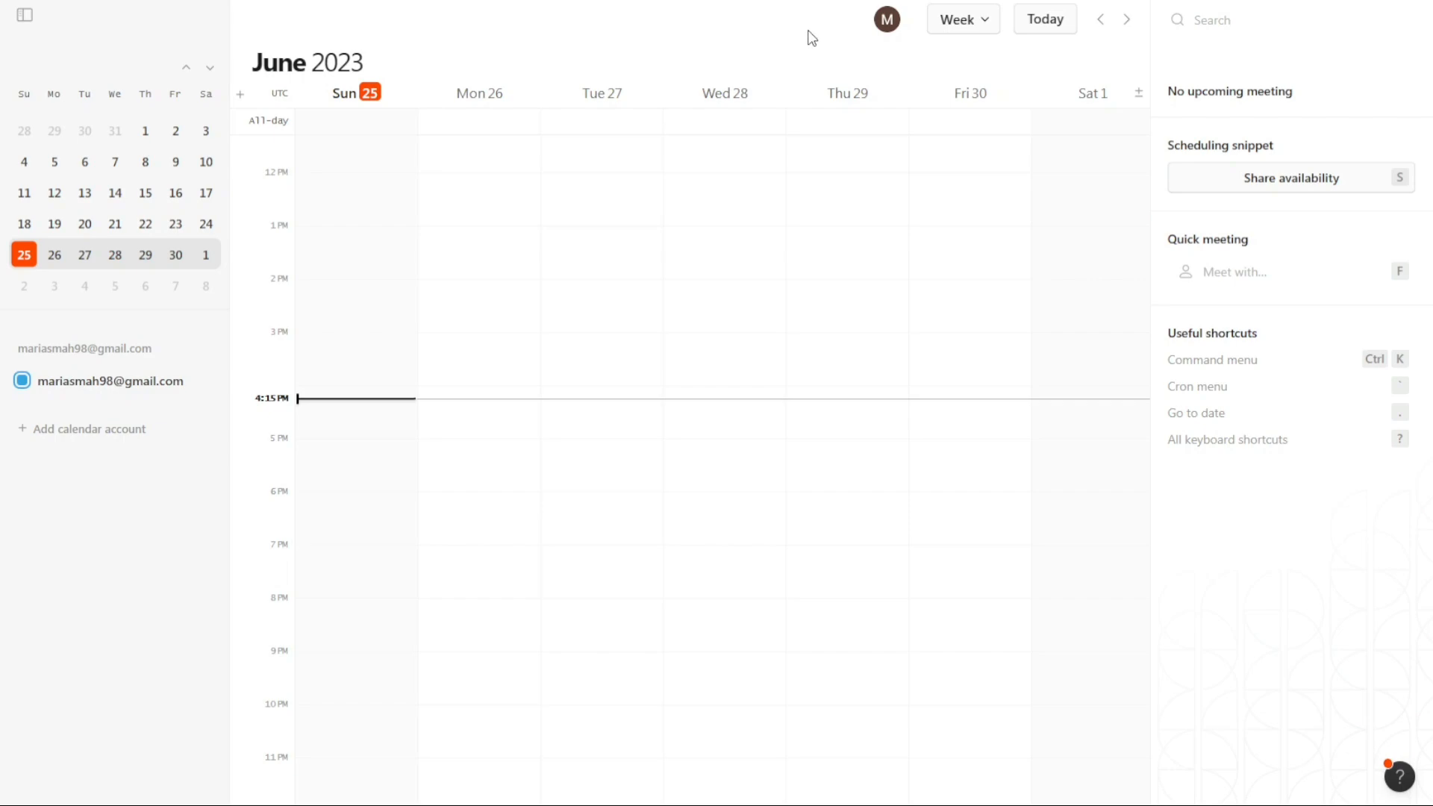
mouse_move(868, 65)
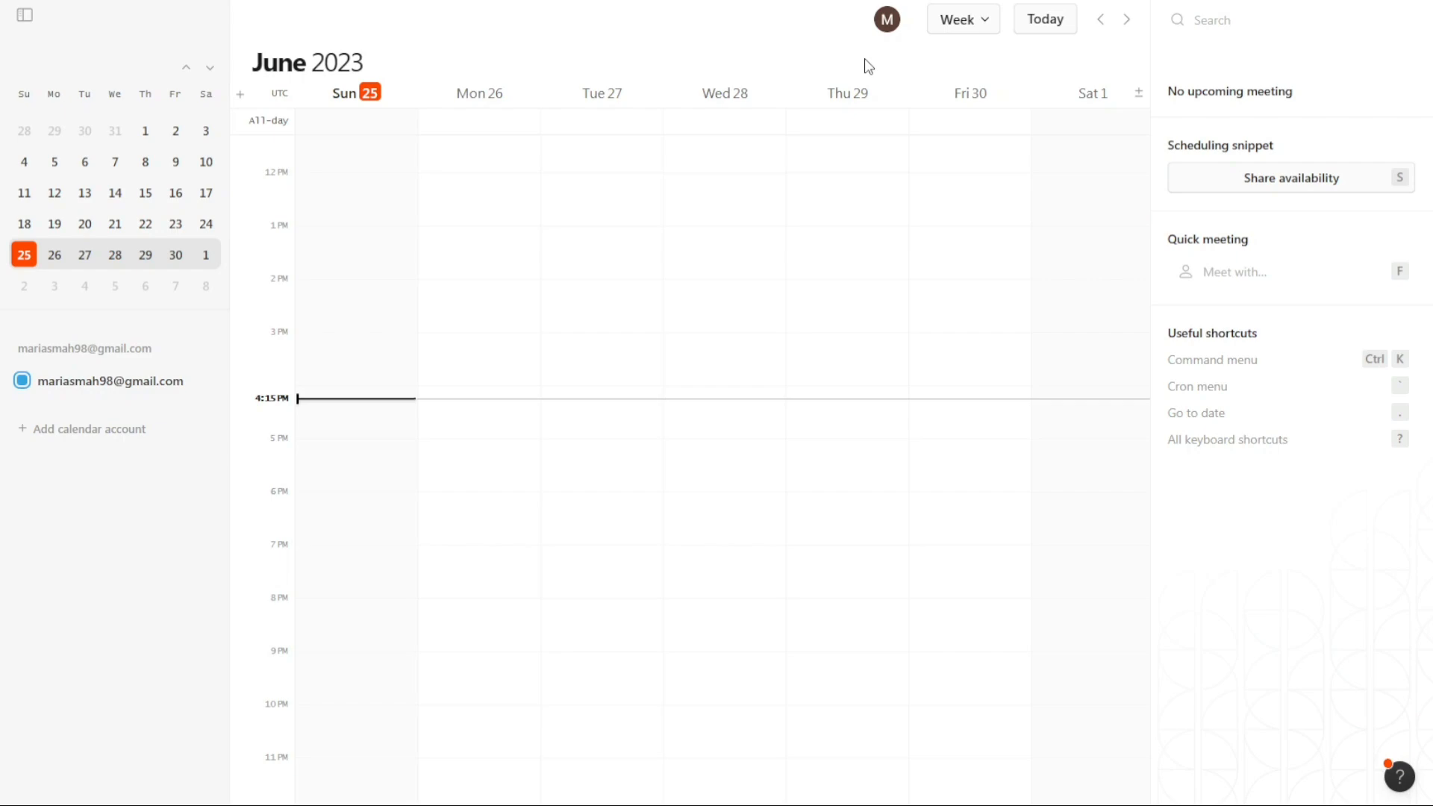
mouse_move(897, 66)
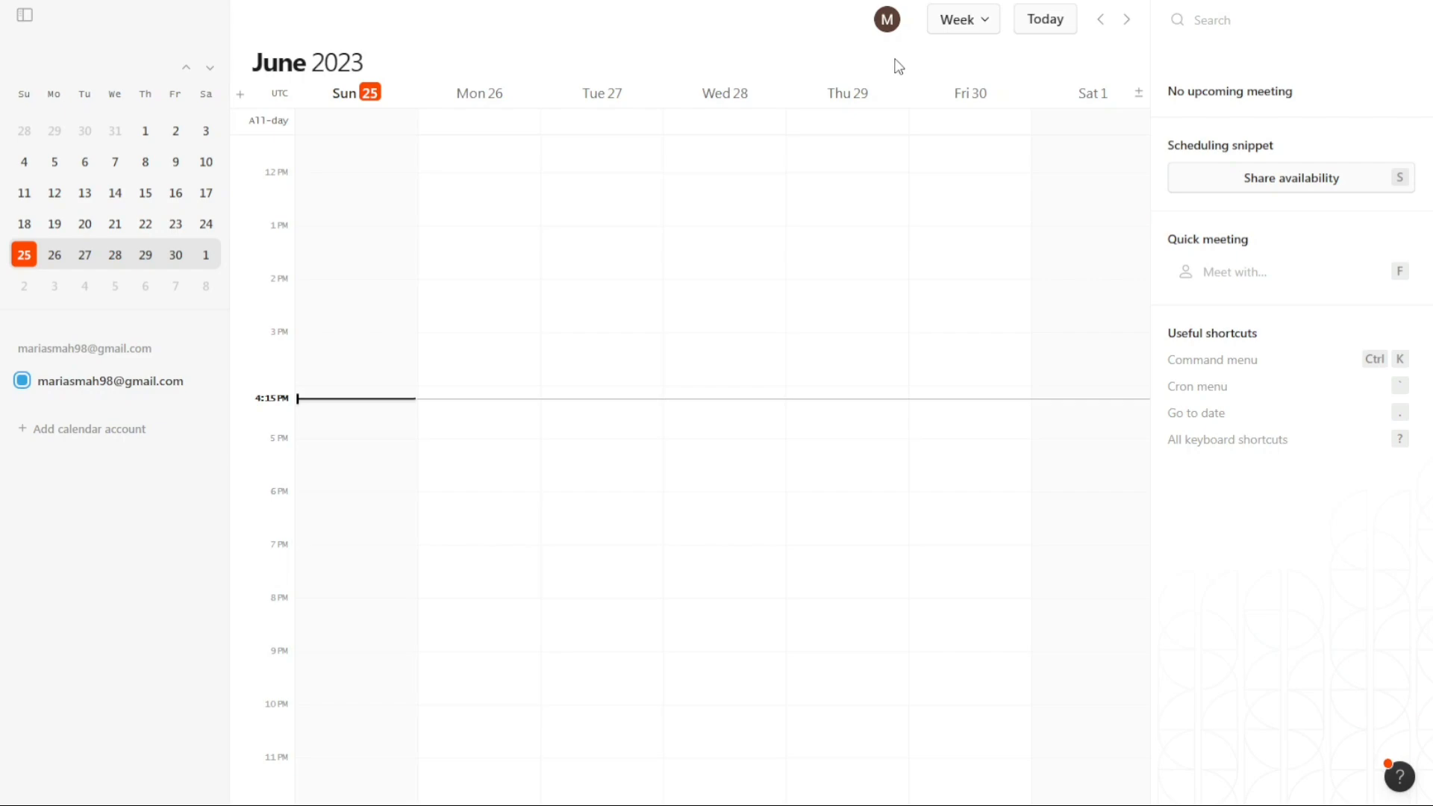
mouse_move(954, 75)
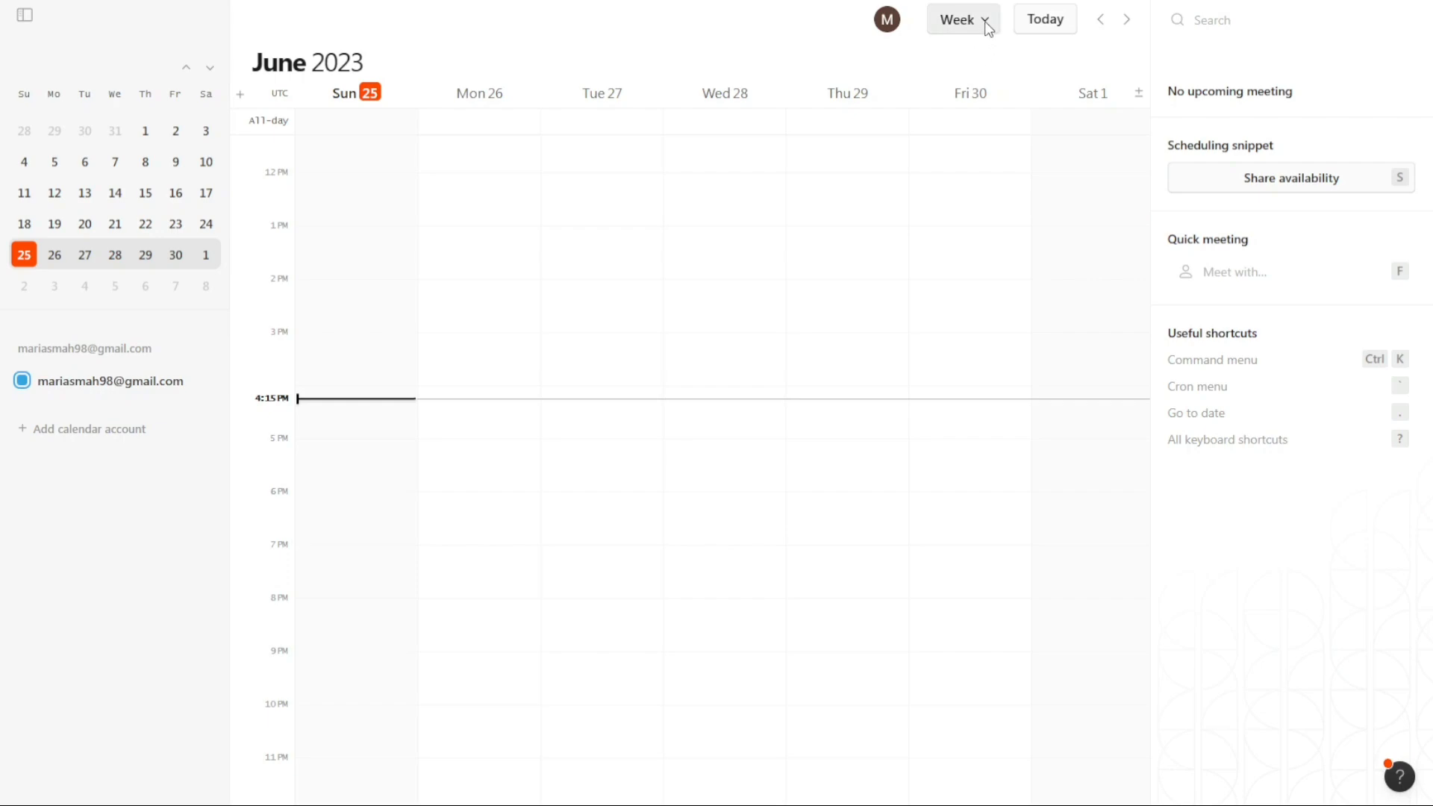
Switch the calendar from Week to Day view, showing only Sunday June 25.
click(961, 17)
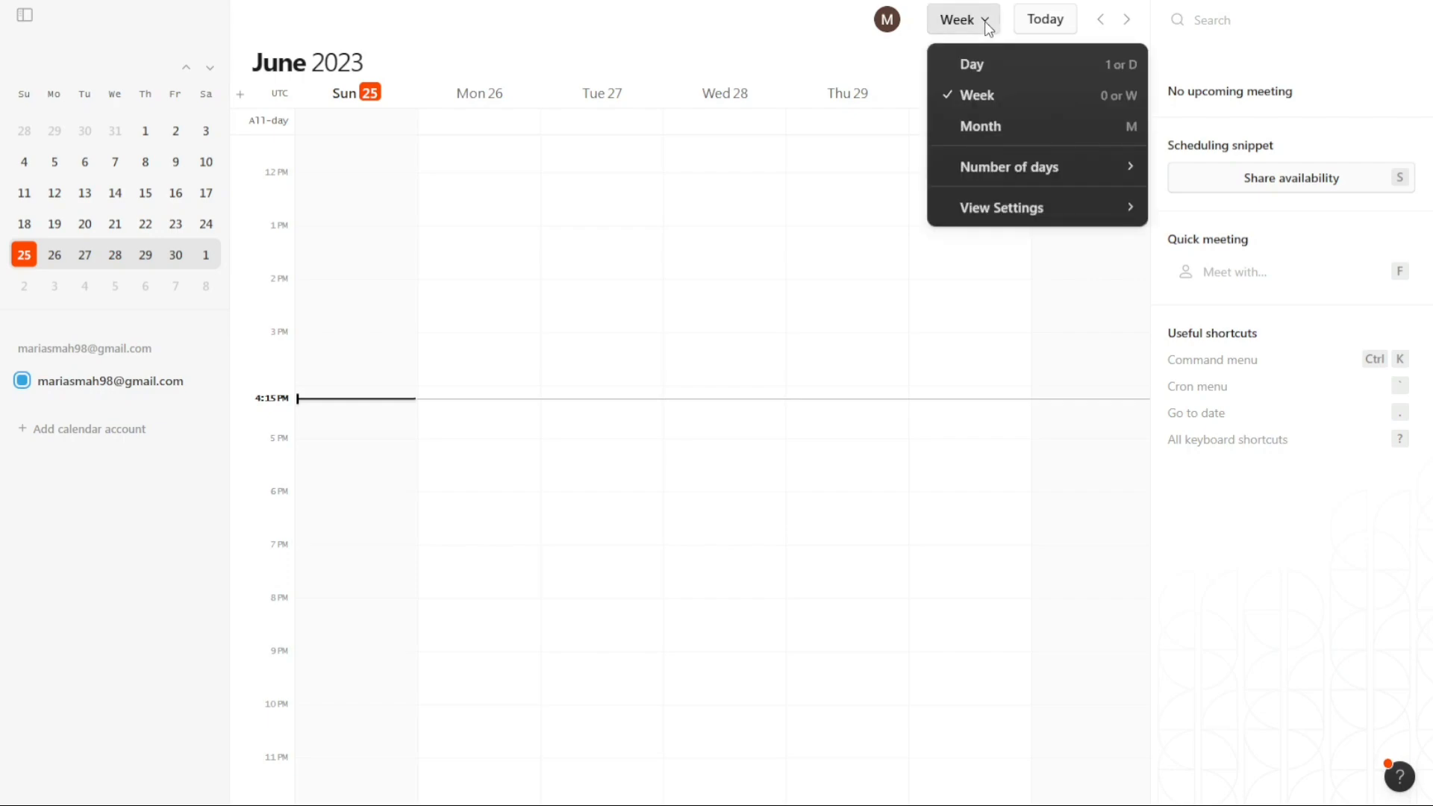
mouse_move(985, 41)
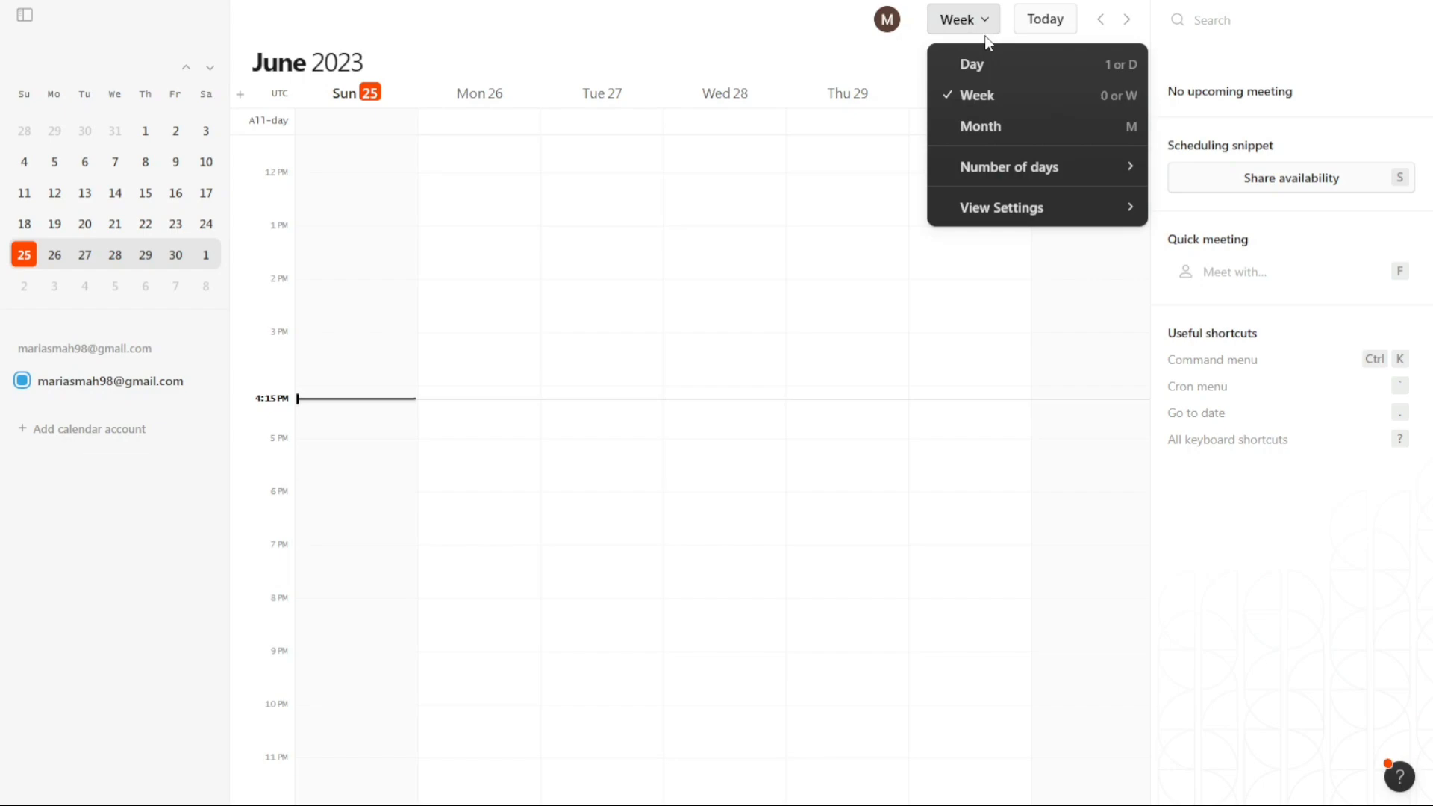
click(970, 65)
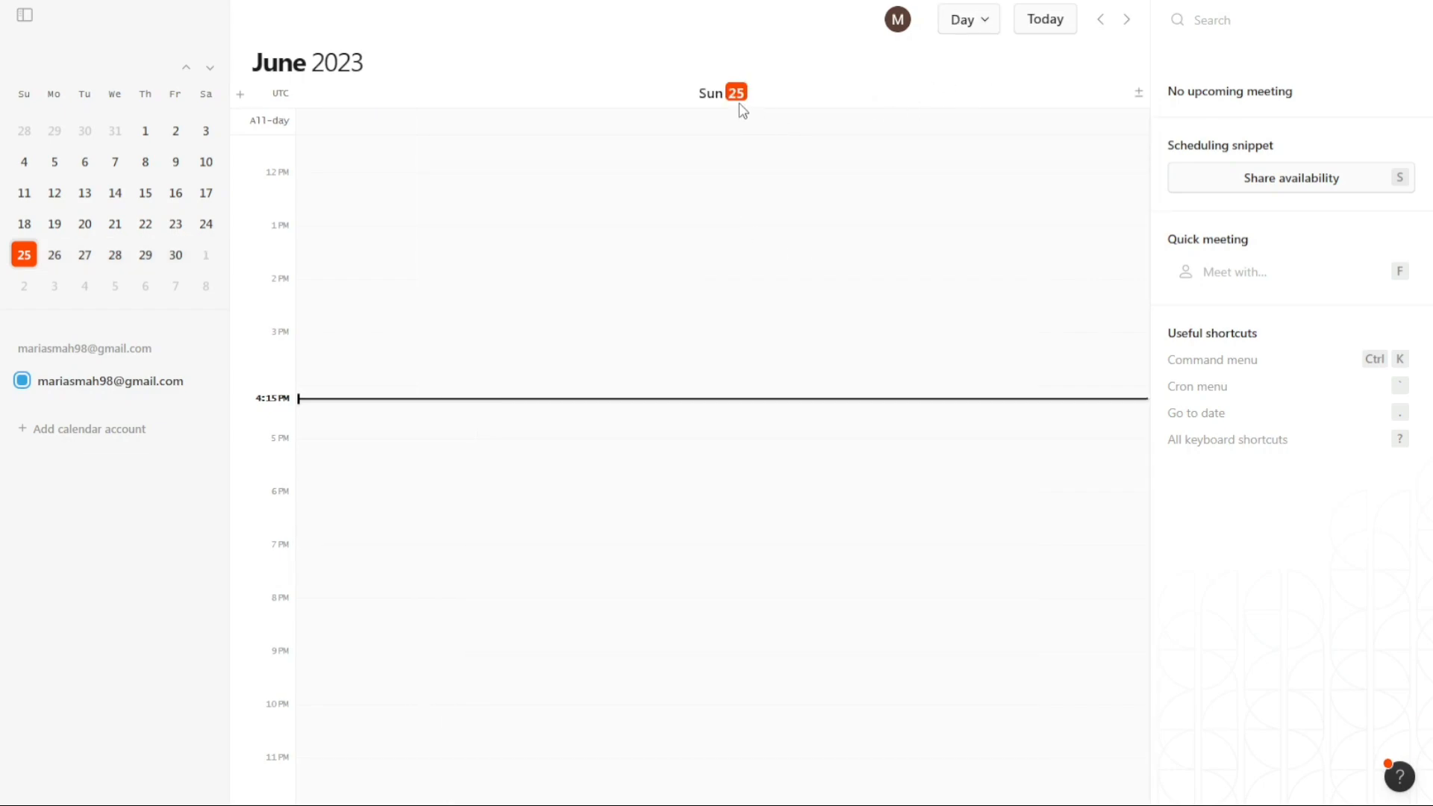
mouse_move(265, 367)
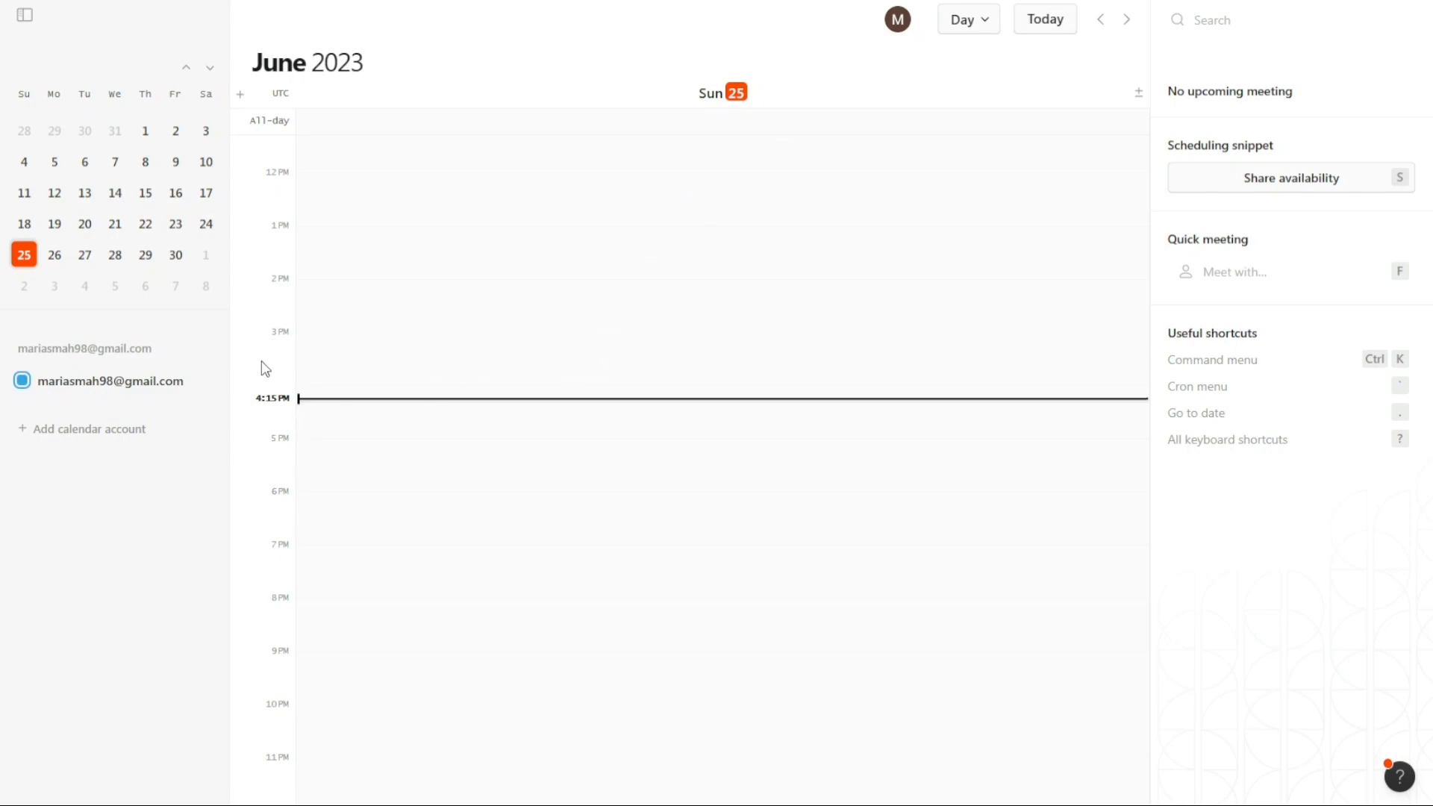
mouse_move(273, 208)
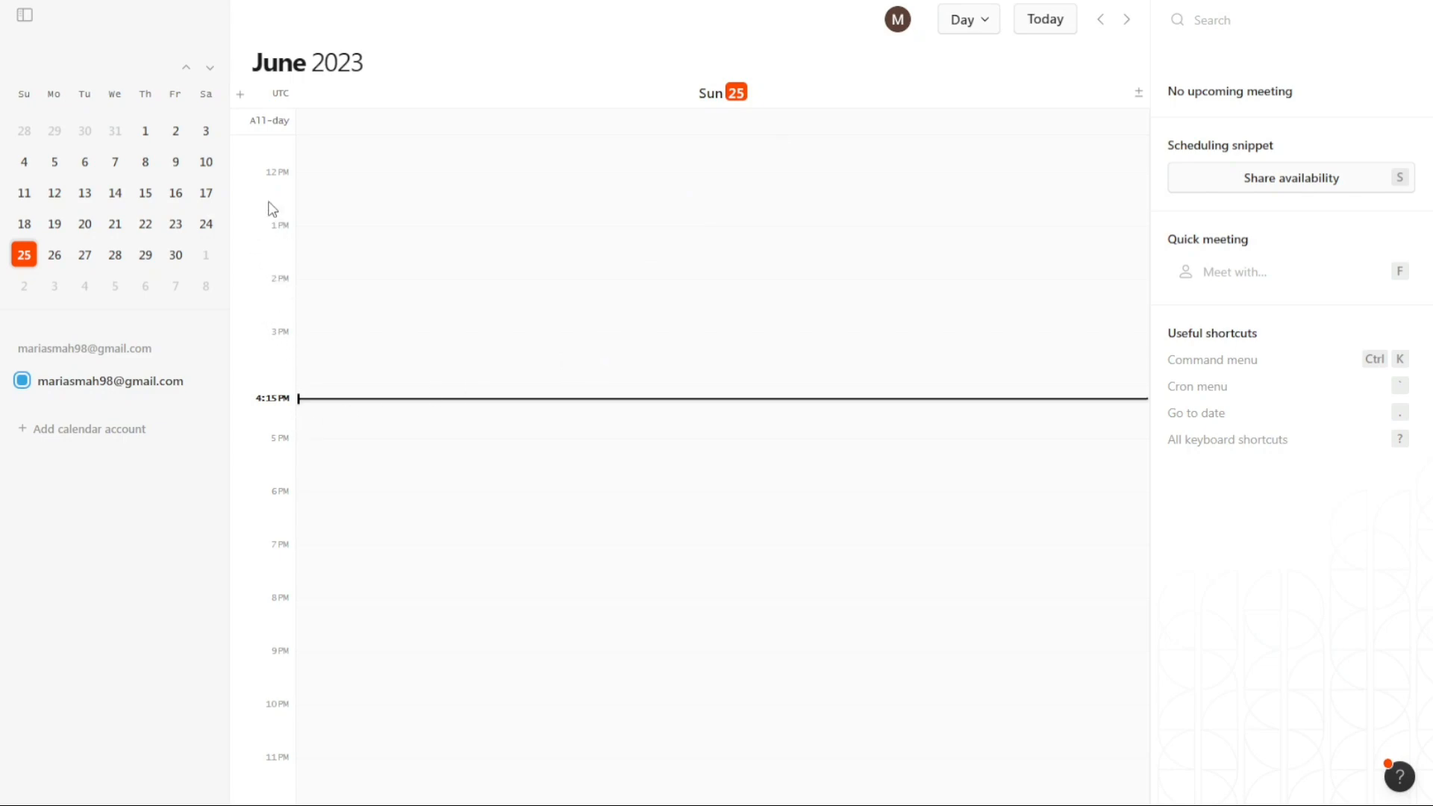
mouse_move(704, 427)
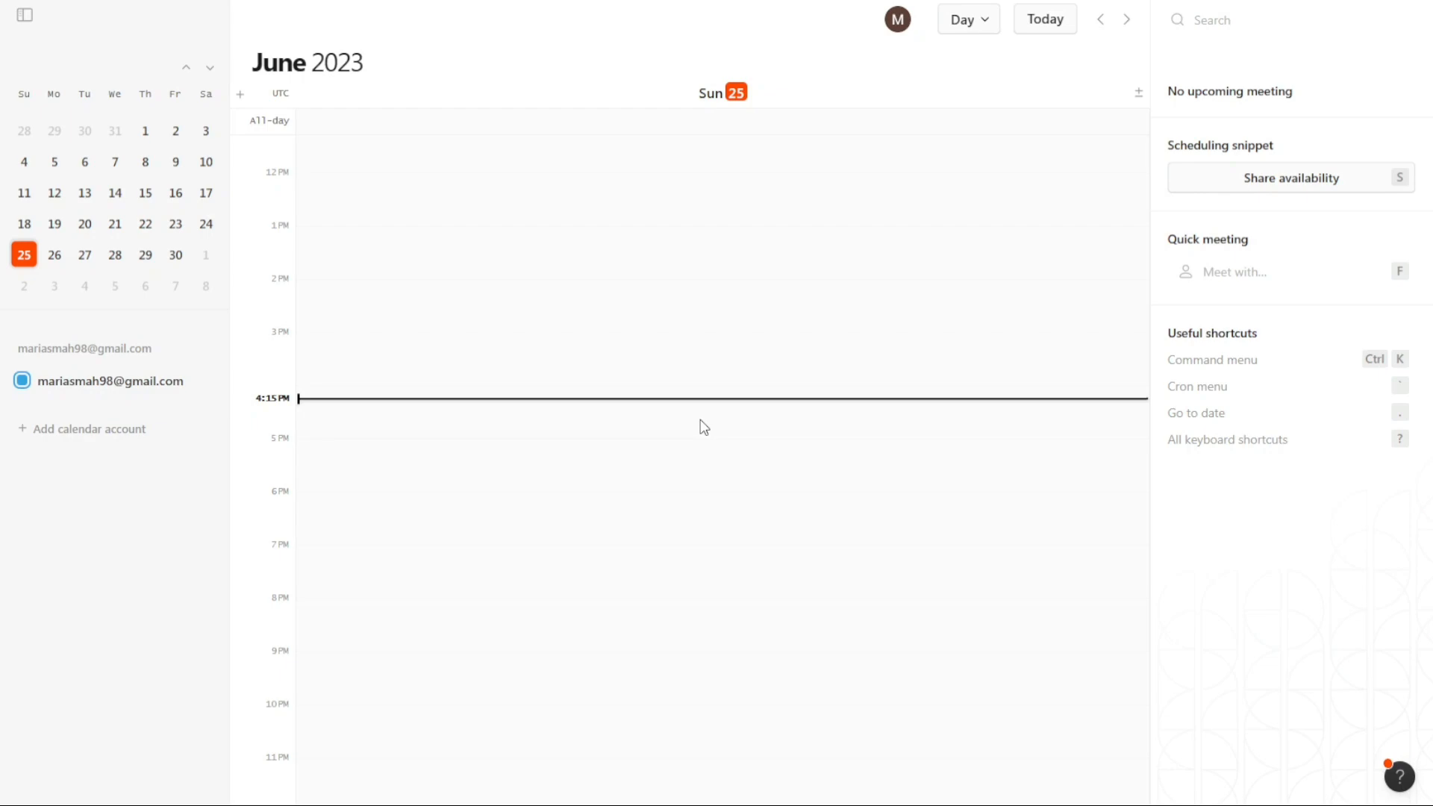
mouse_move(828, 181)
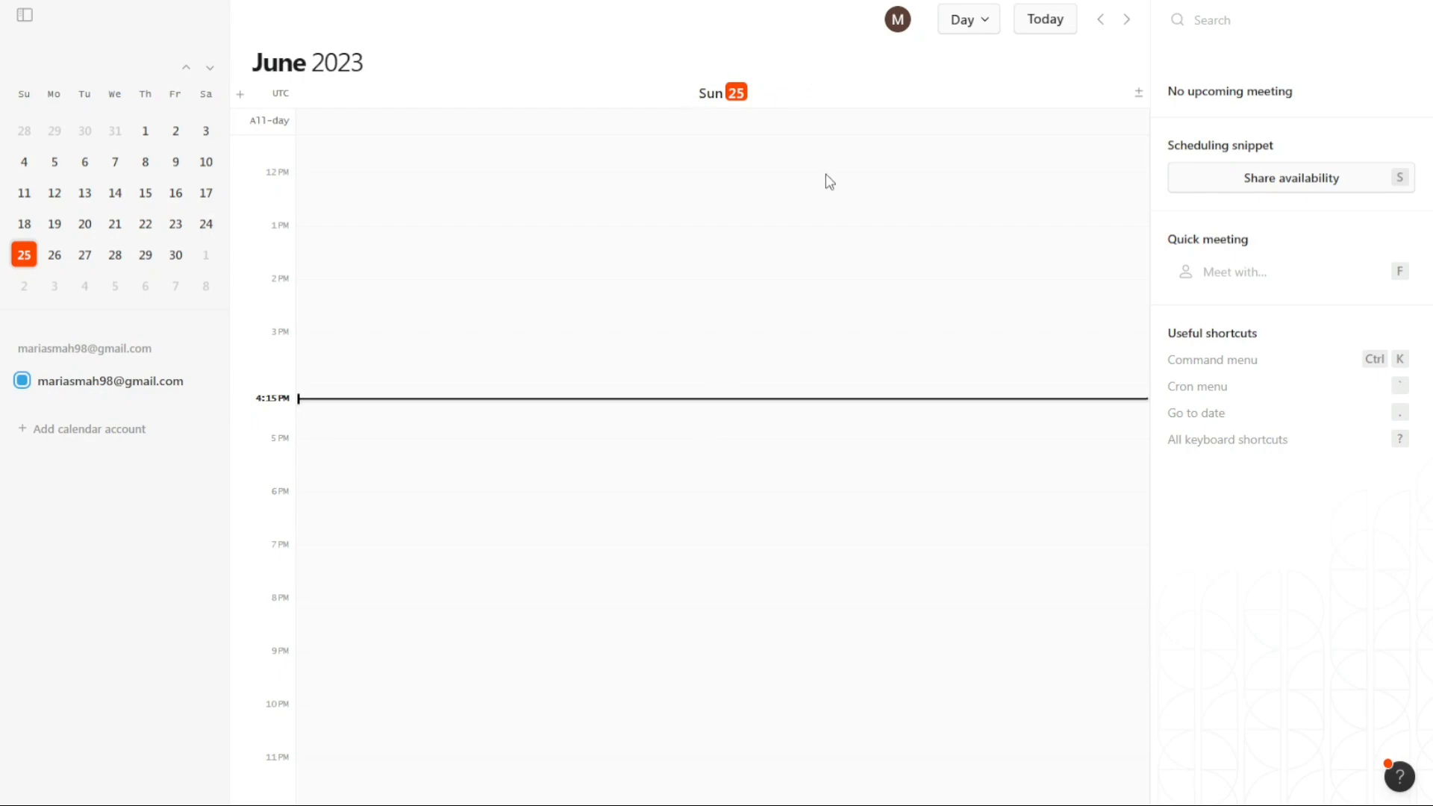
mouse_move(831, 179)
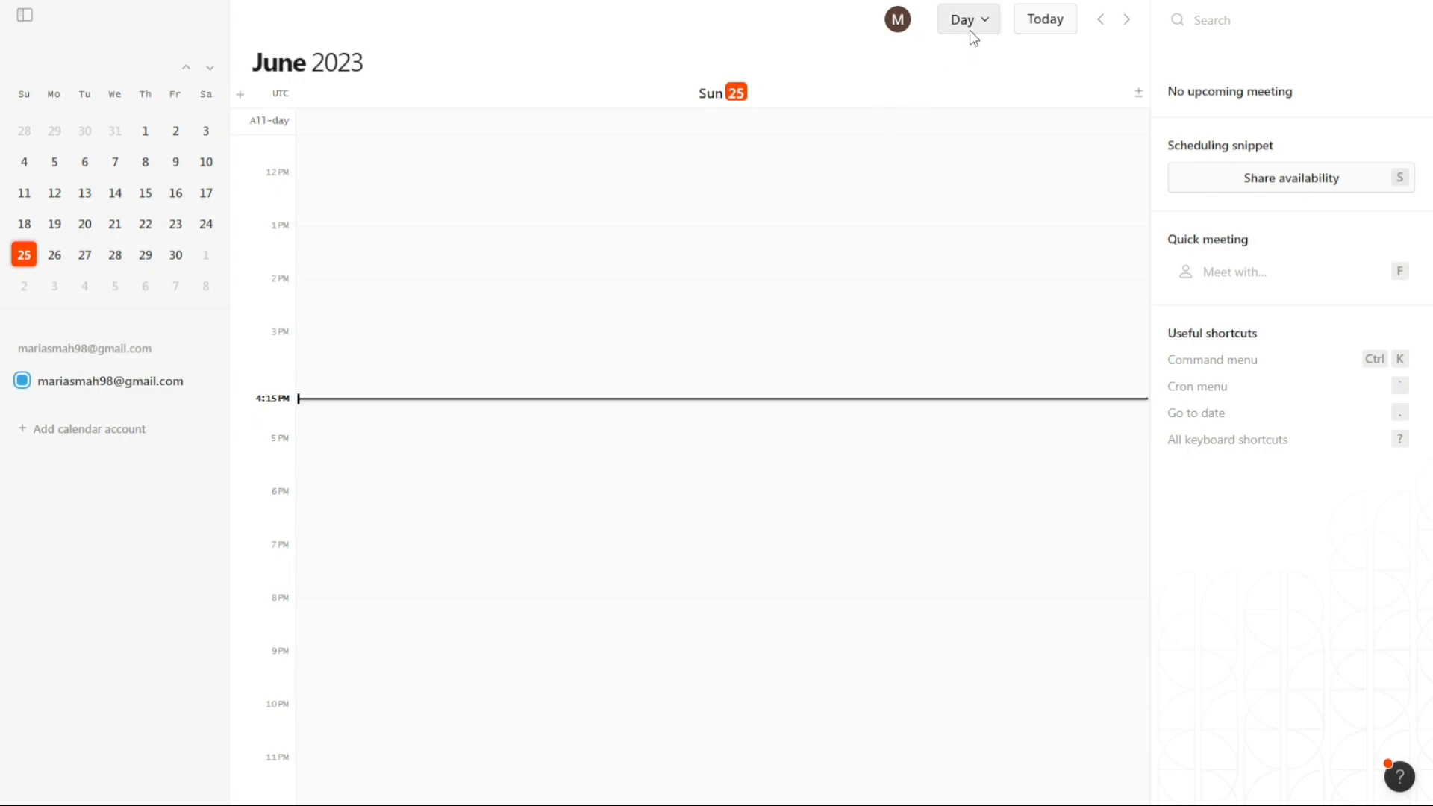
click(966, 18)
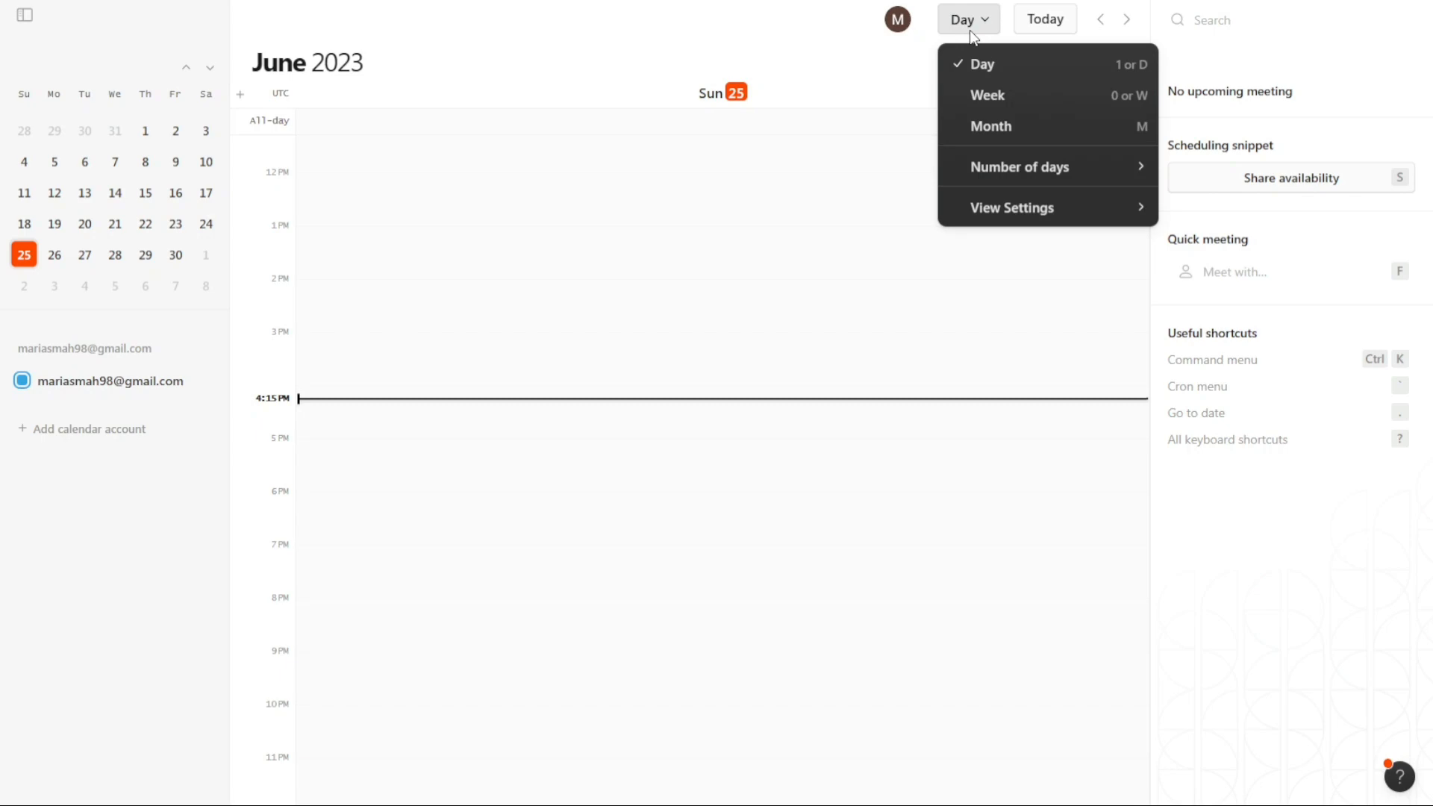
click(987, 94)
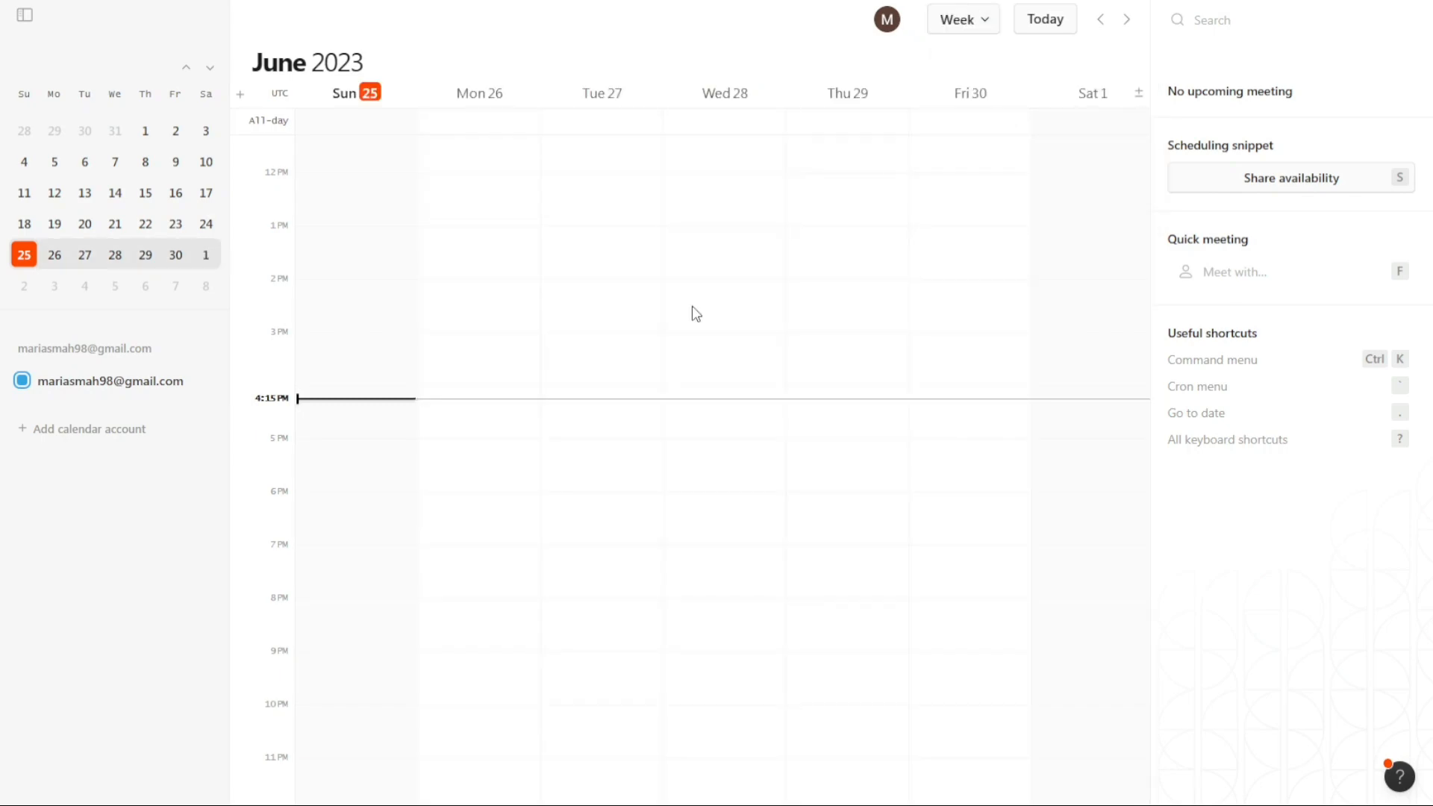
mouse_move(436, 513)
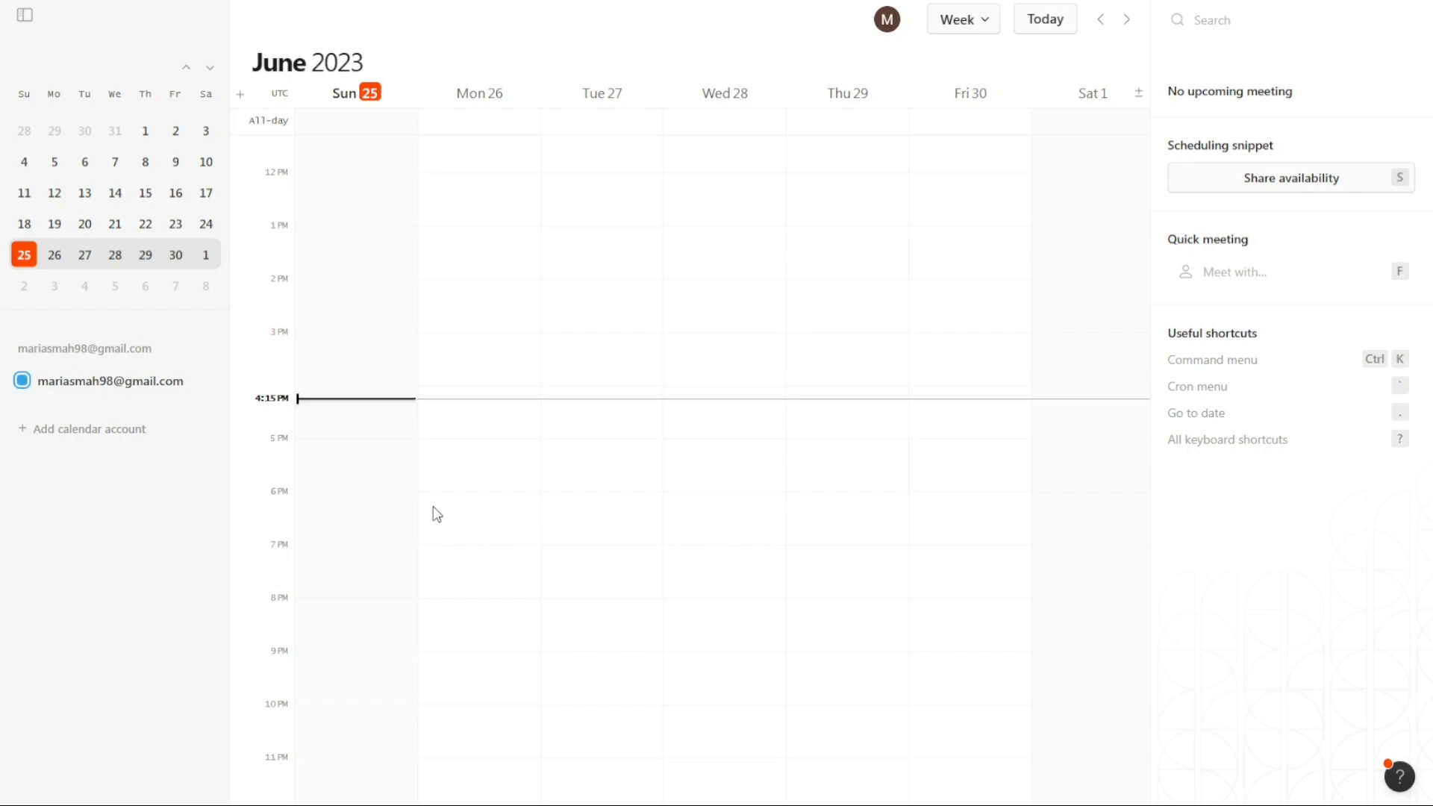
mouse_move(689, 323)
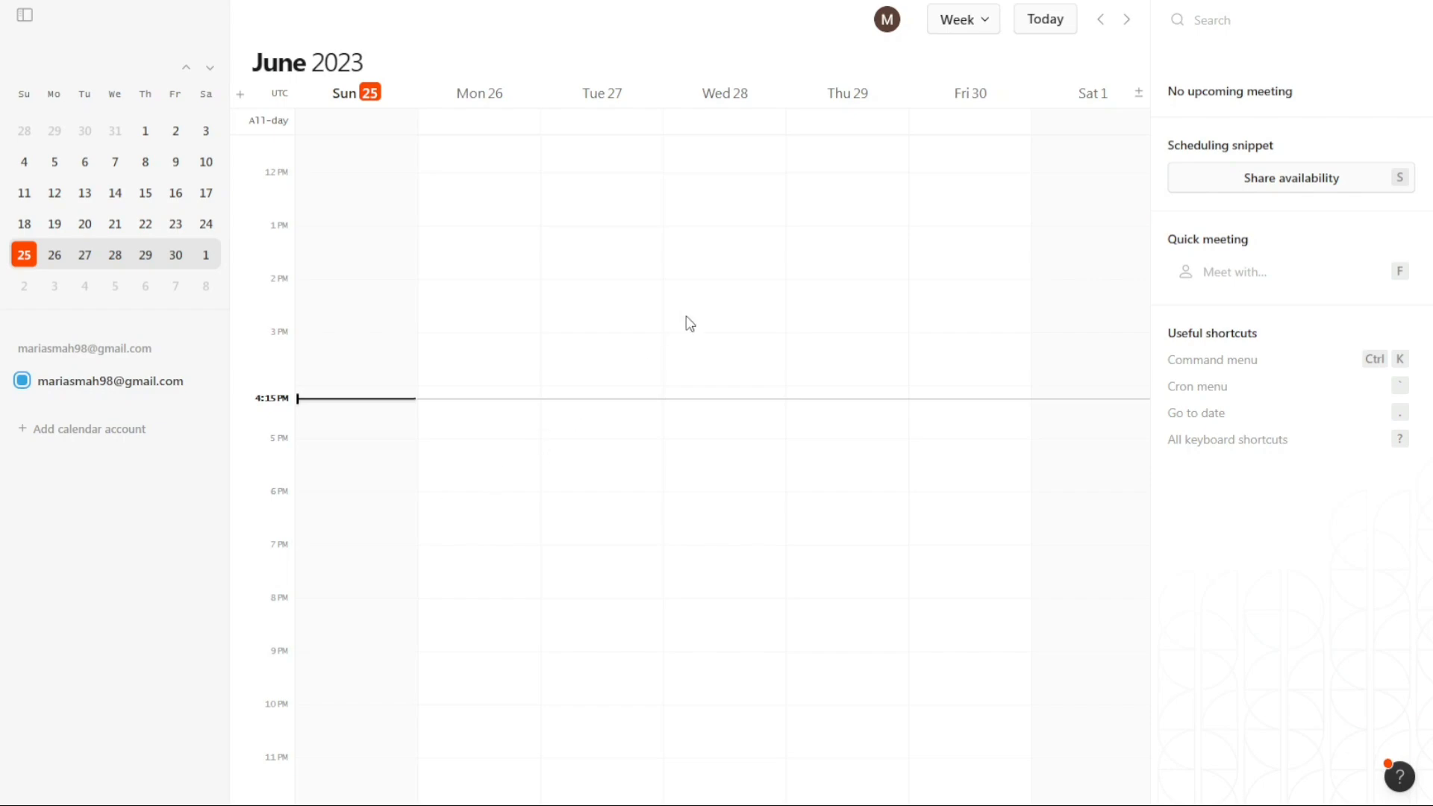
mouse_move(721, 93)
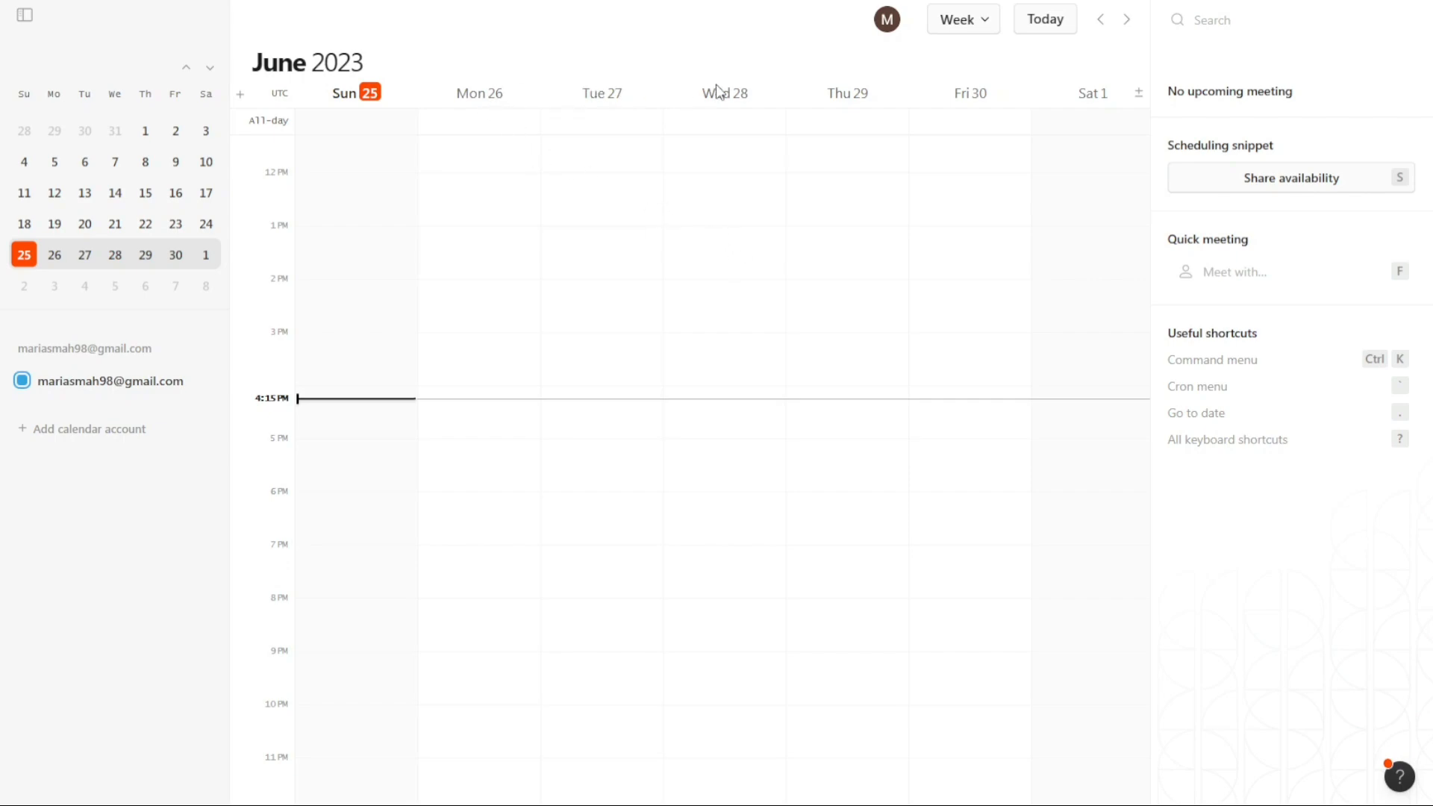
mouse_move(774, 98)
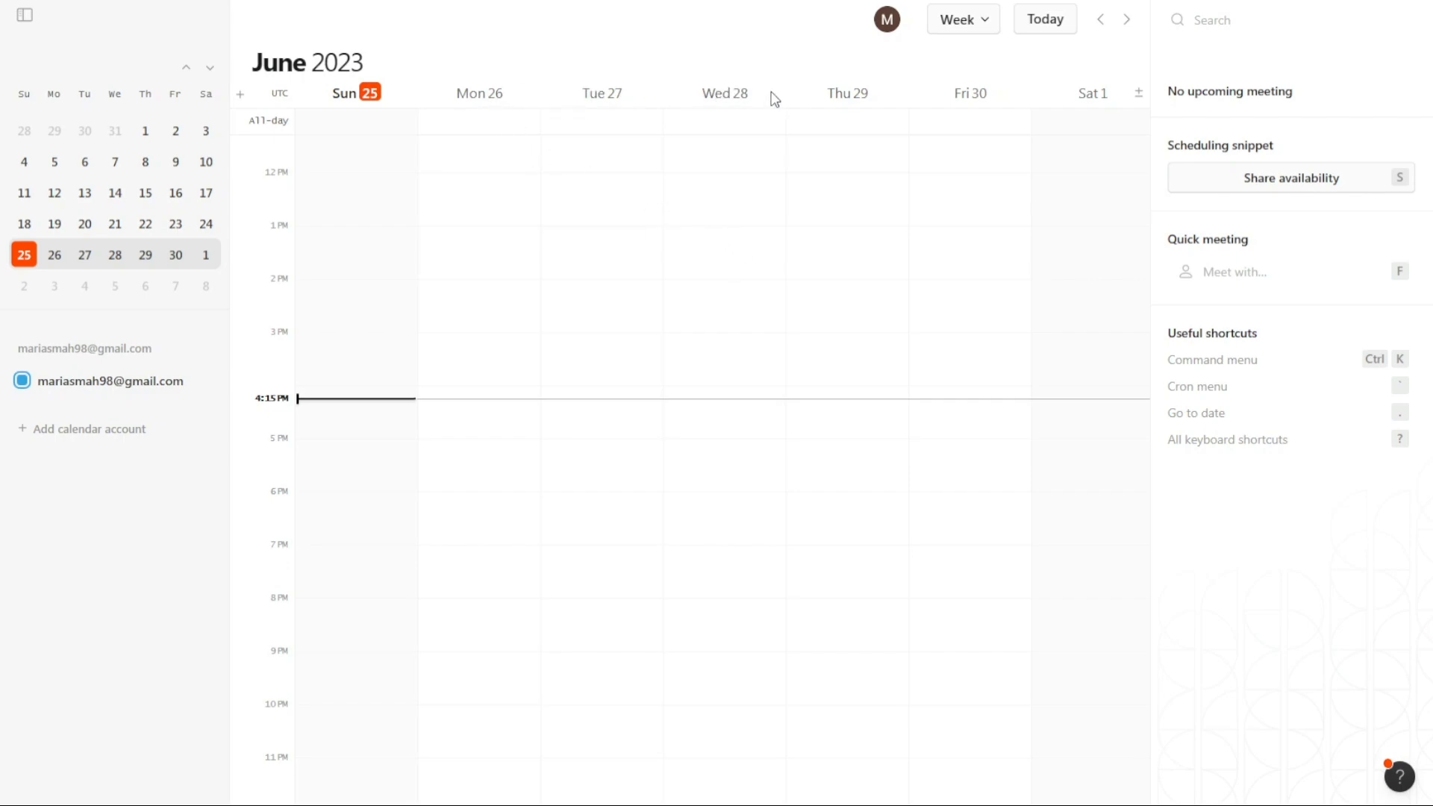
mouse_move(1113, 99)
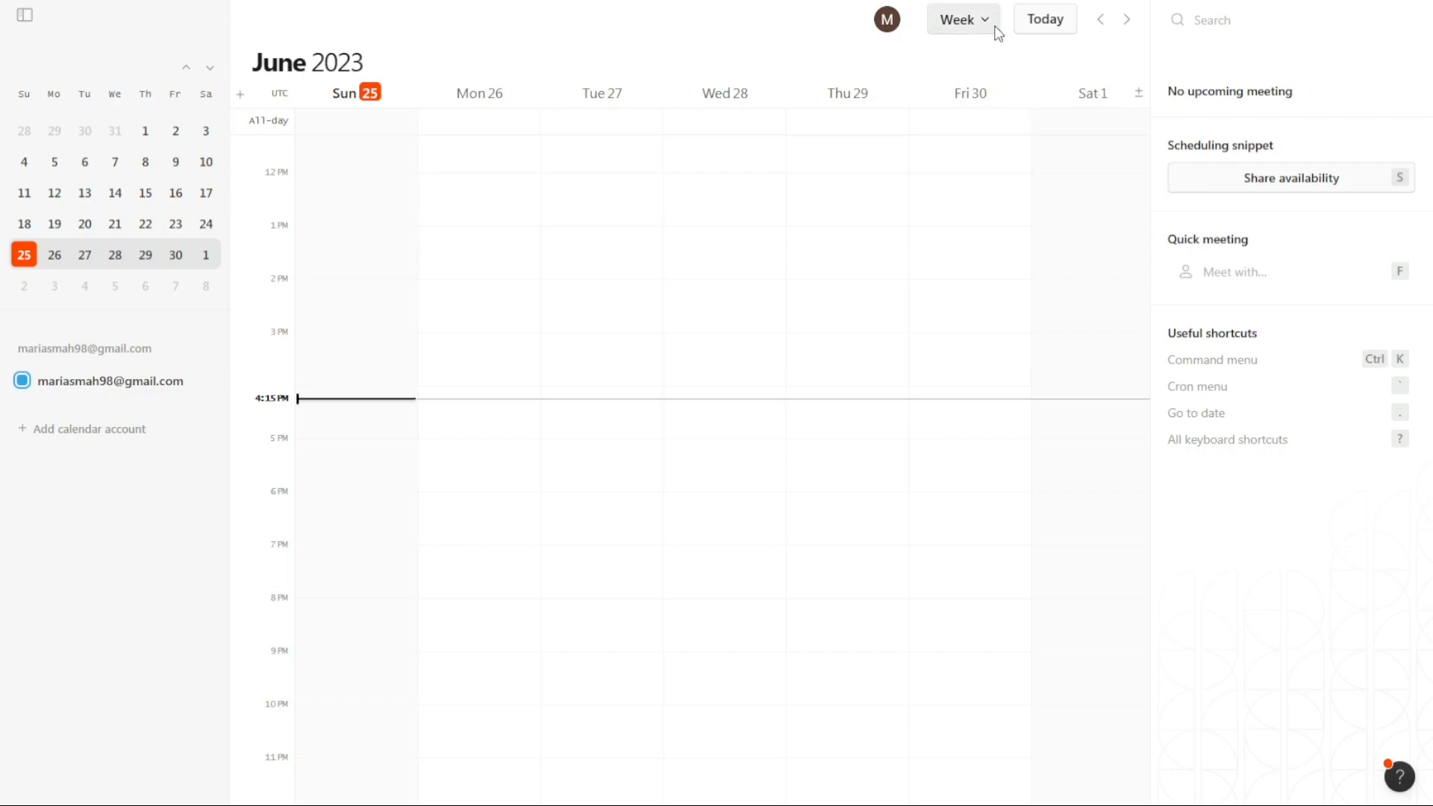
click(962, 18)
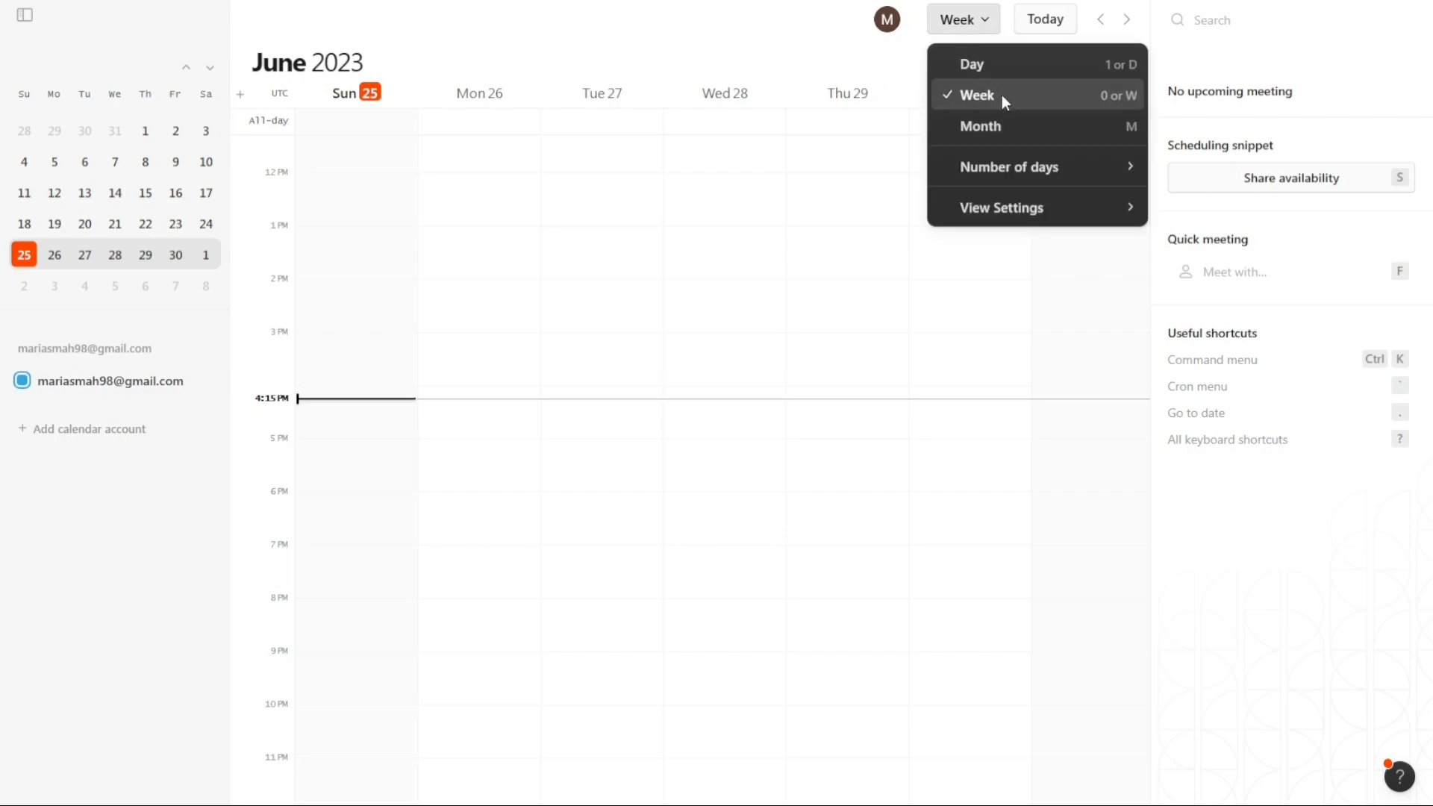
click(980, 126)
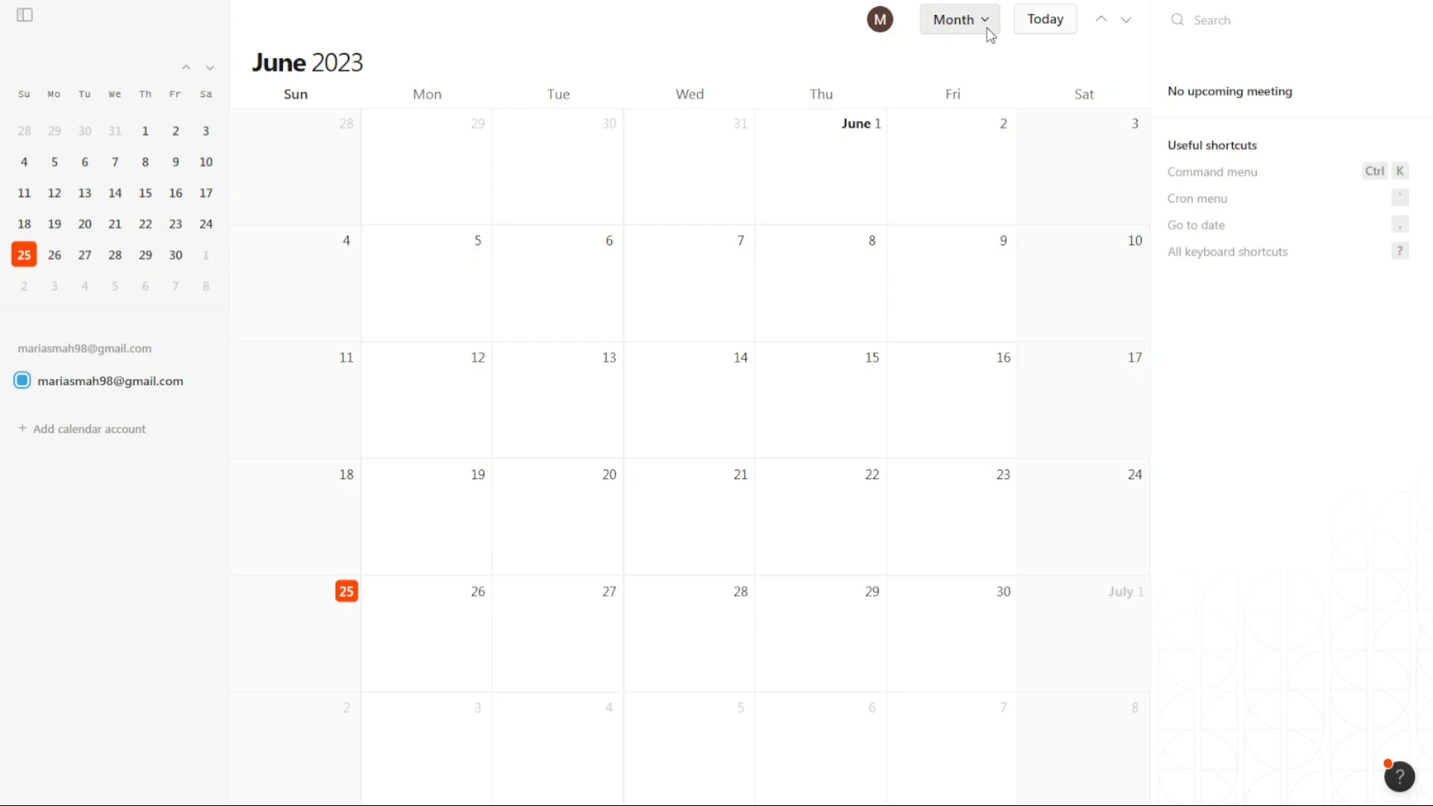
click(958, 18)
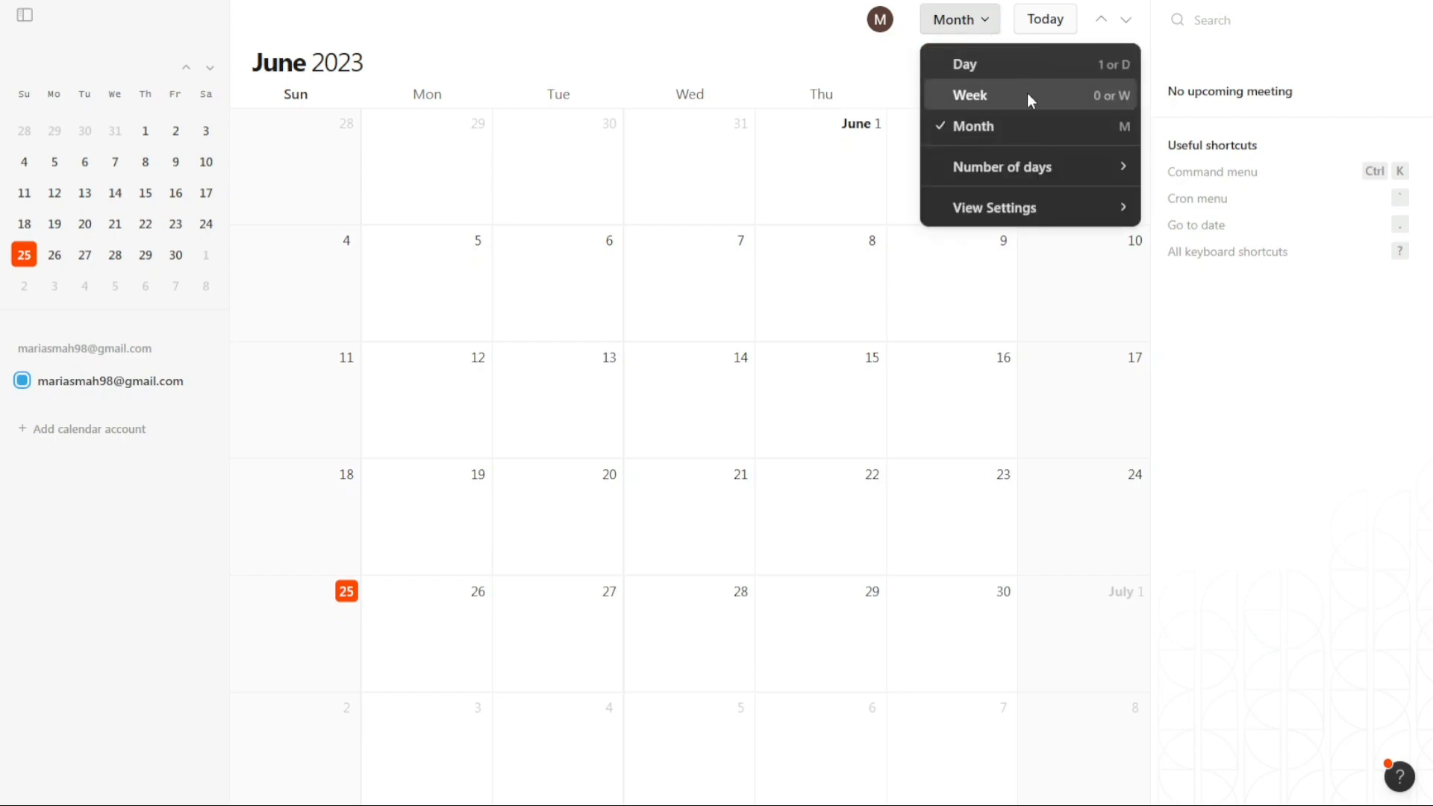
click(967, 94)
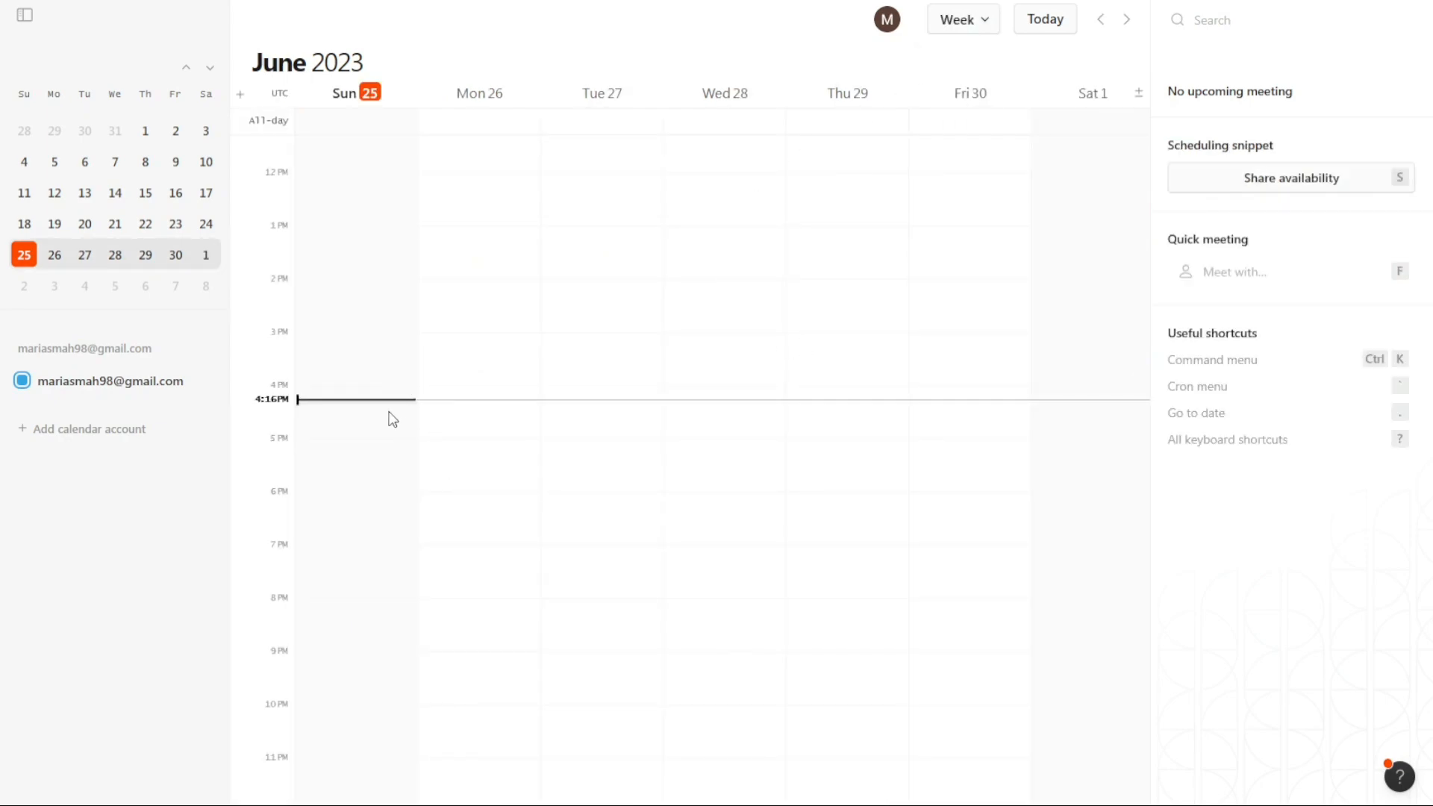
mouse_move(765, 205)
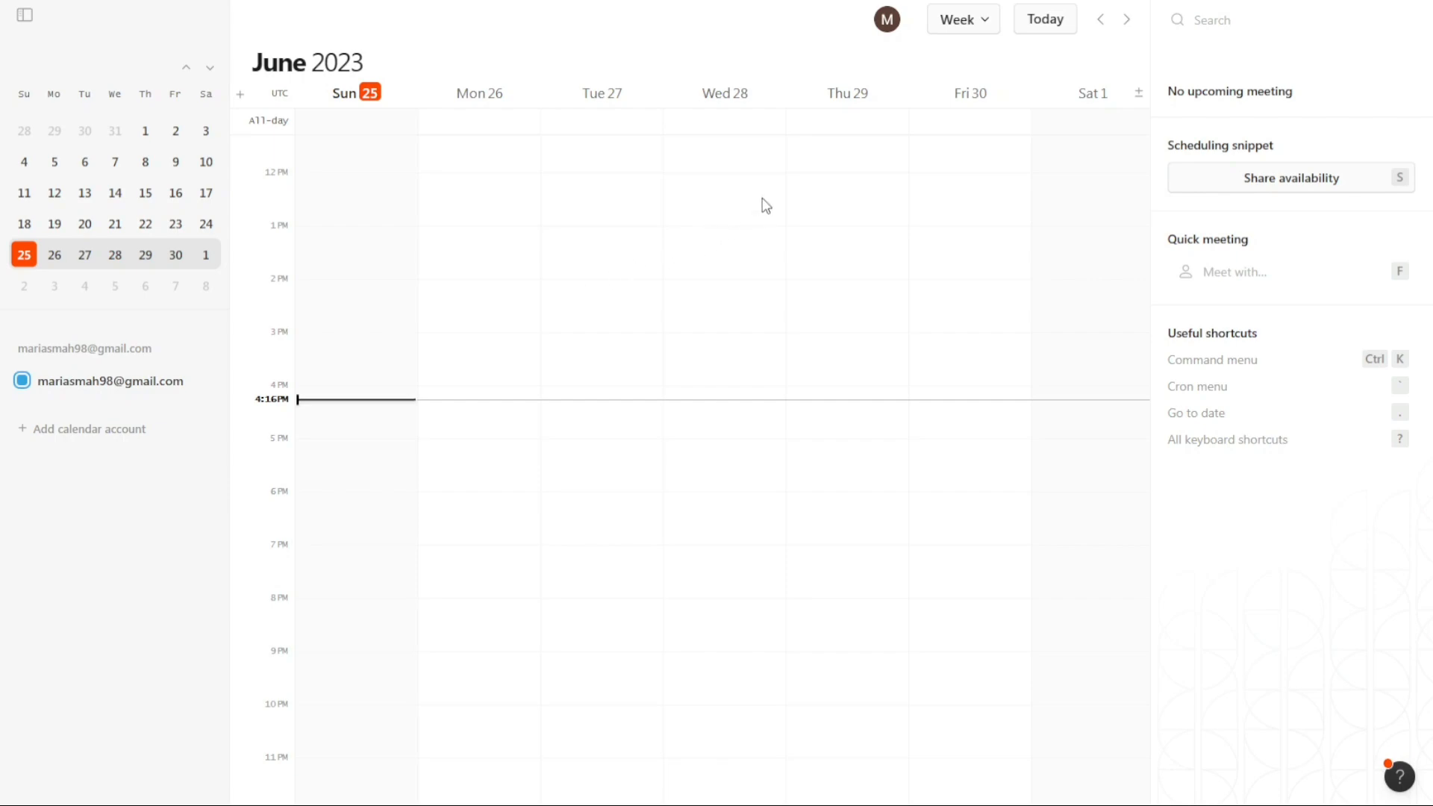
mouse_move(863, 166)
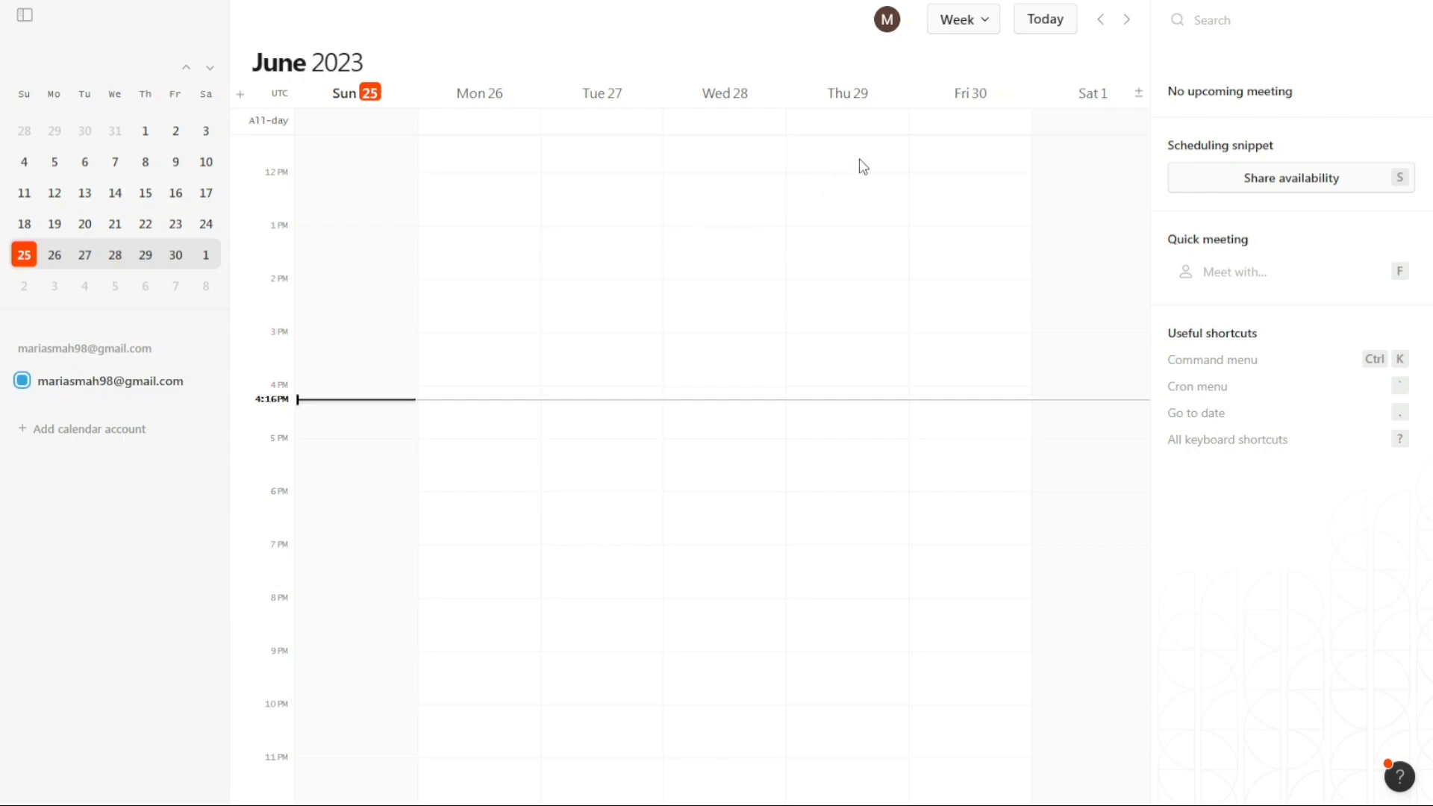
Set Number of days to 3 so the view covers June 25–27.
click(961, 18)
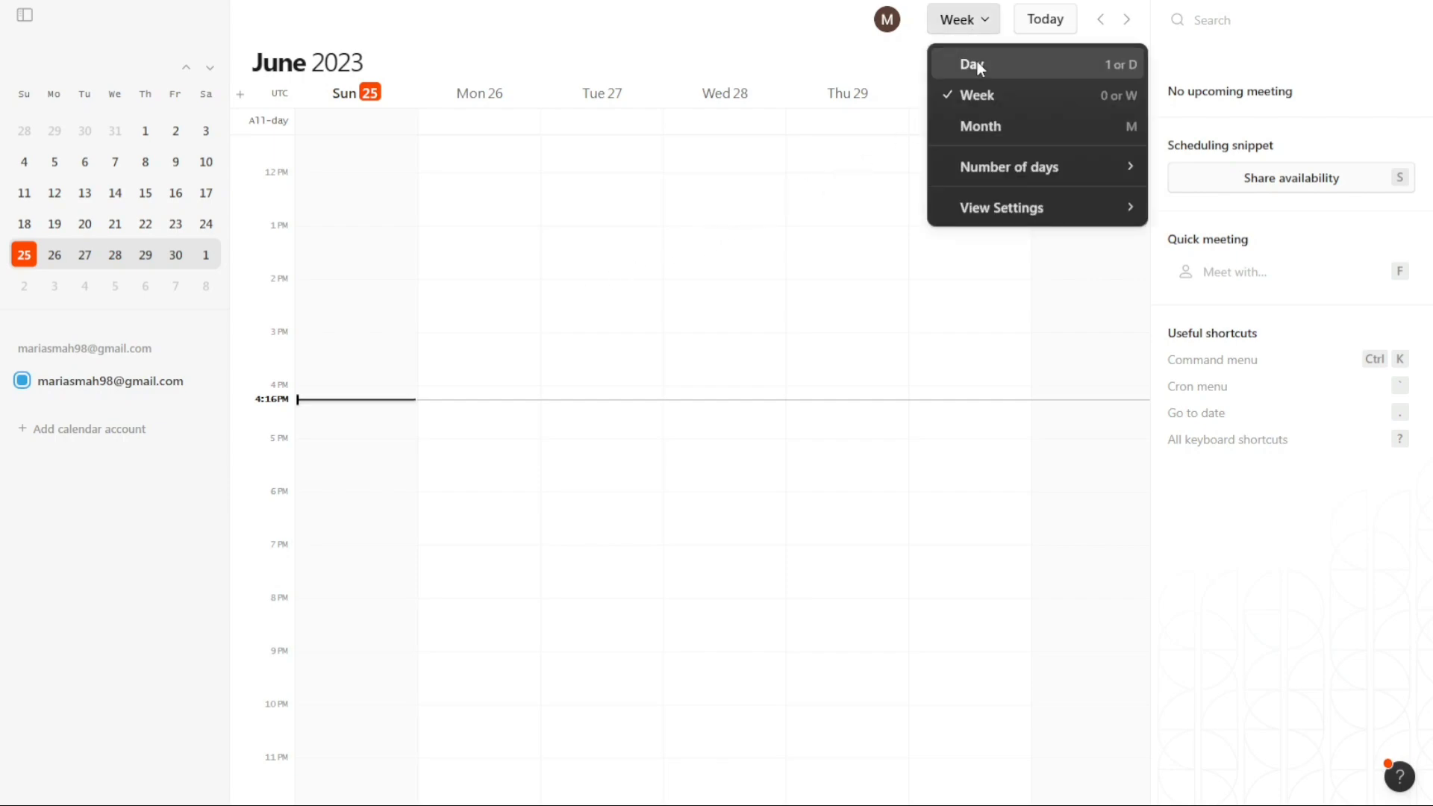
mouse_move(1010, 167)
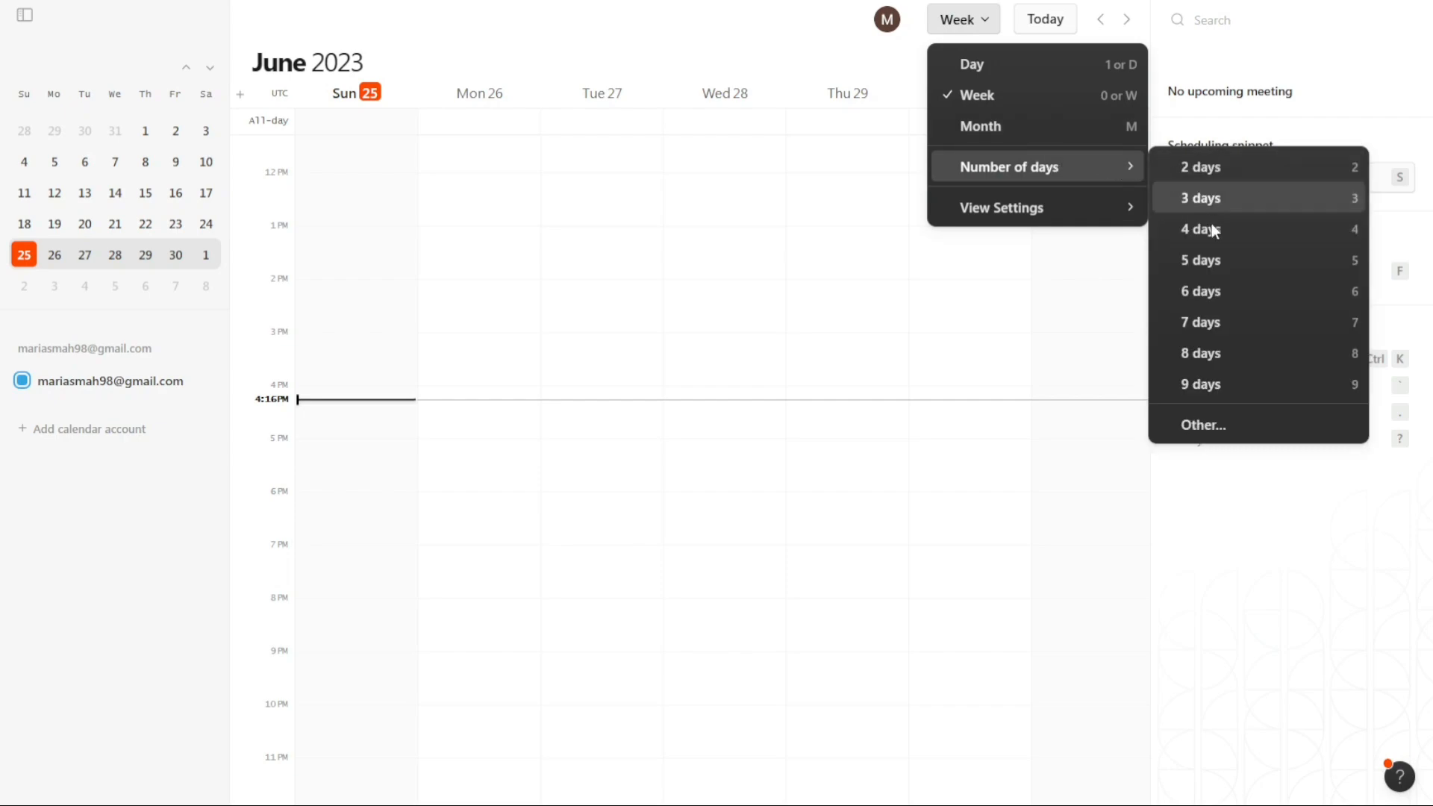
mouse_move(1199, 167)
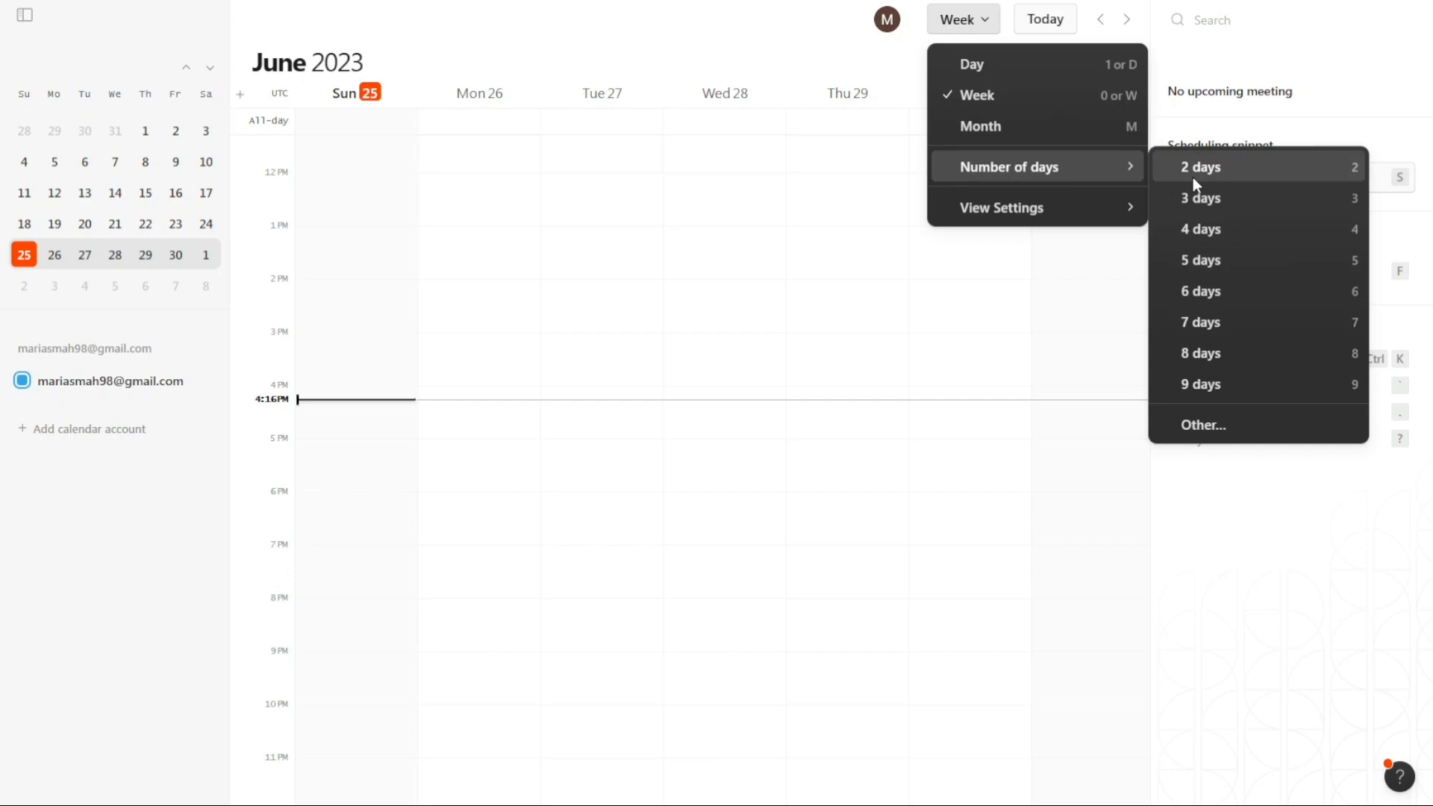
mouse_move(1206, 260)
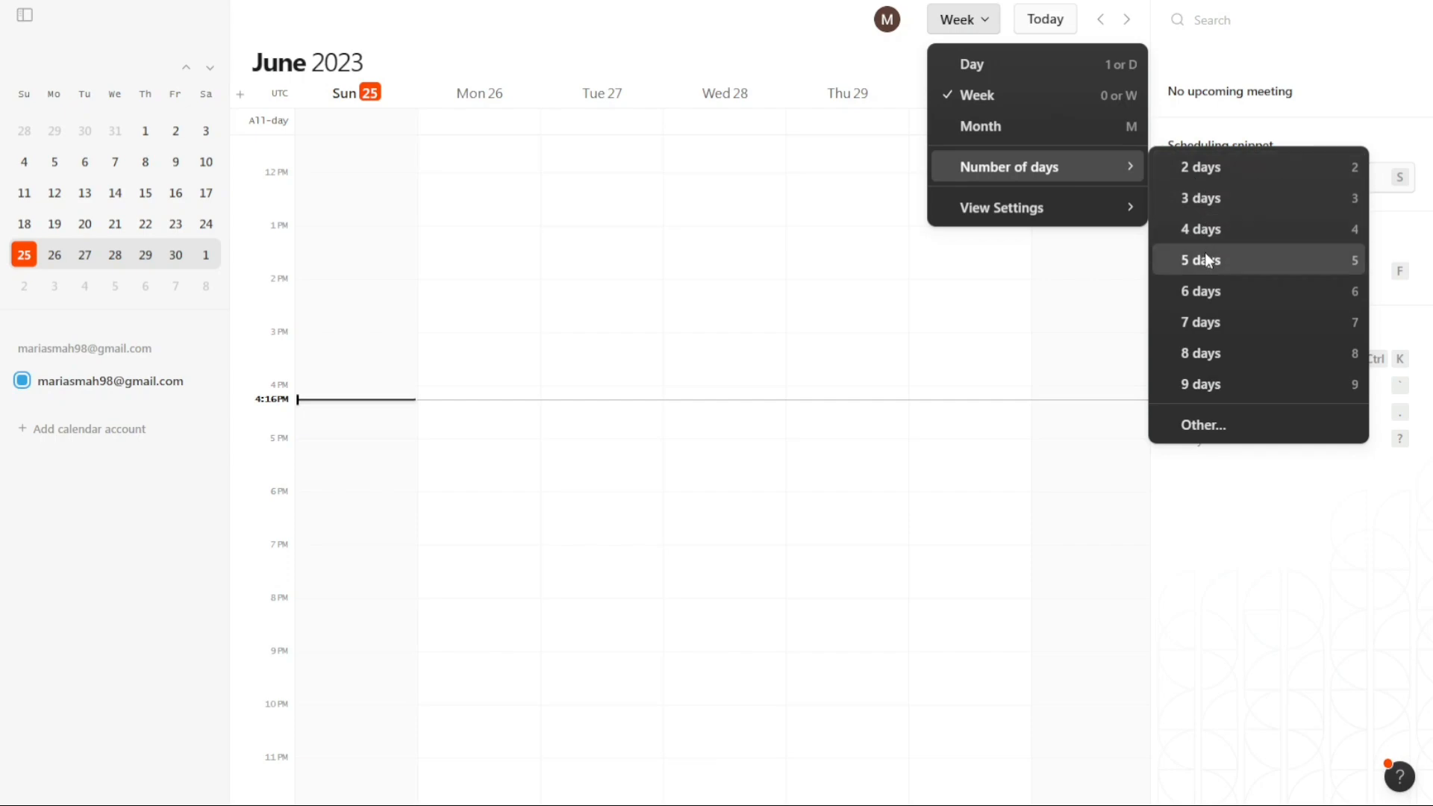
mouse_move(1218, 297)
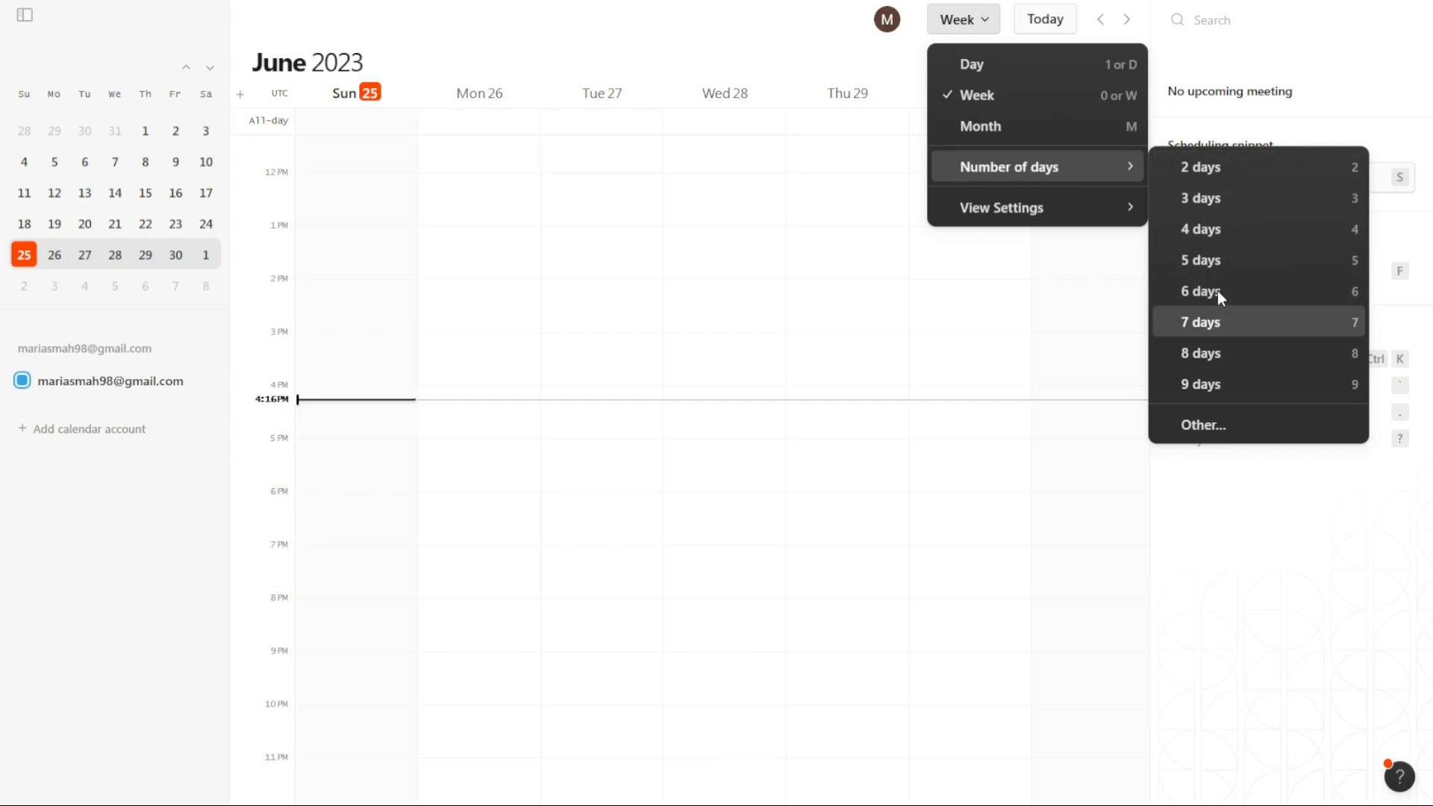
mouse_move(1216, 199)
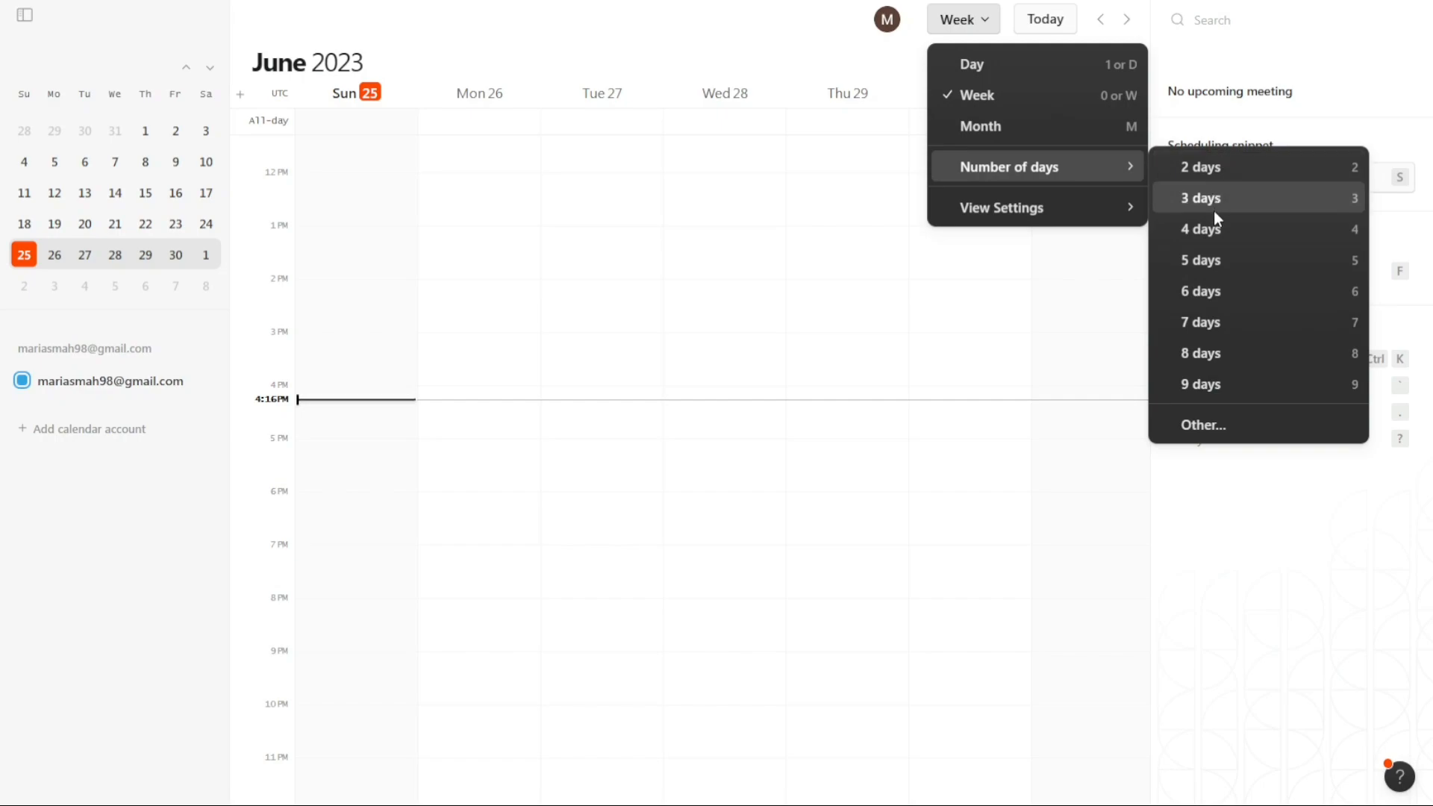
click(1200, 197)
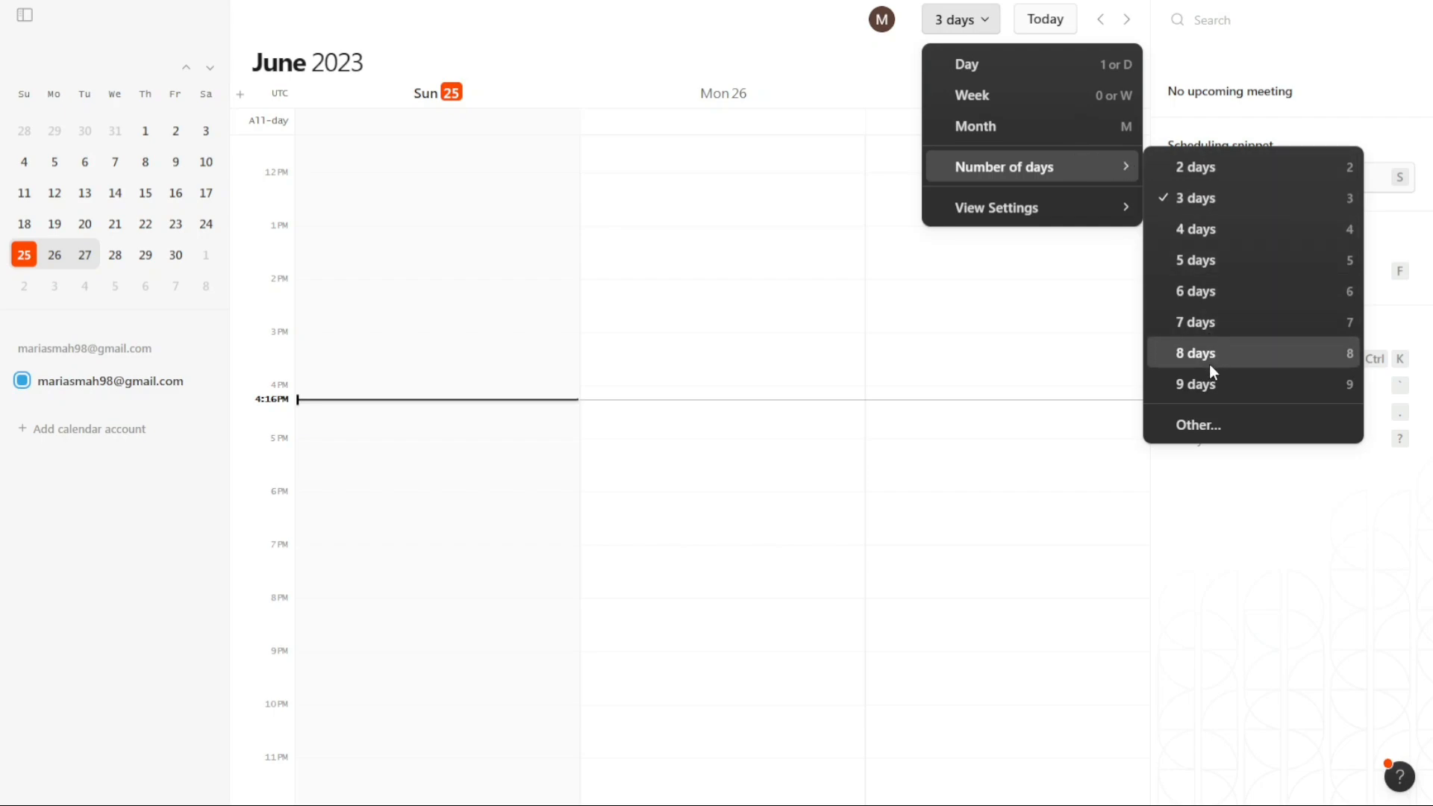
mouse_move(1208, 357)
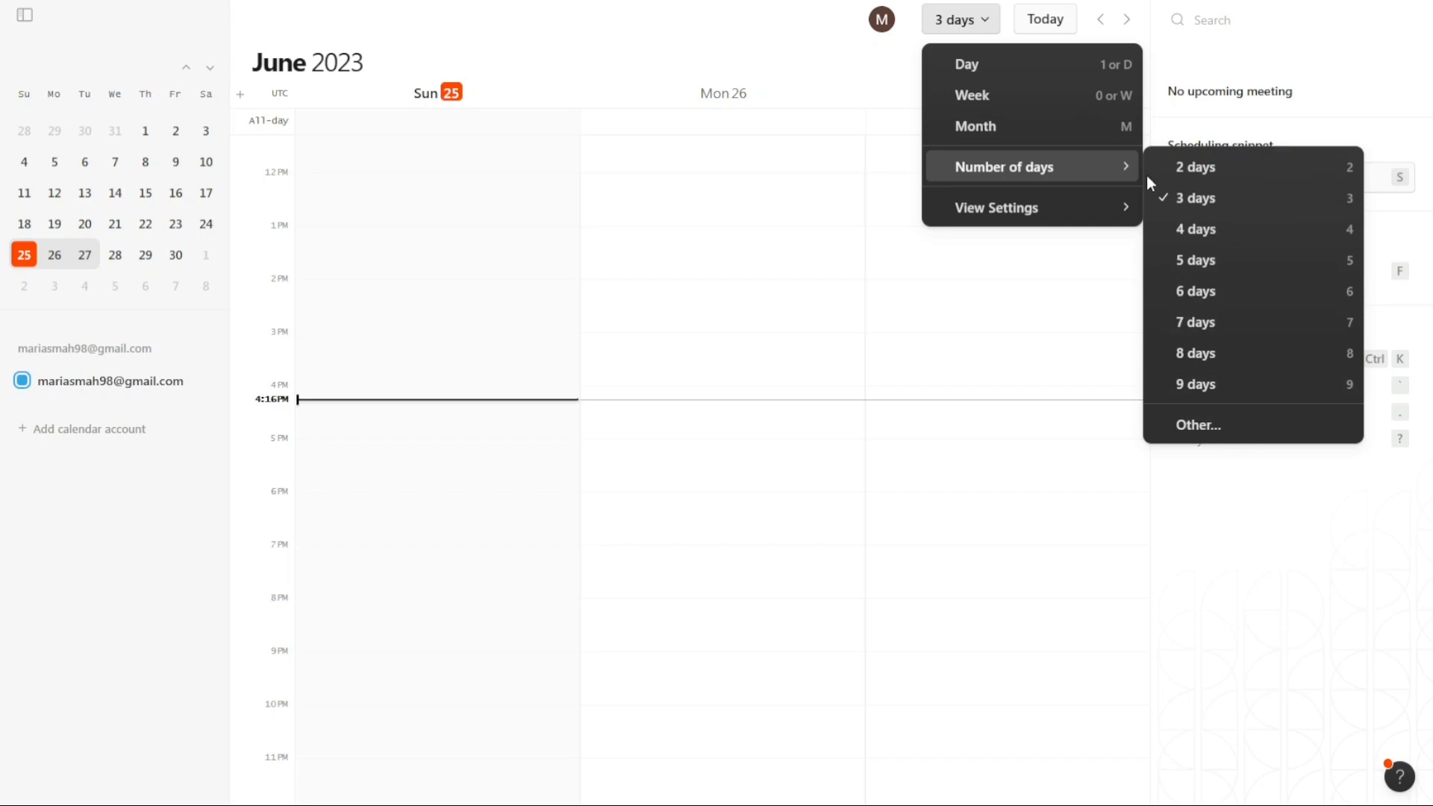
mouse_move(1103, 183)
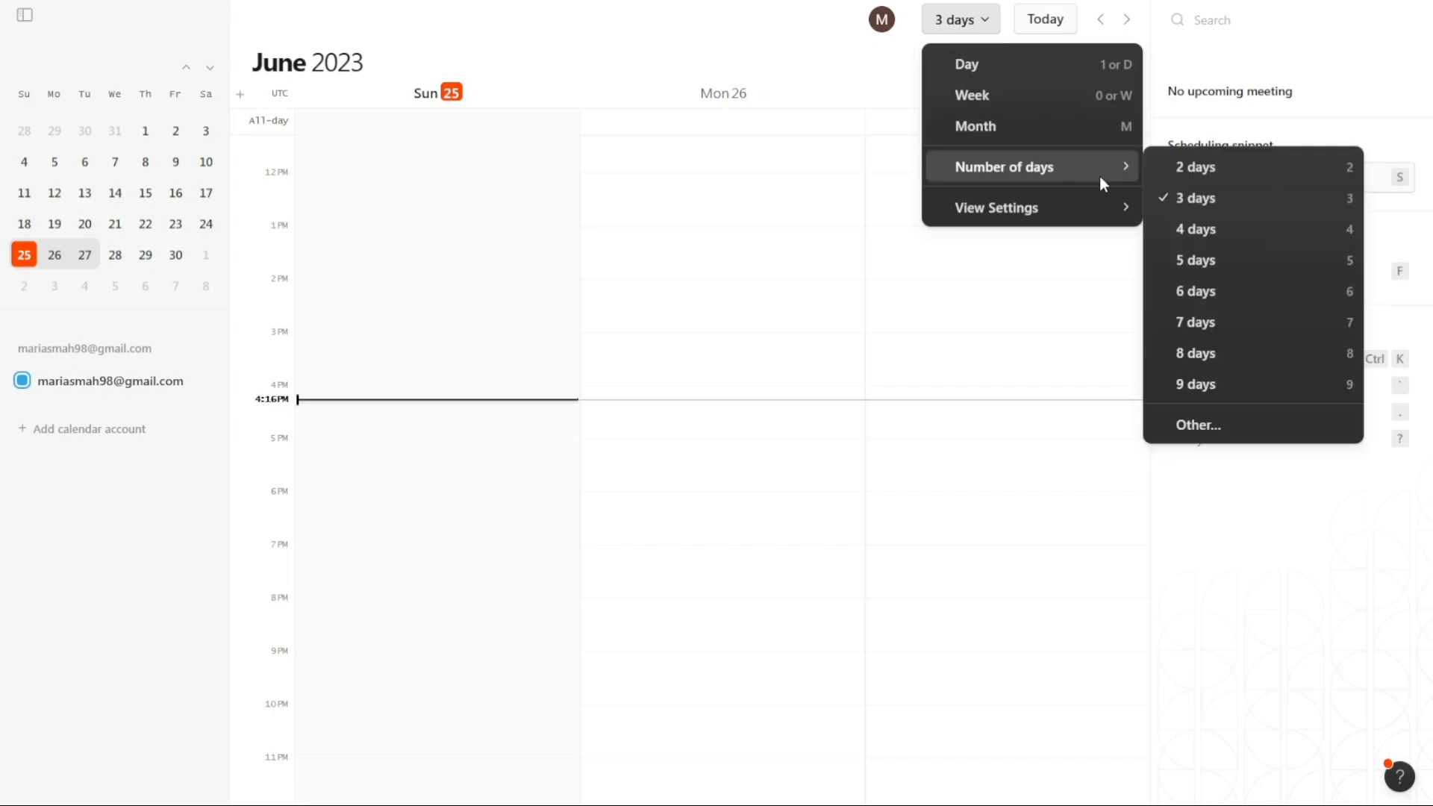
Set a custom Number of days of 20, spanning June 25 into July.
click(1198, 424)
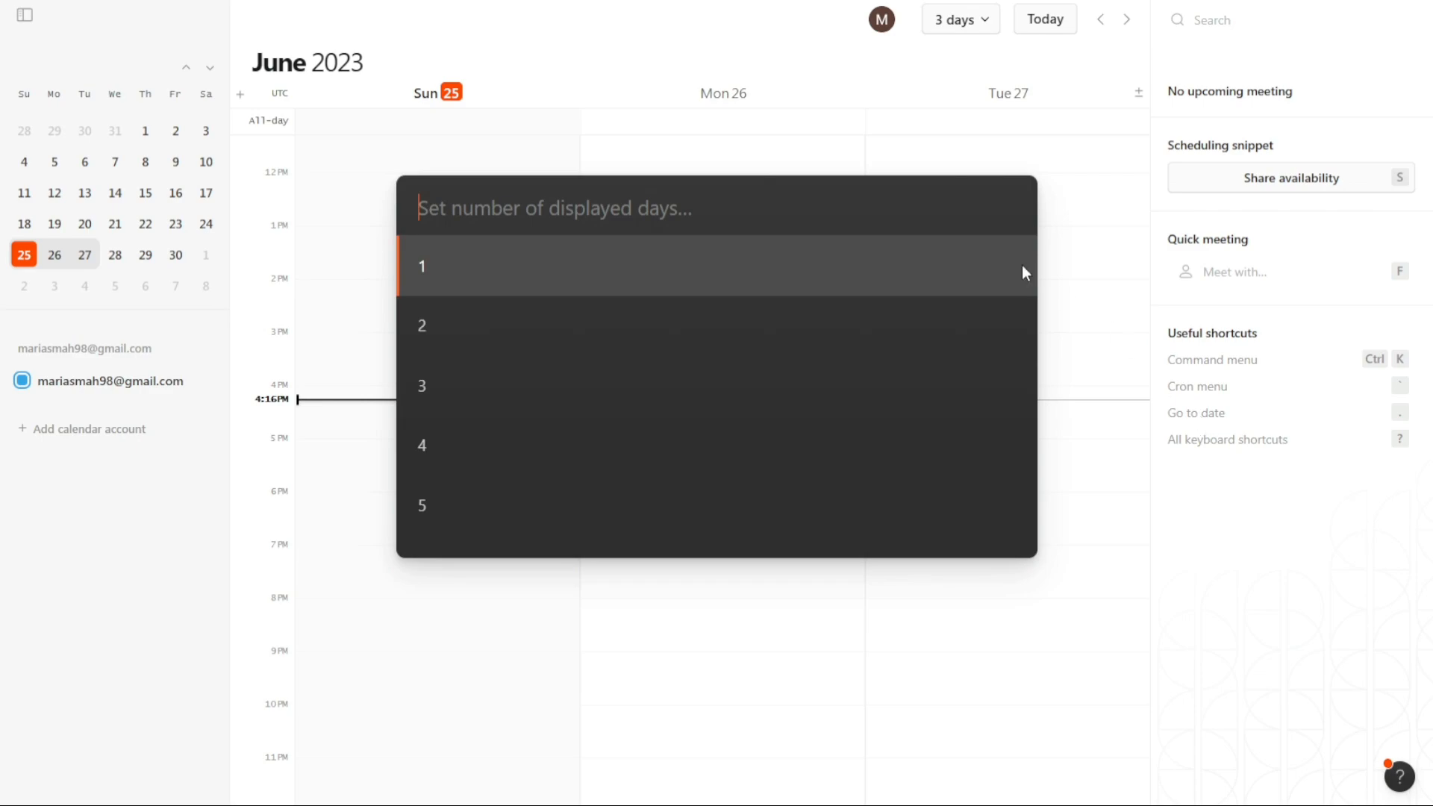
text(20)
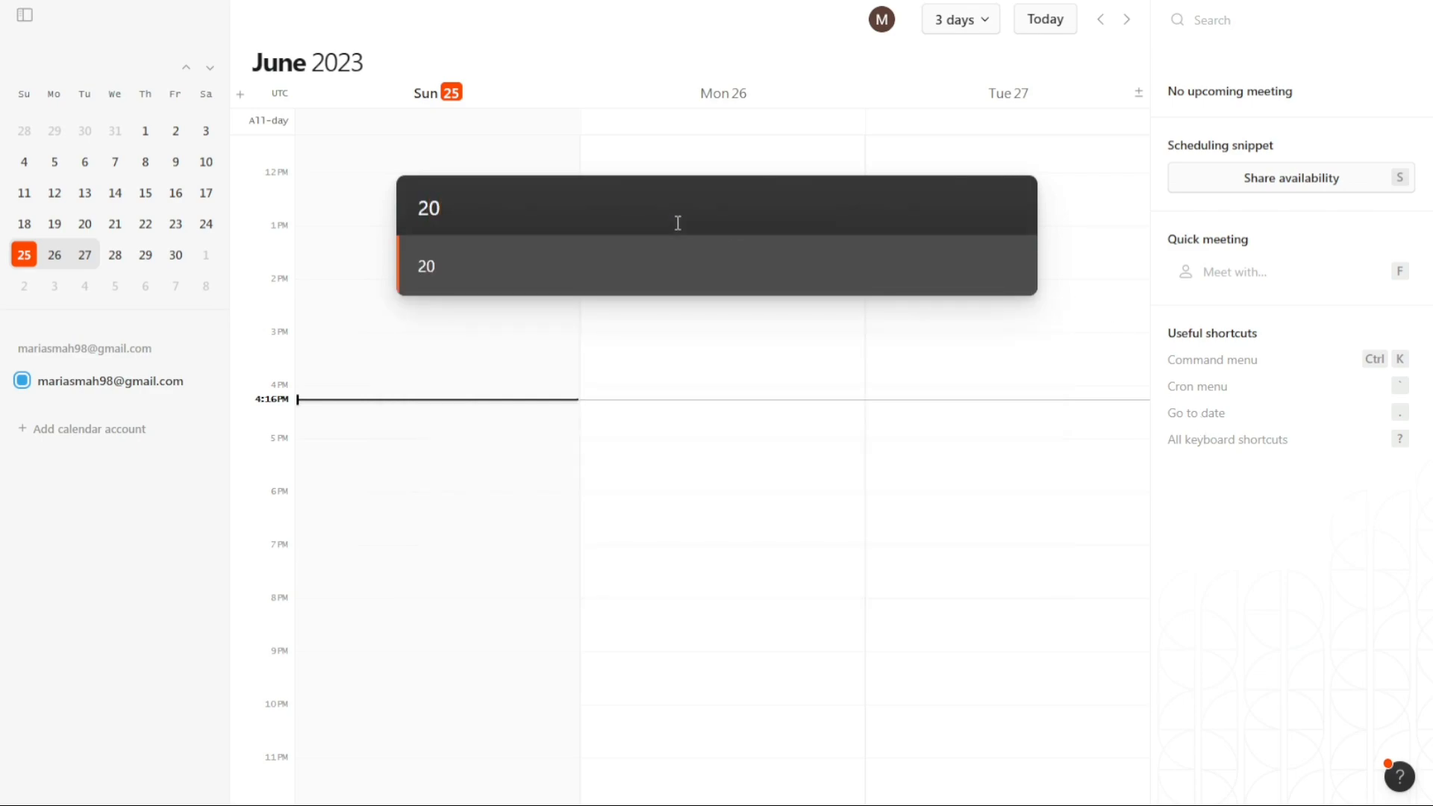
click(958, 18)
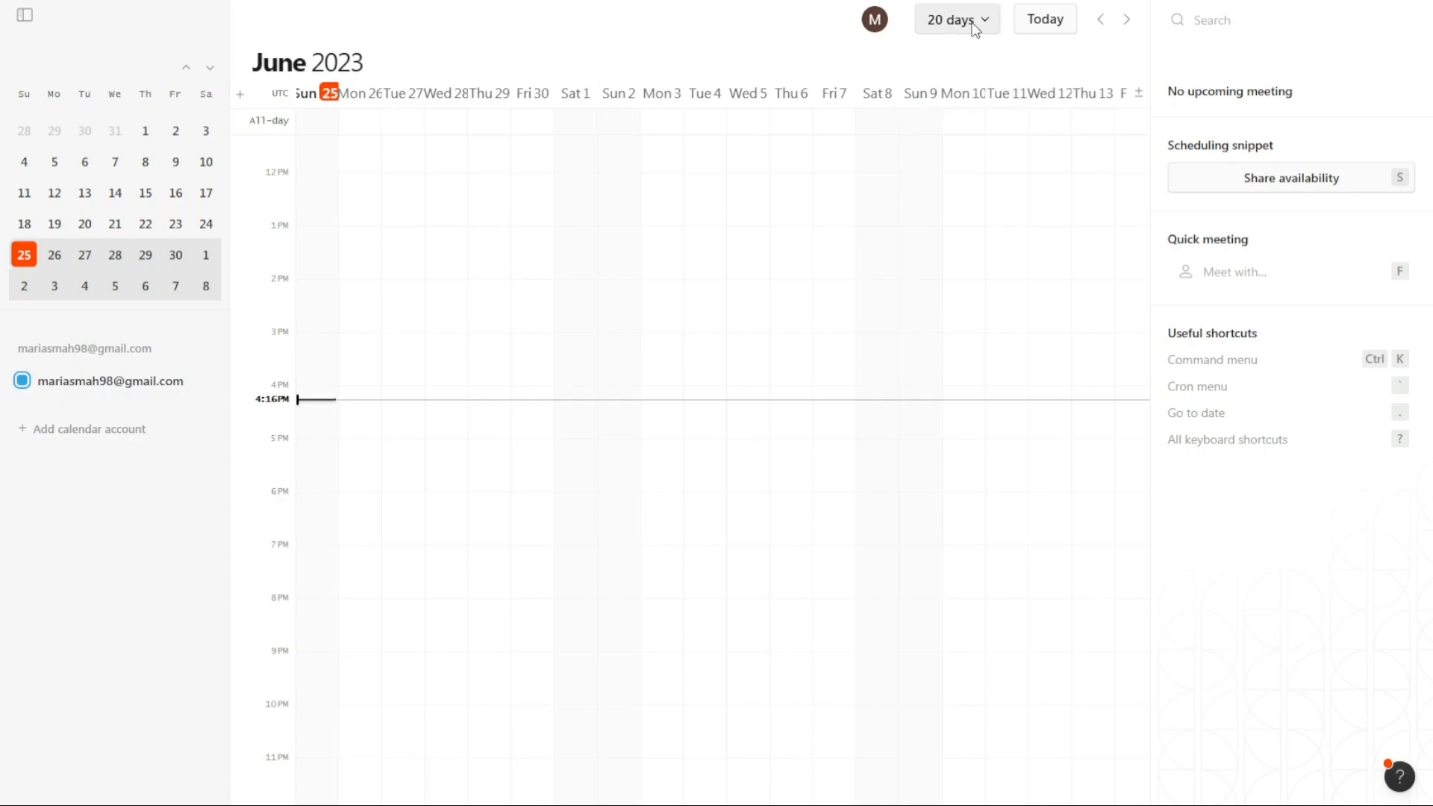
Return the calendar to Week view for June 25–July 1.
click(953, 18)
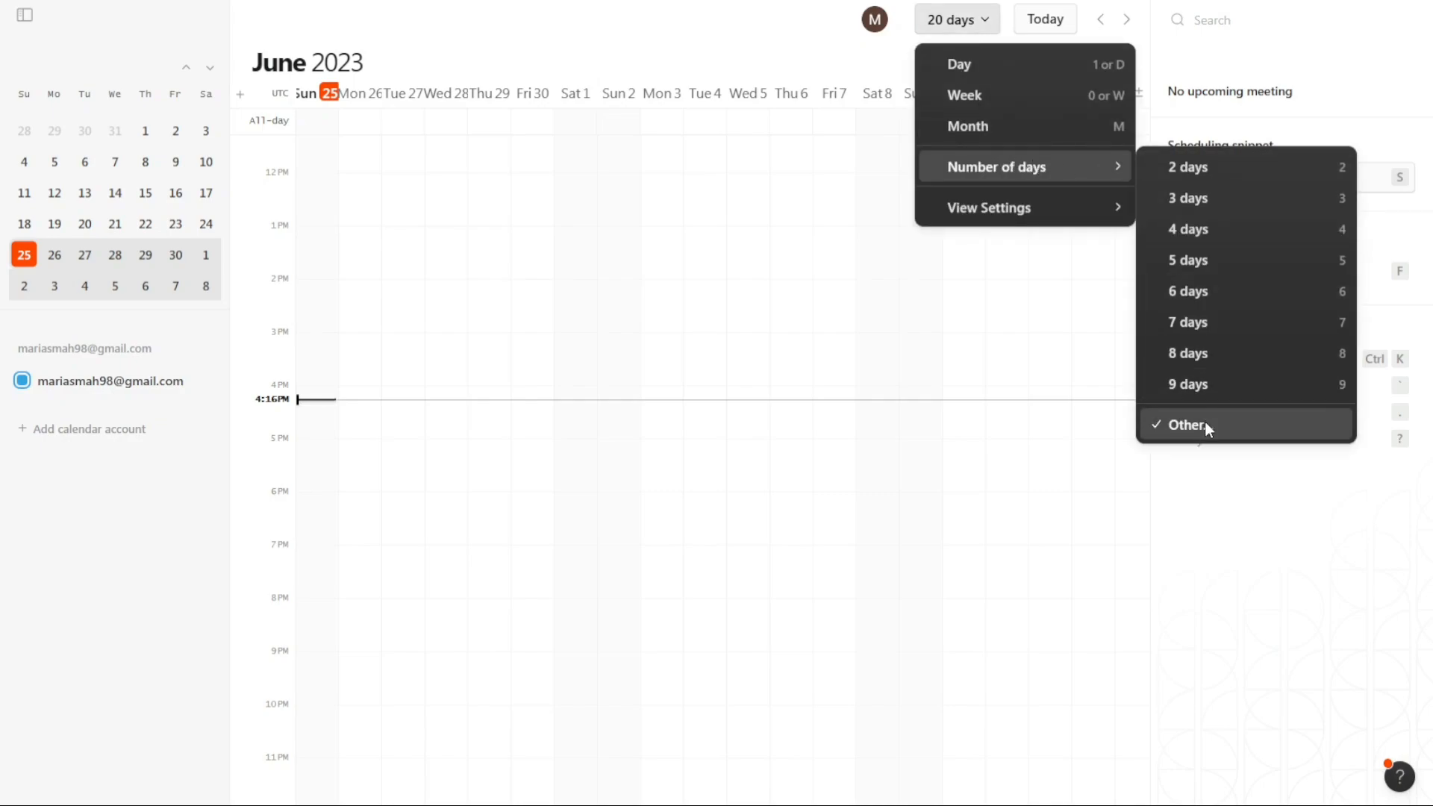
click(965, 95)
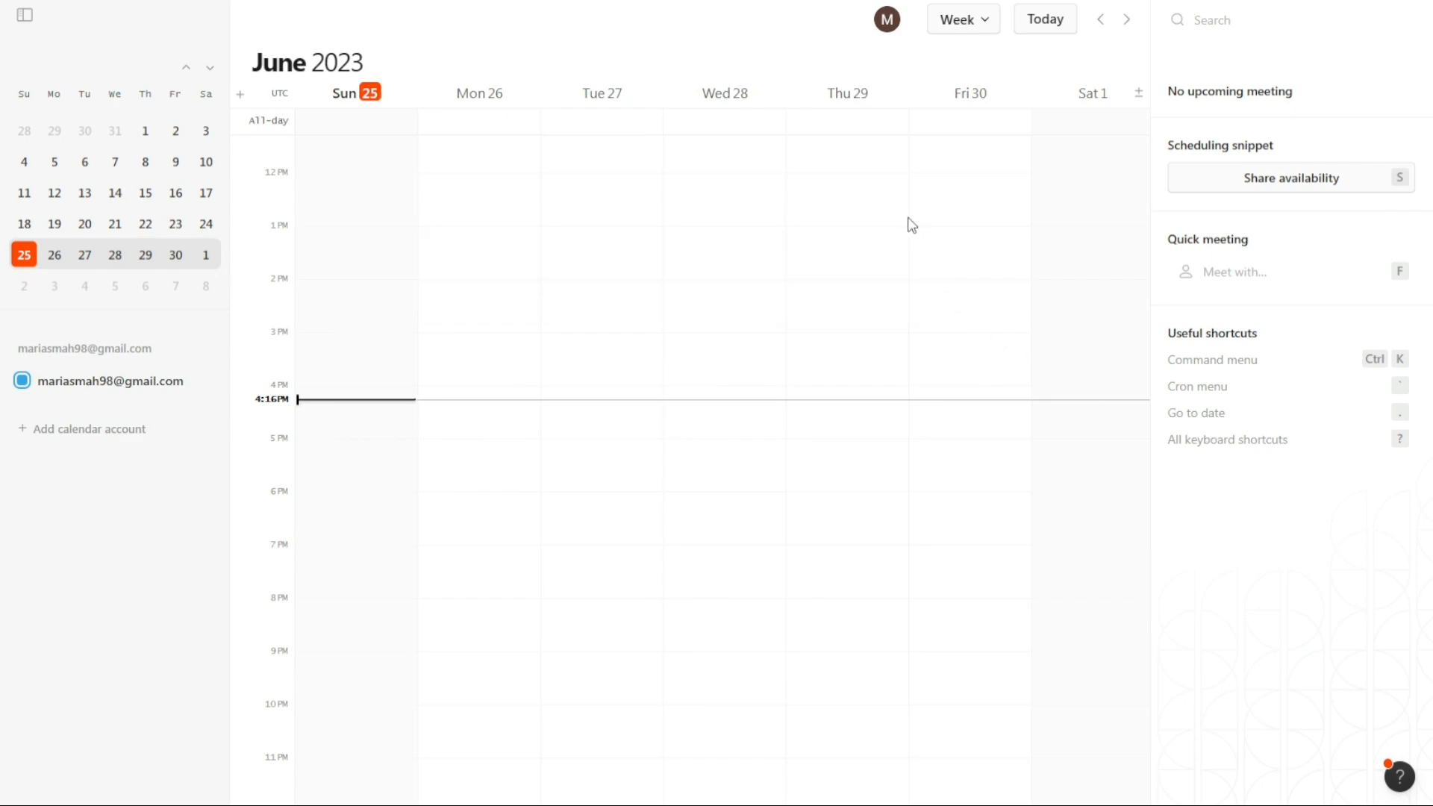
mouse_move(604, 359)
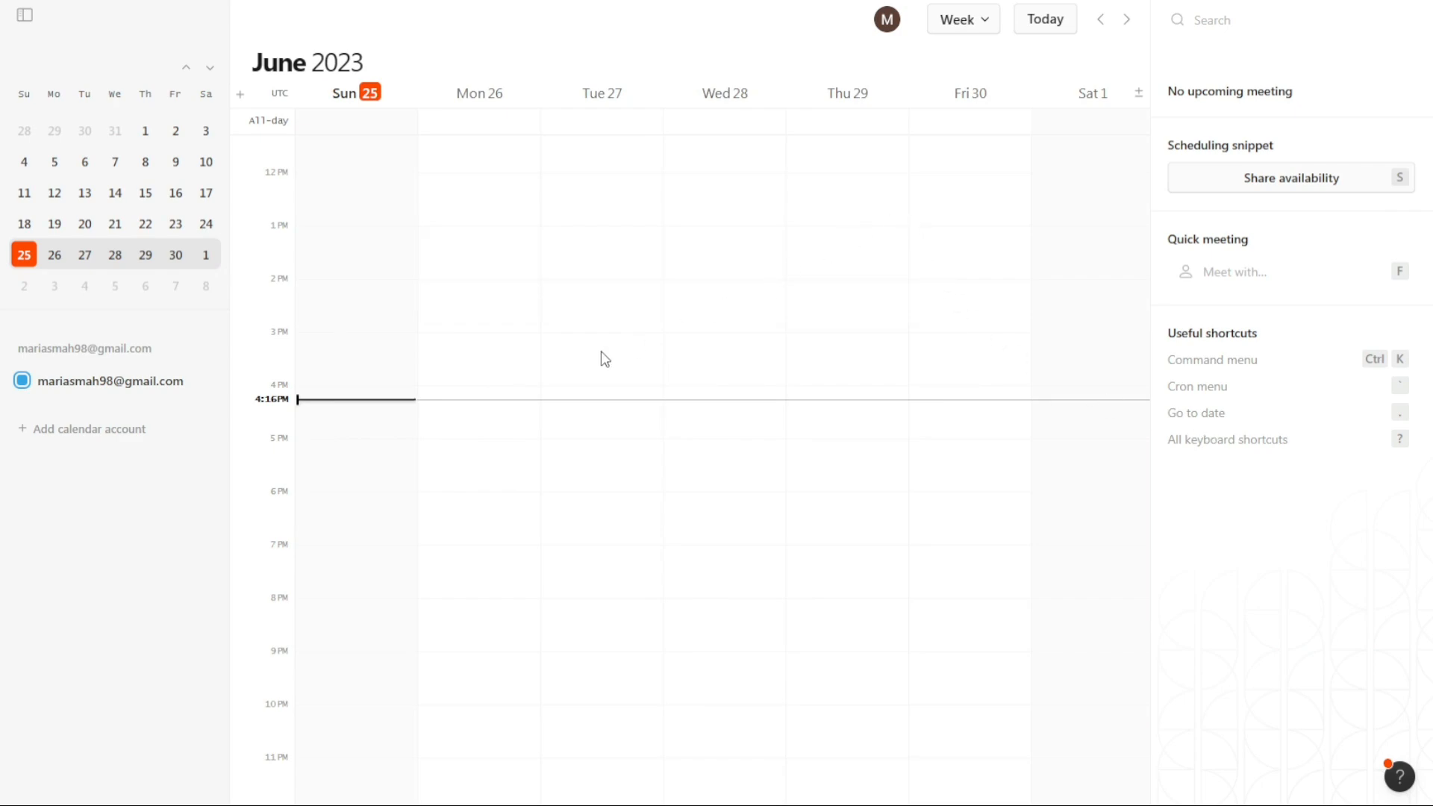
mouse_move(355, 398)
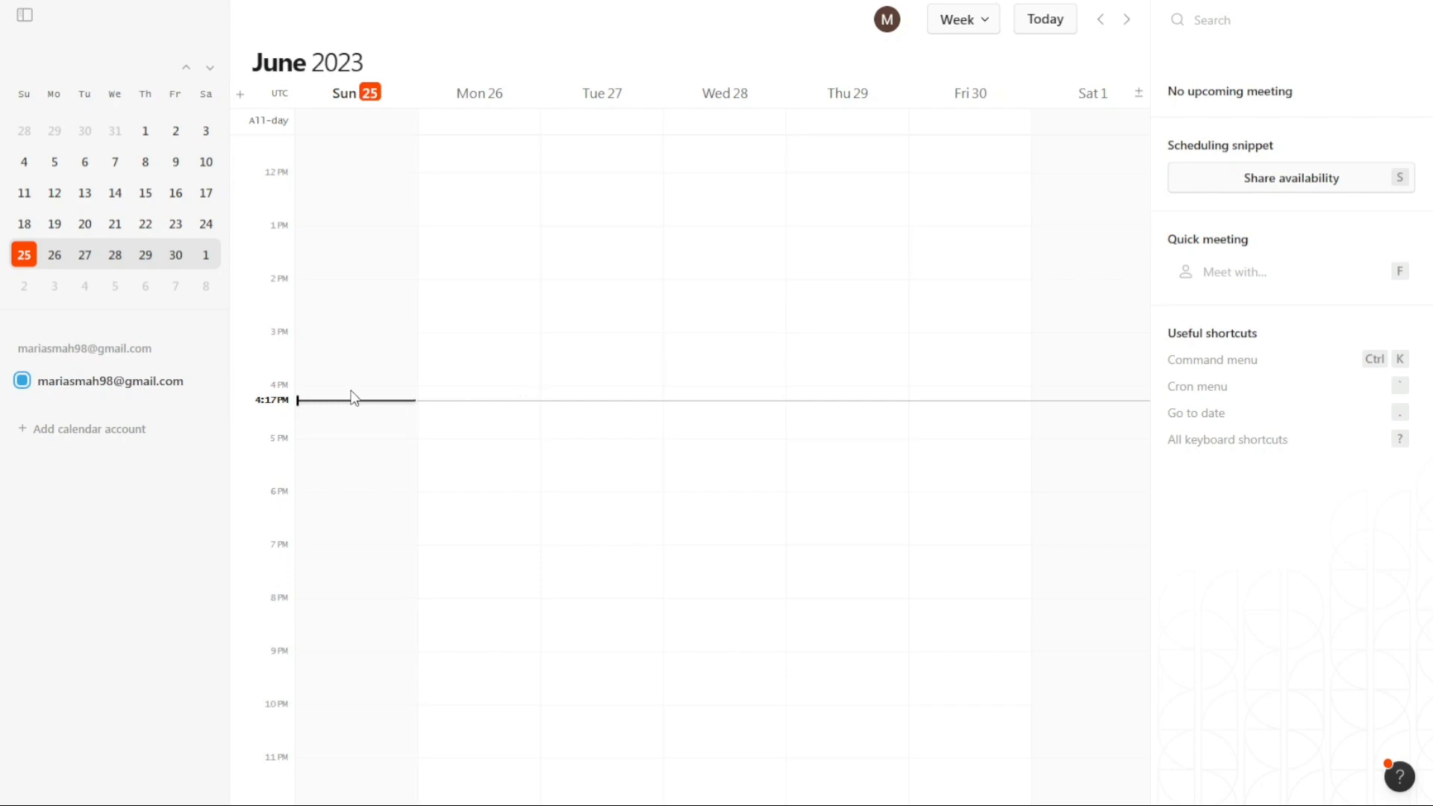
mouse_move(355, 396)
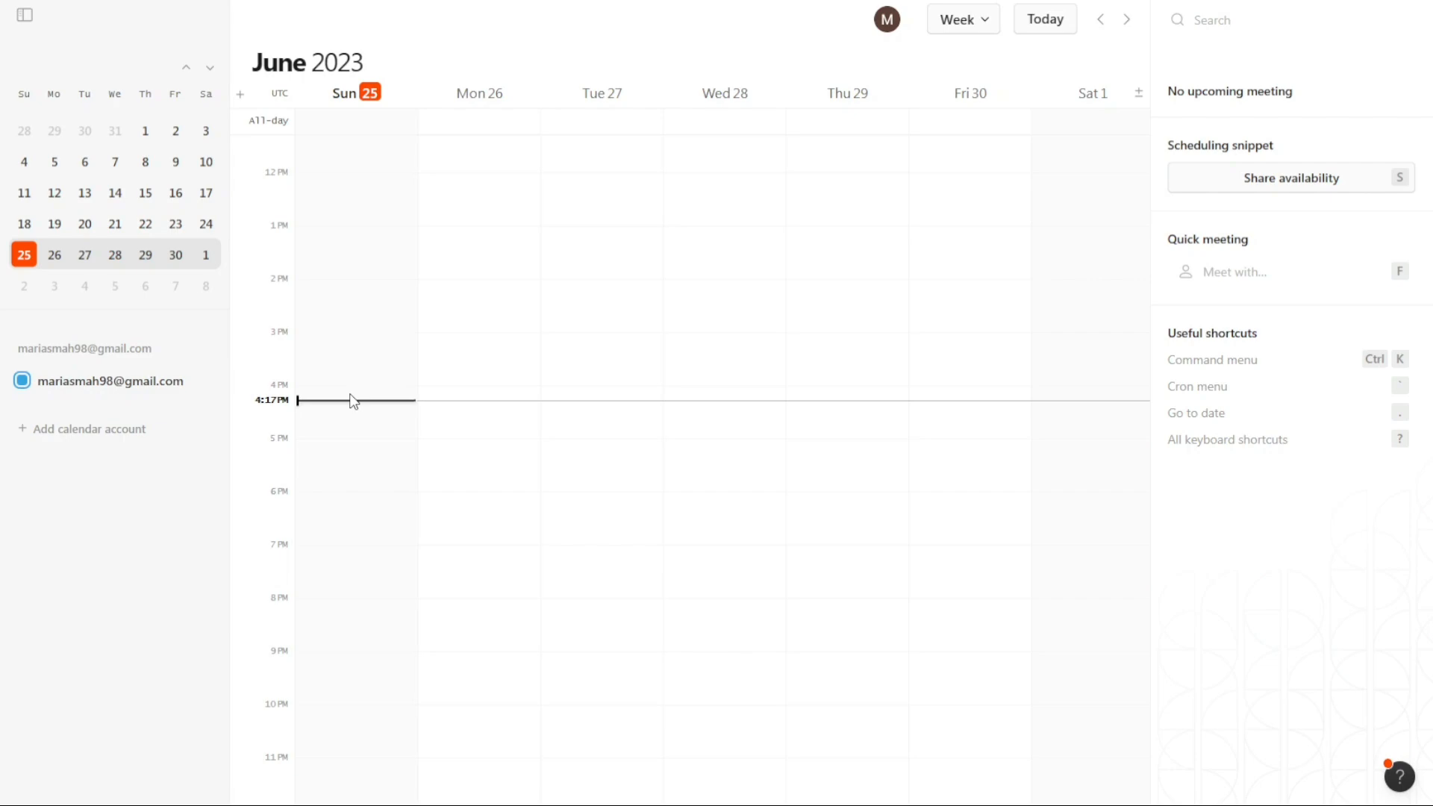
mouse_move(362, 443)
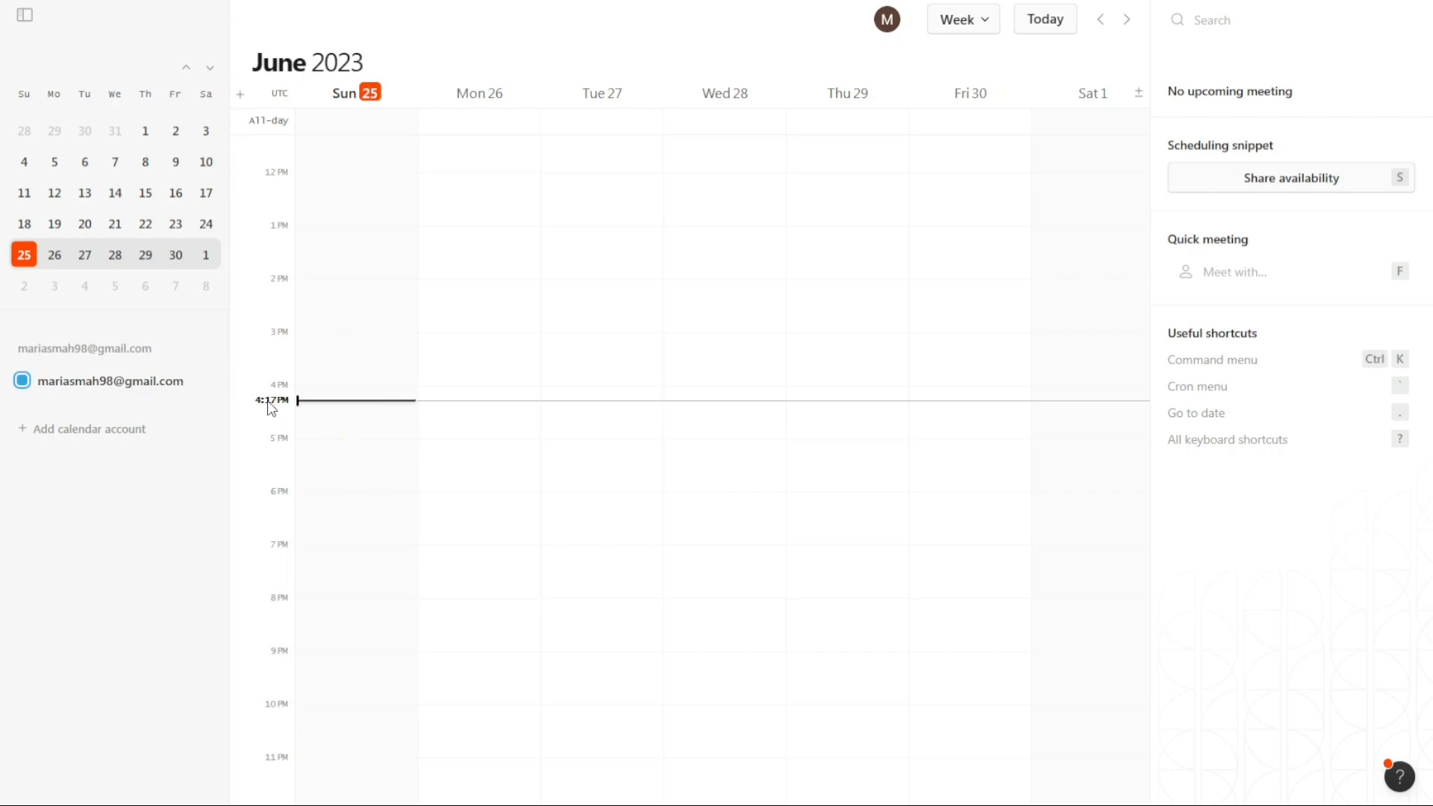
mouse_move(317, 408)
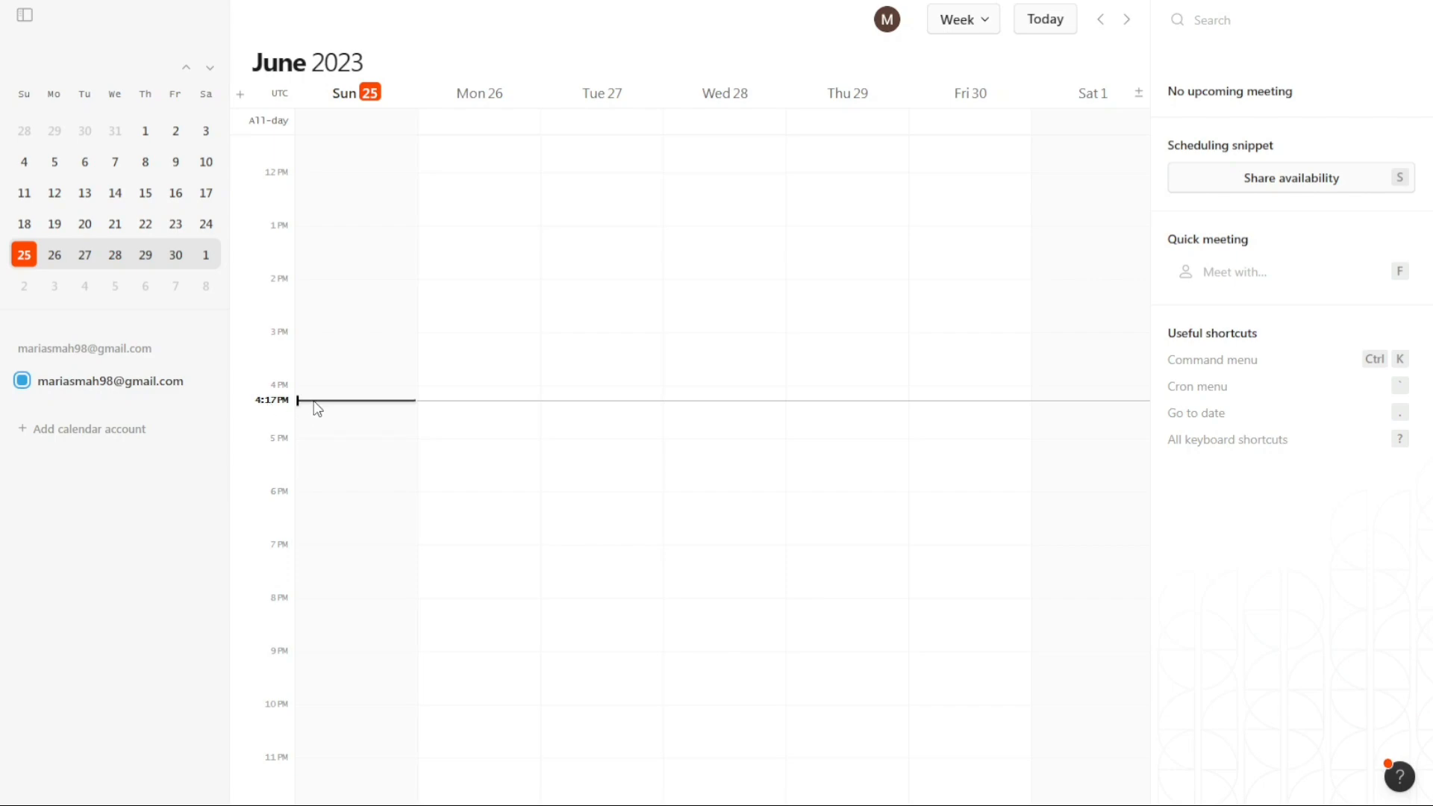
Try and discard draft events, then create a new 7:15–7:45 PM event on Fri Jun 30.
click(357, 412)
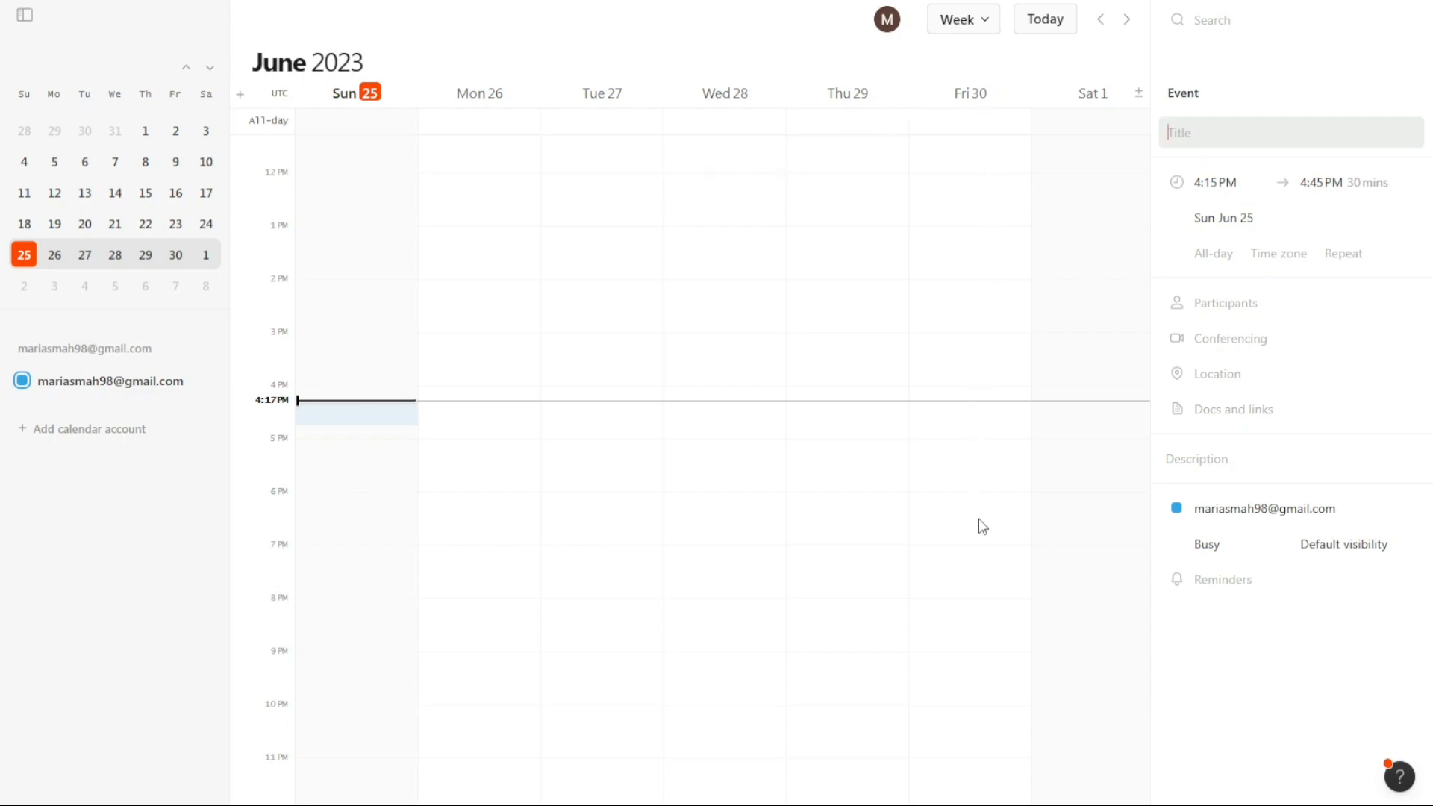
click(970, 557)
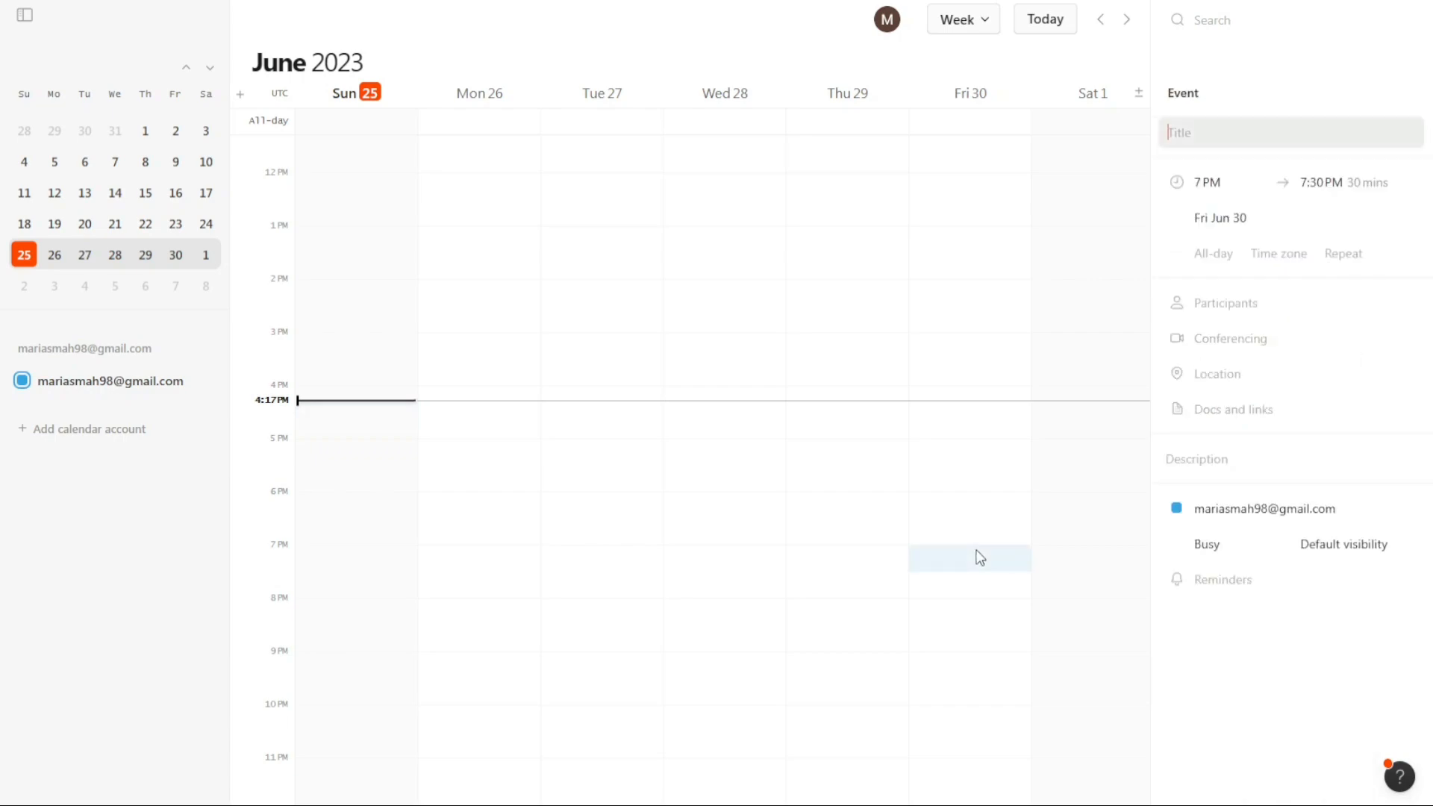
mouse_move(986, 558)
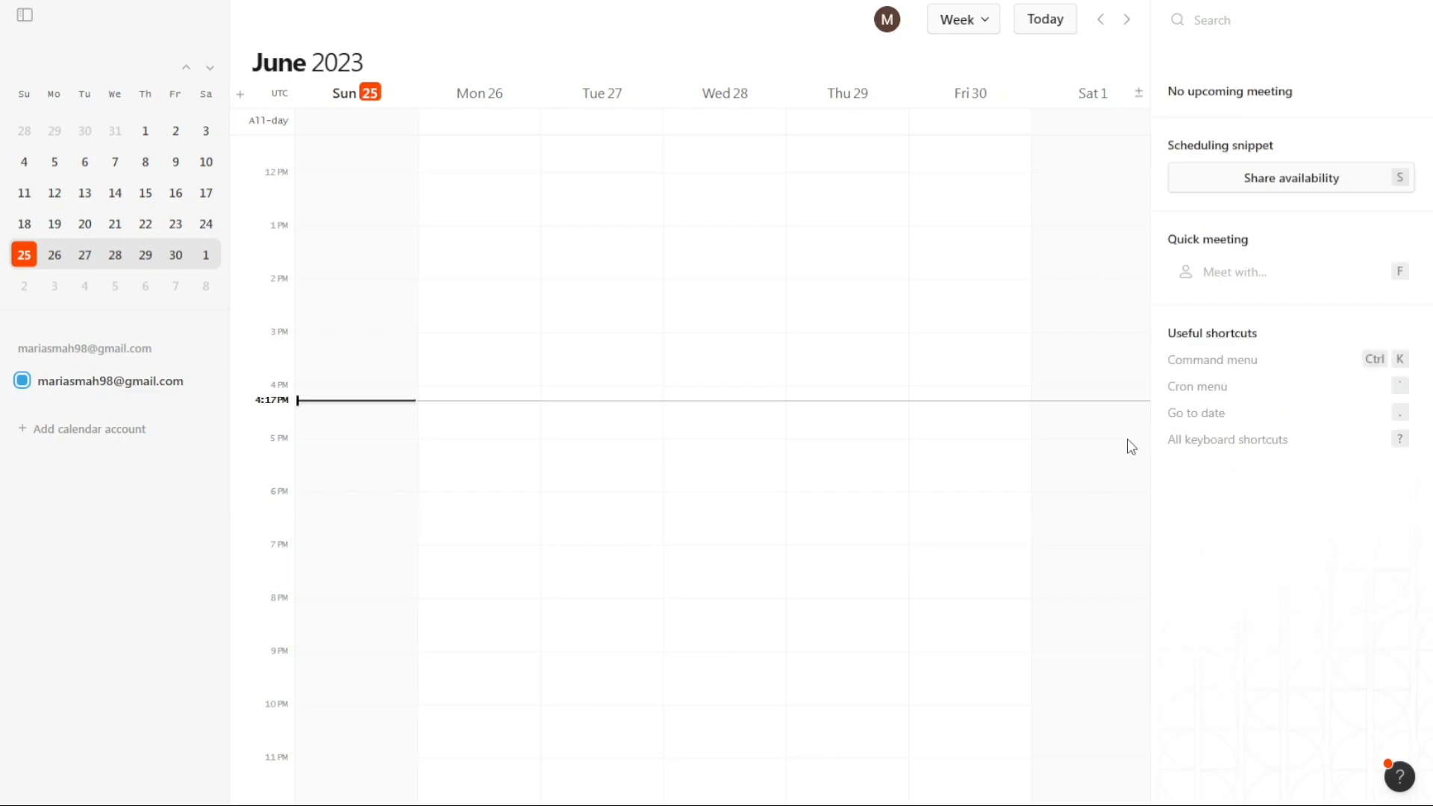
click(969, 518)
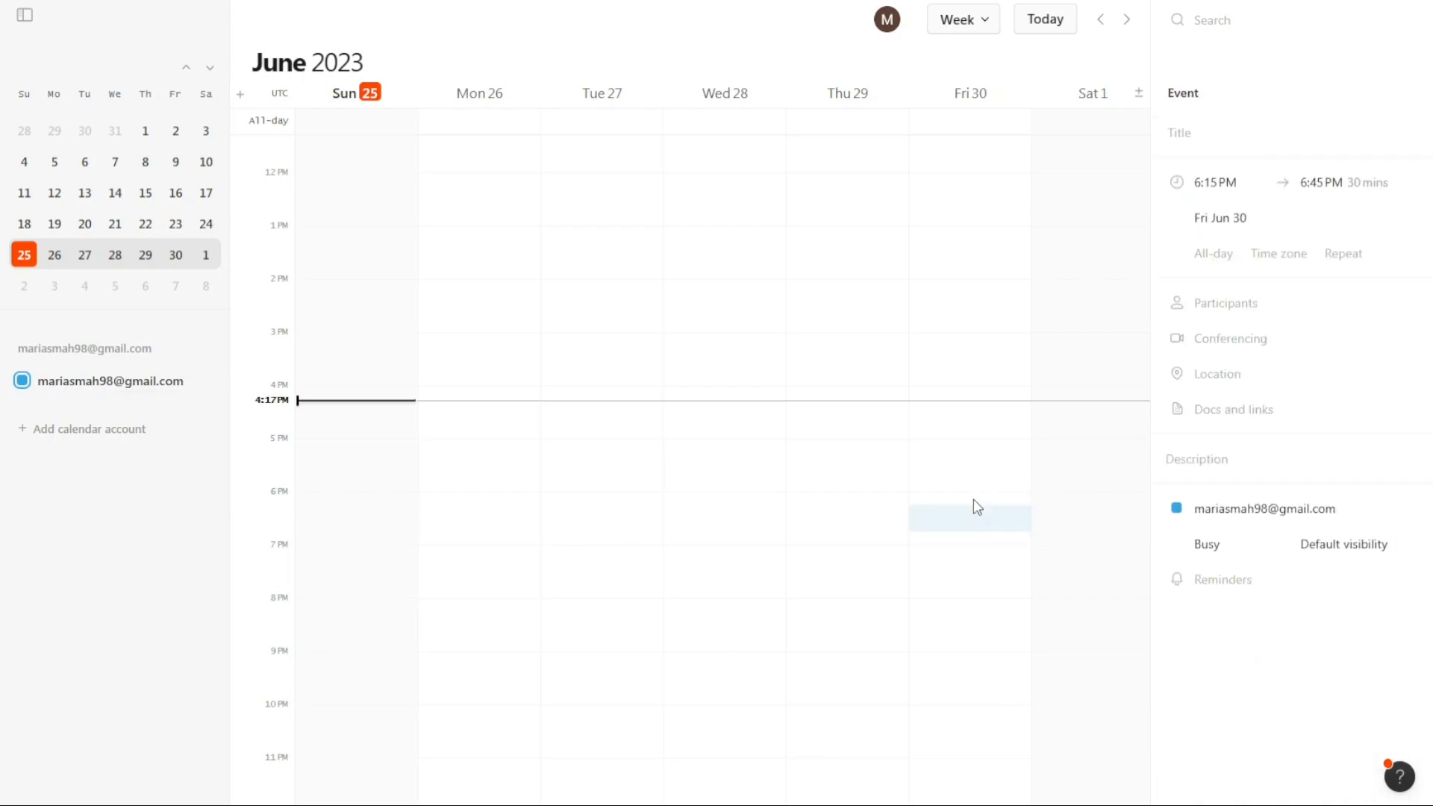
click(1280, 133)
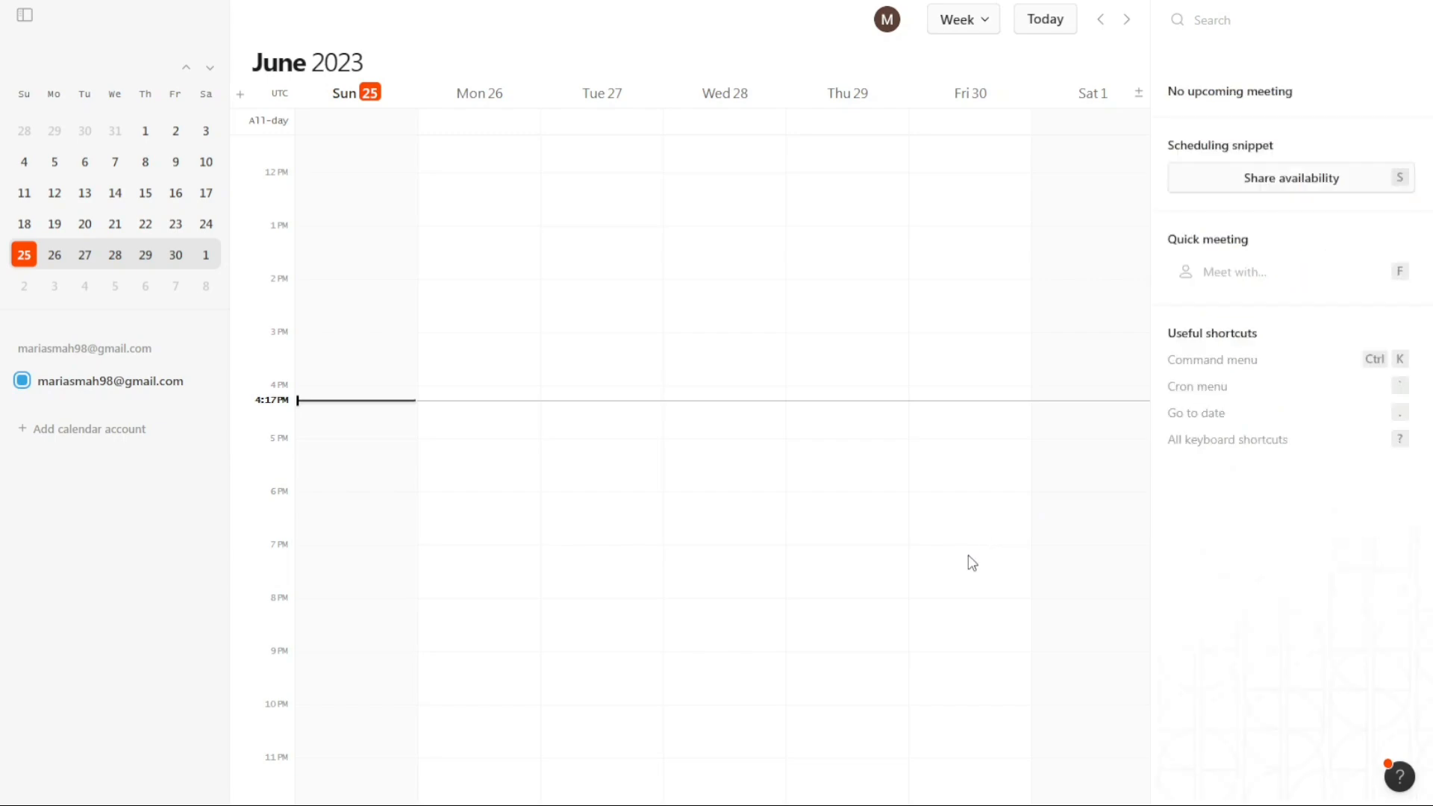
click(970, 571)
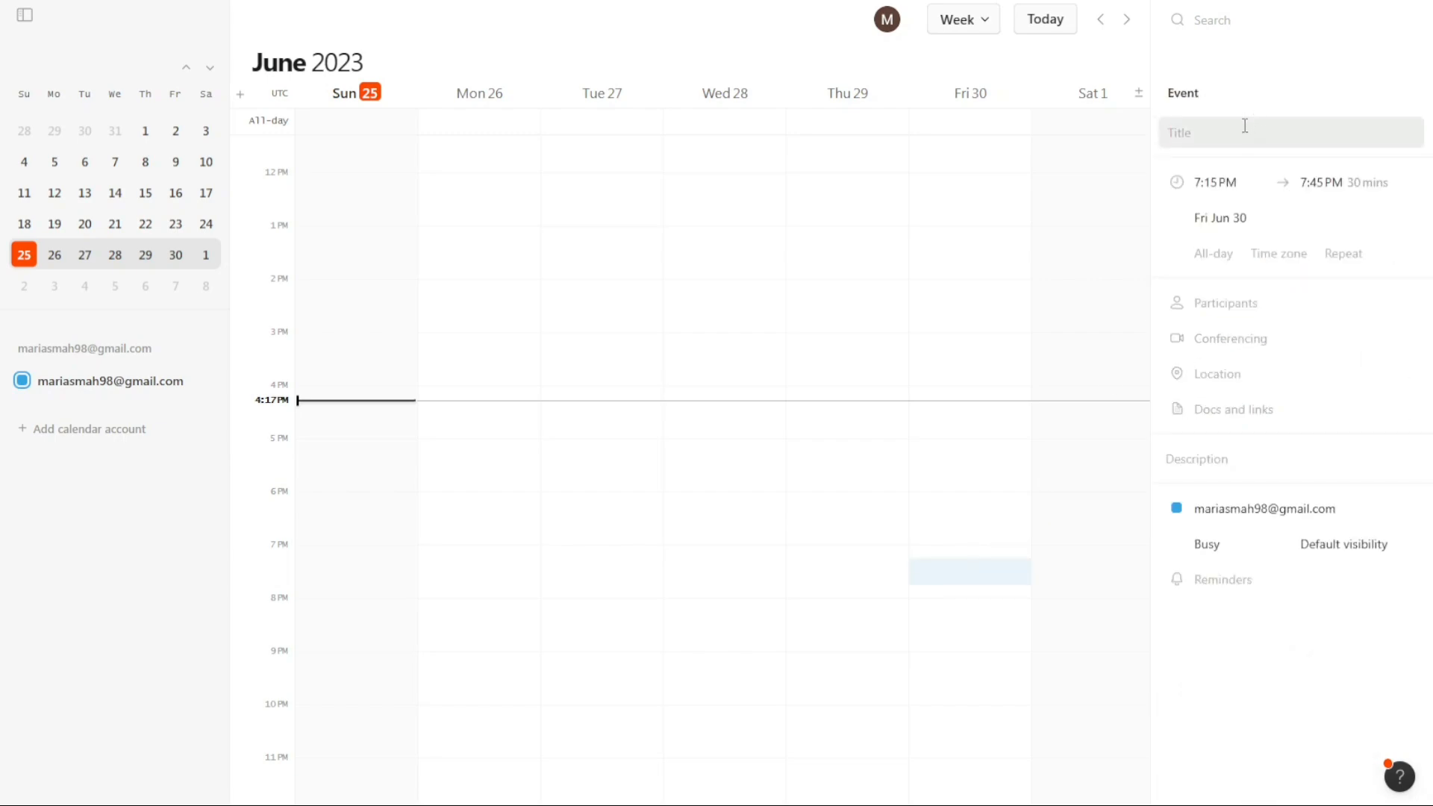
Title the event Event1 and shorten it to end at 7:30 PM.
text(Task1)
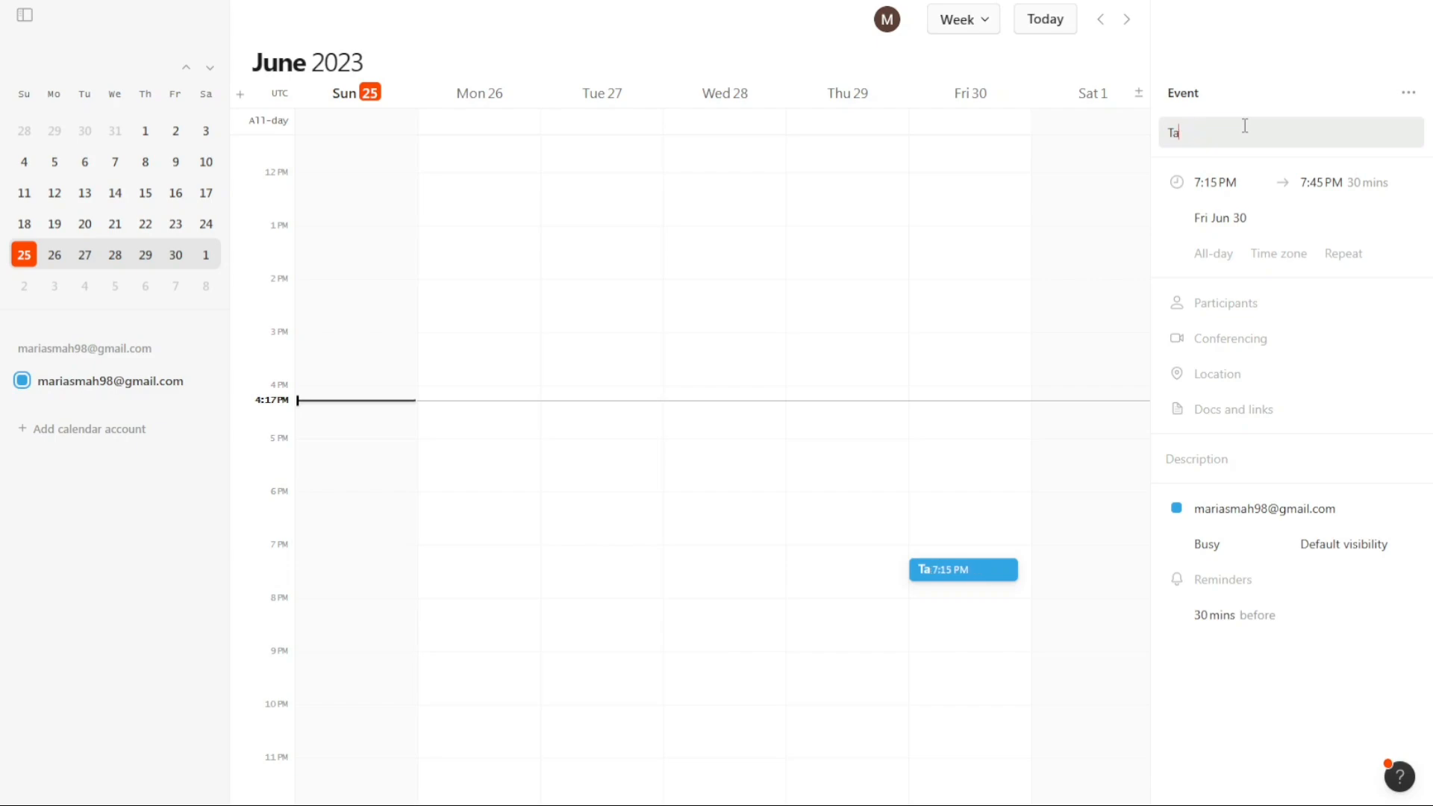
text(vent1)
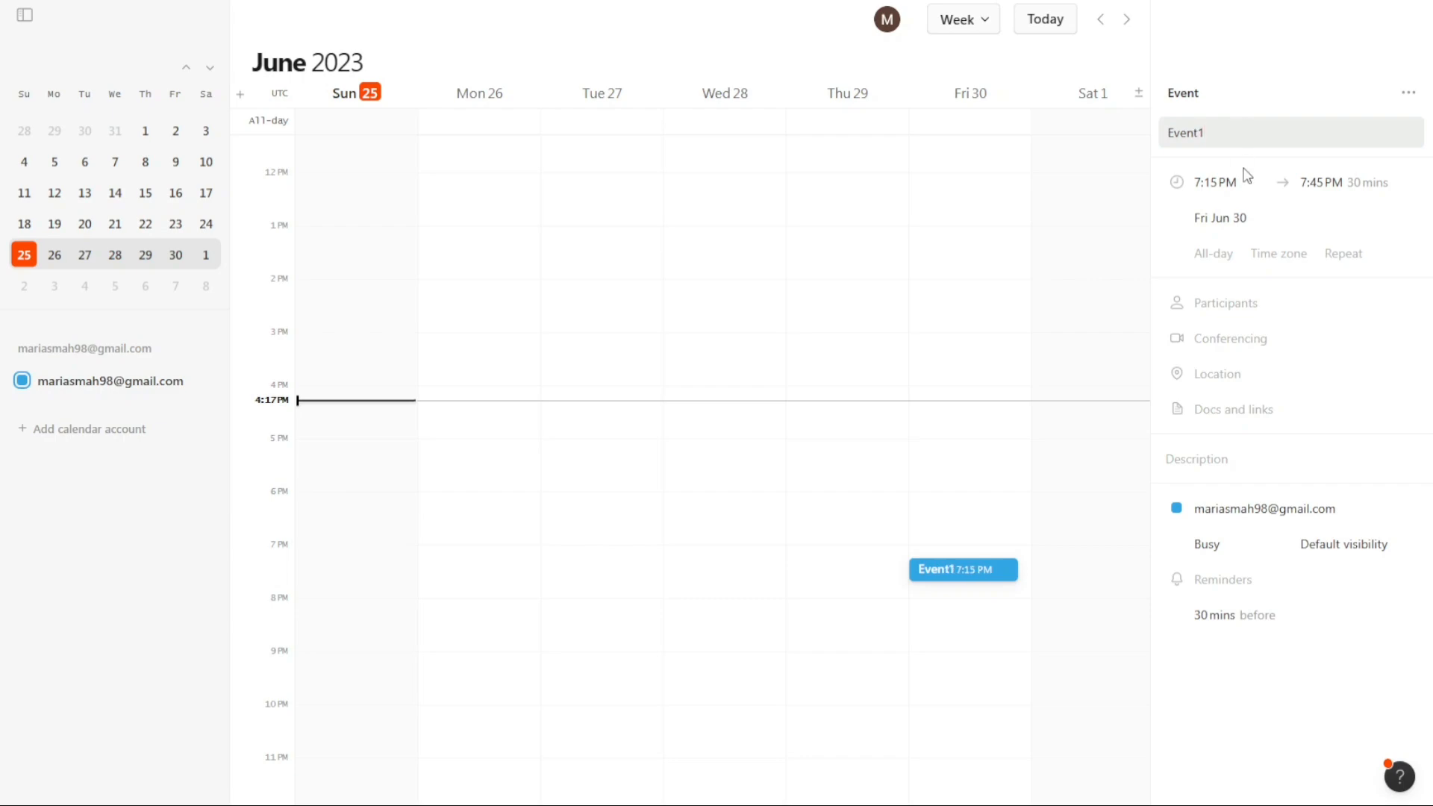
click(1323, 182)
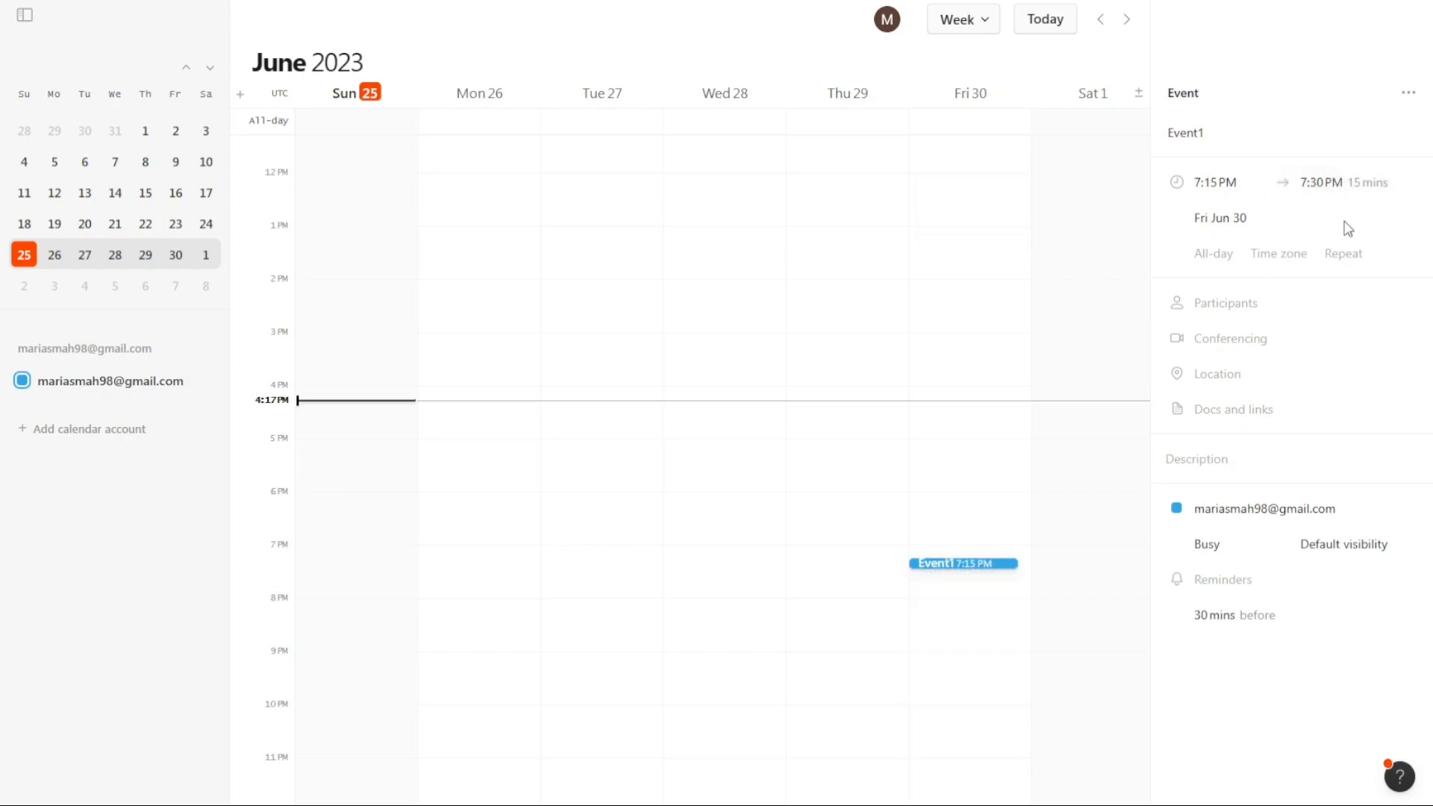
Reveal Event1's date options, toggle All-day on then back off, keeping it timed in GMT+0 UTC.
click(1221, 217)
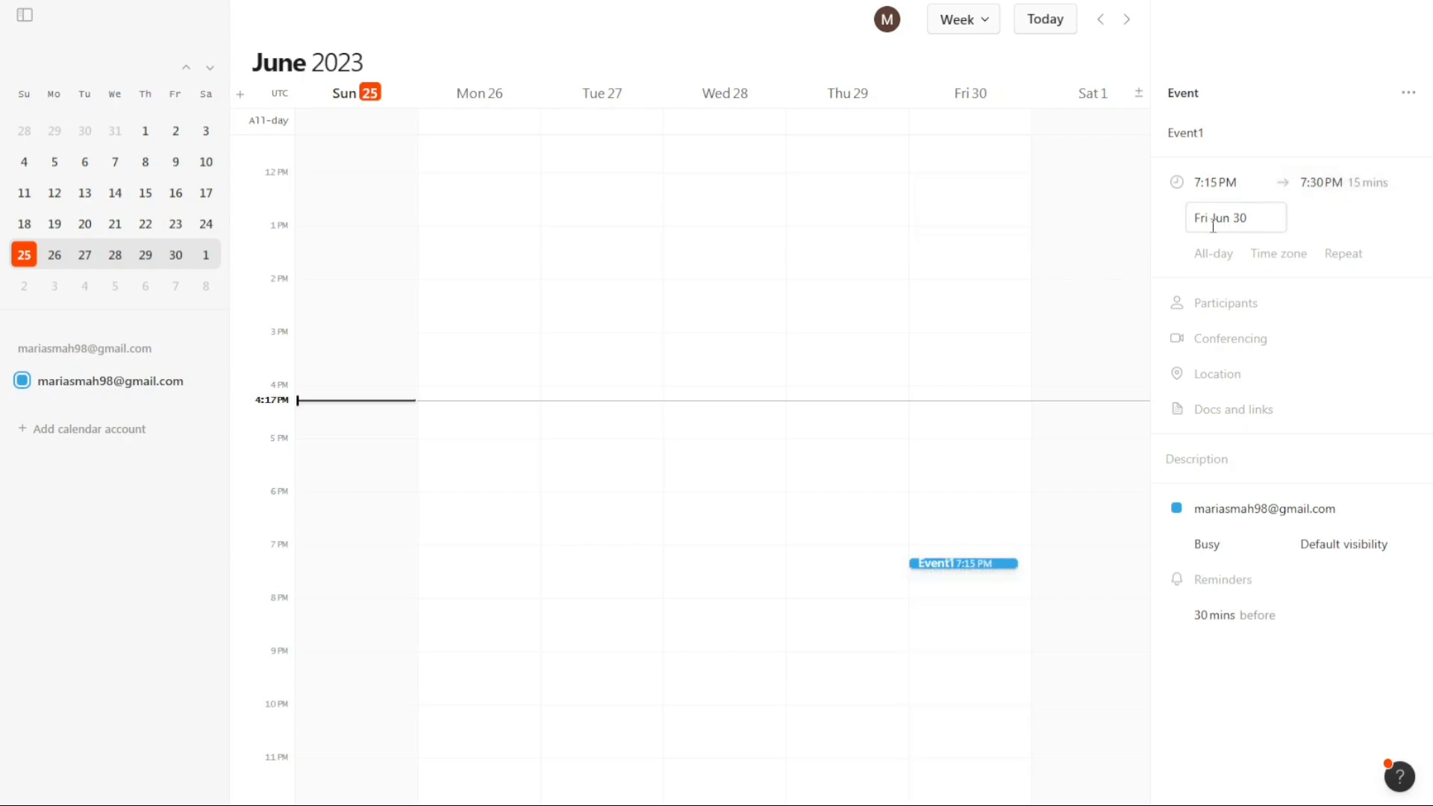
click(1234, 217)
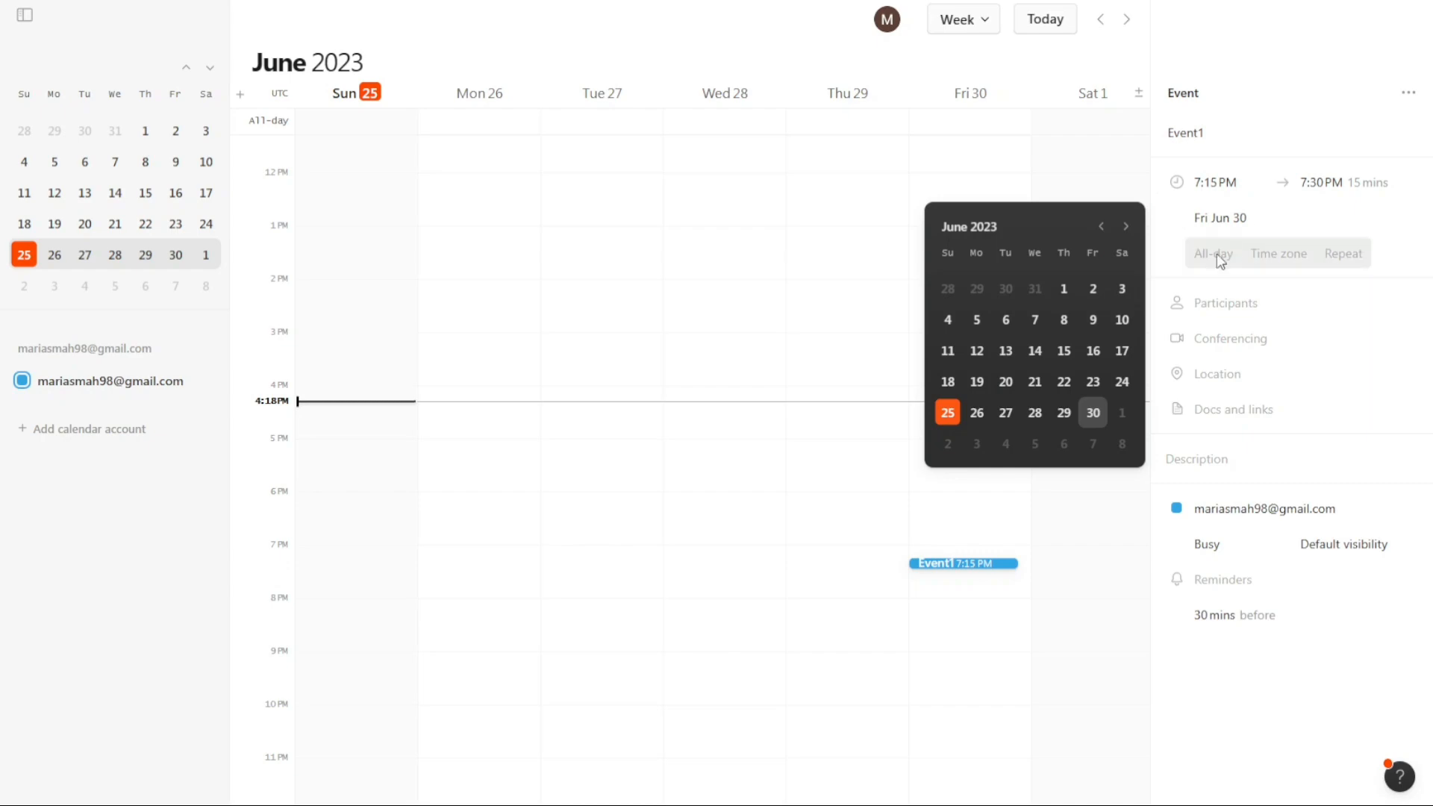
click(1219, 217)
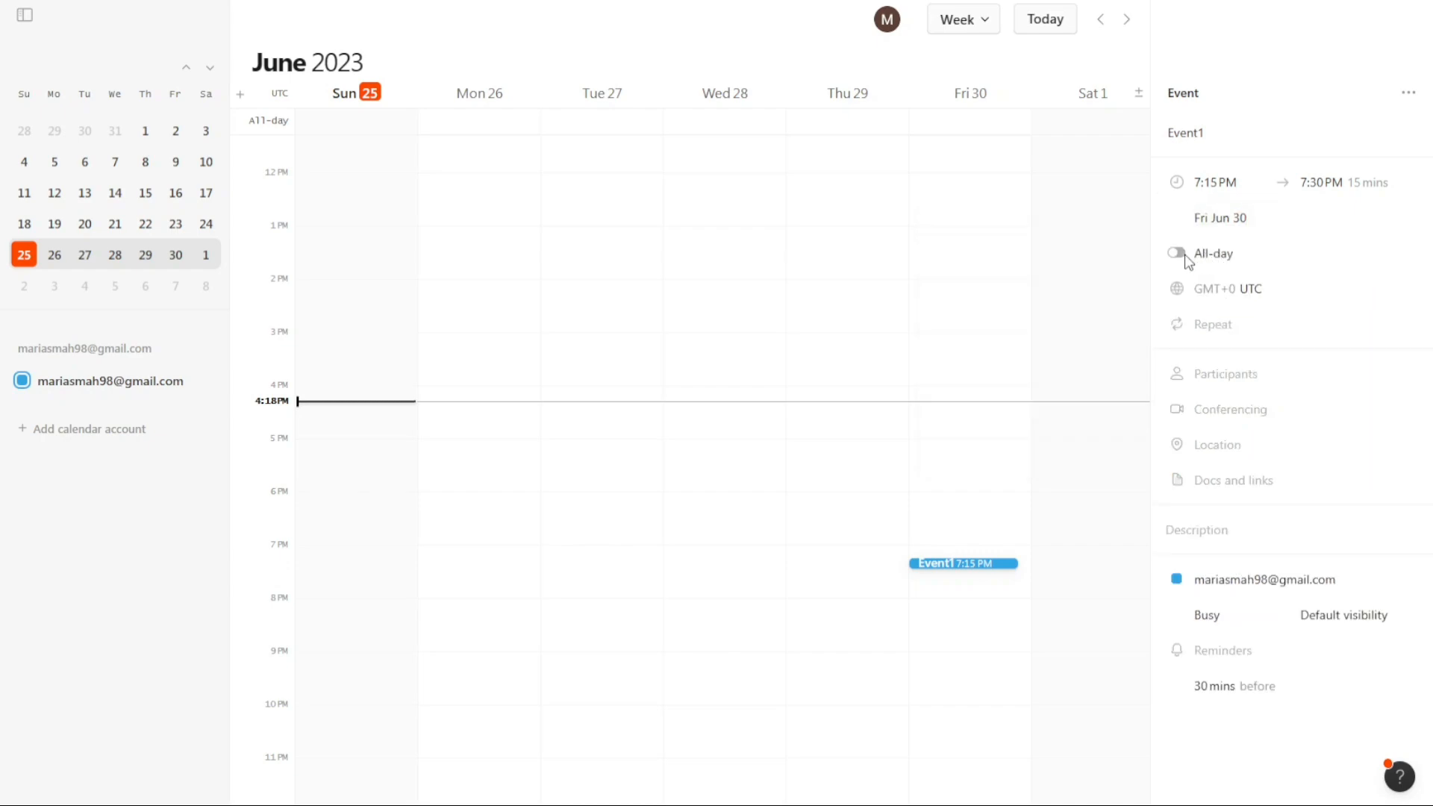
click(1178, 253)
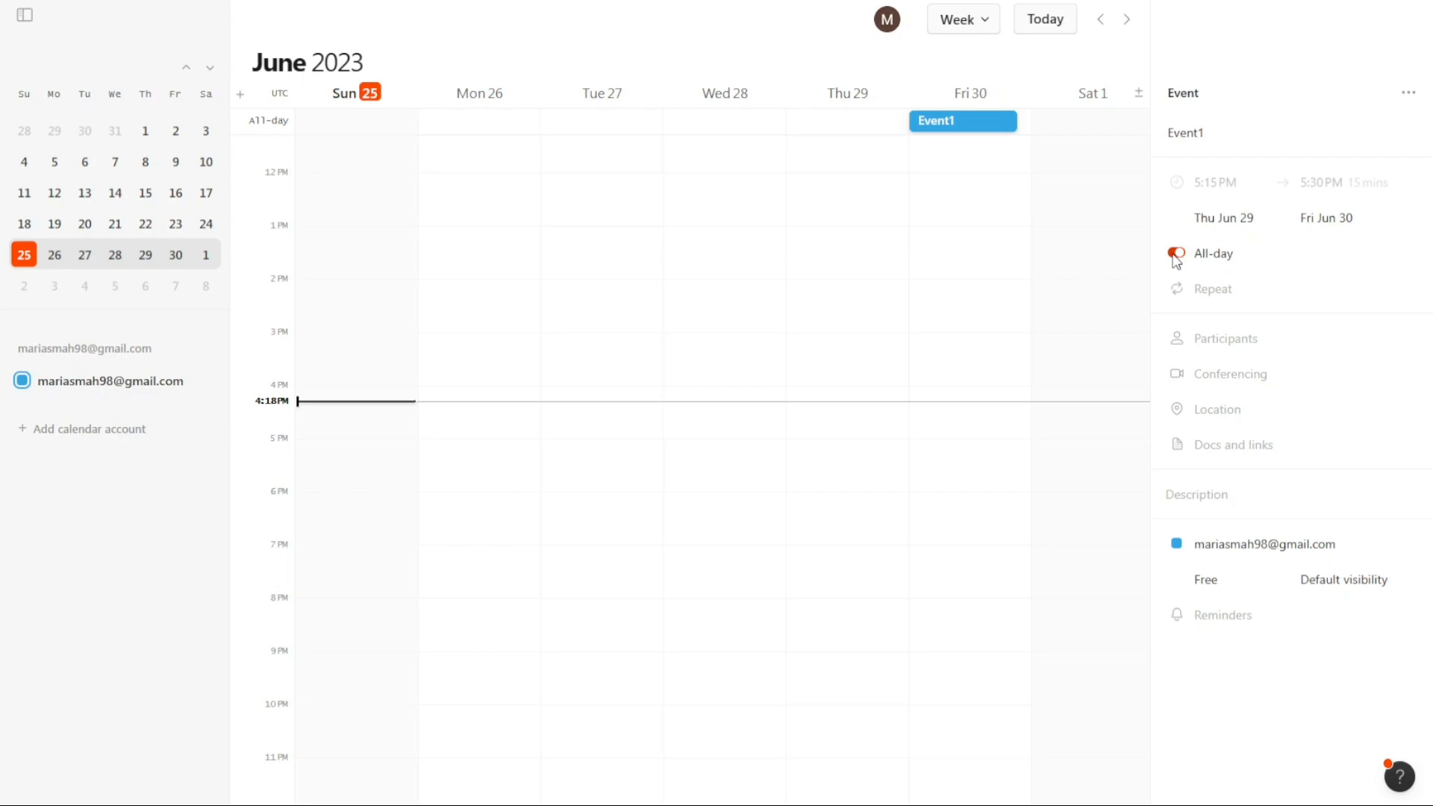
click(1177, 254)
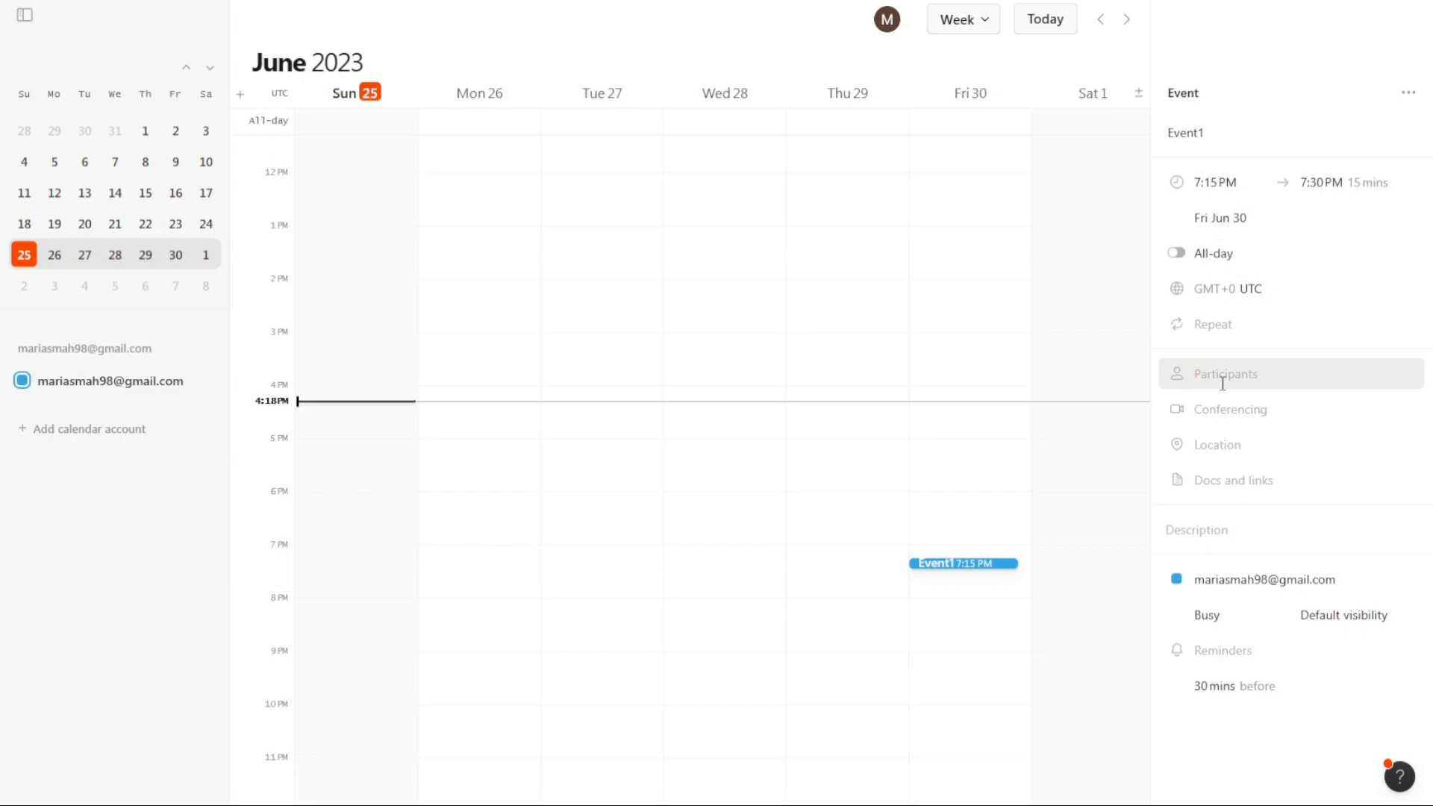
click(1230, 408)
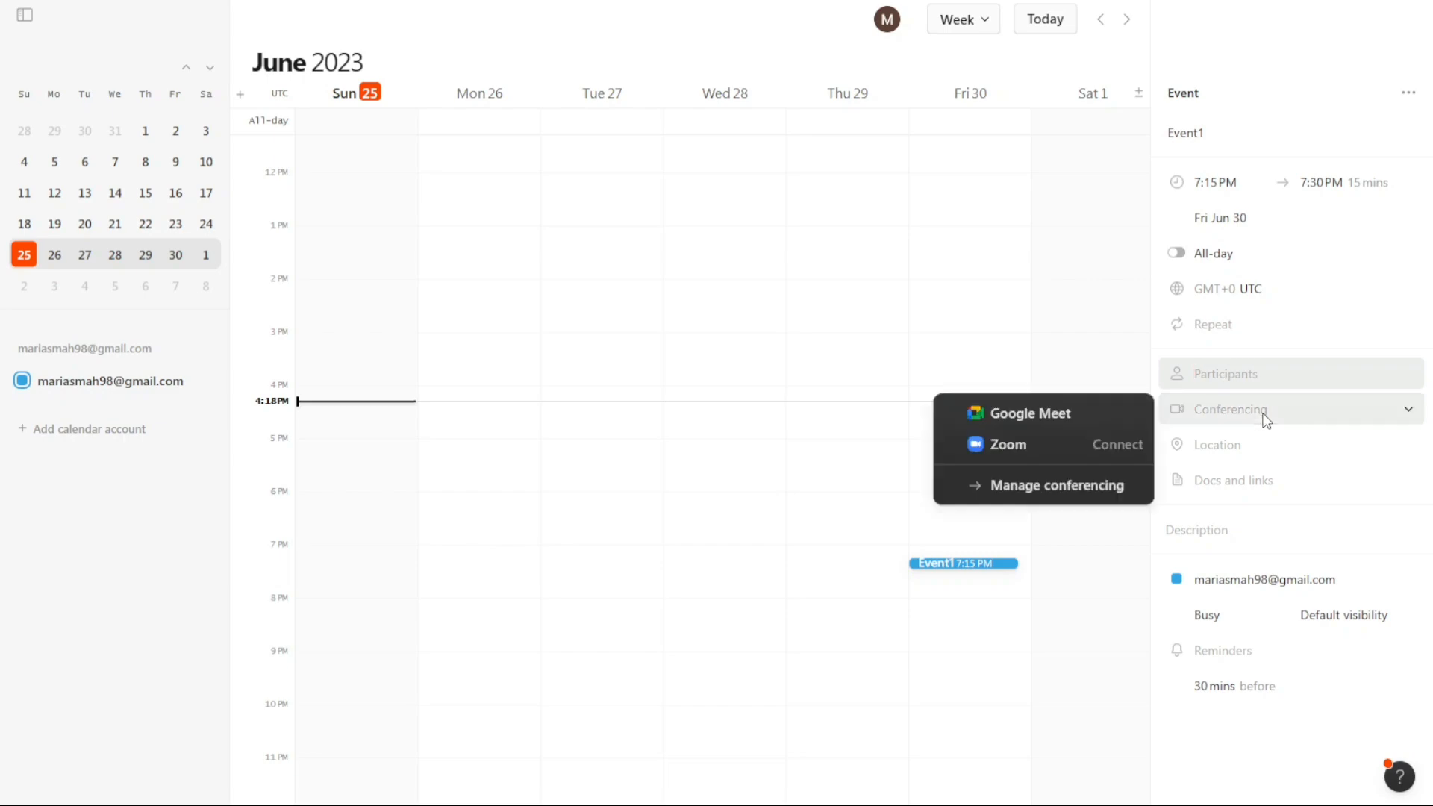
click(1027, 413)
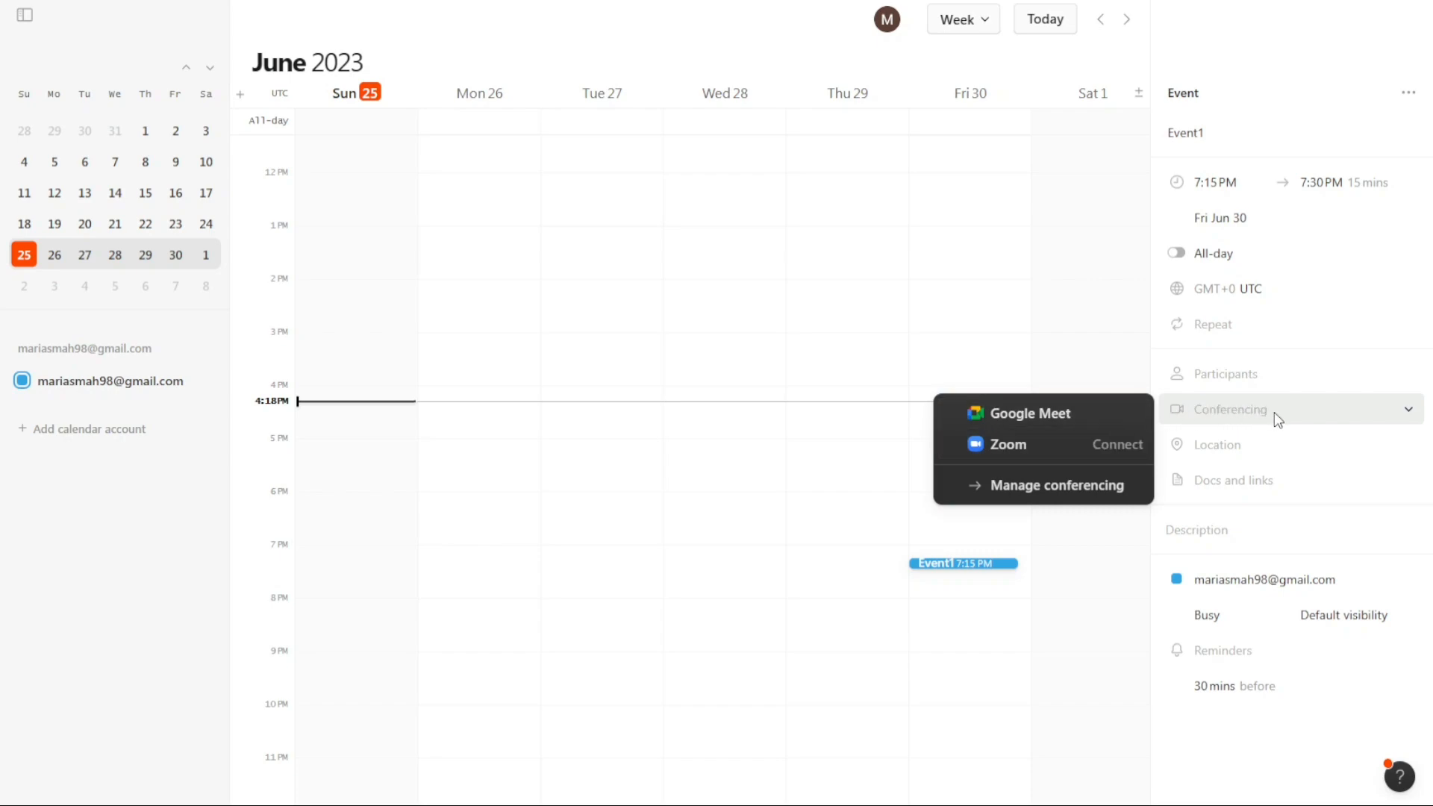
click(1029, 413)
text(Bio)
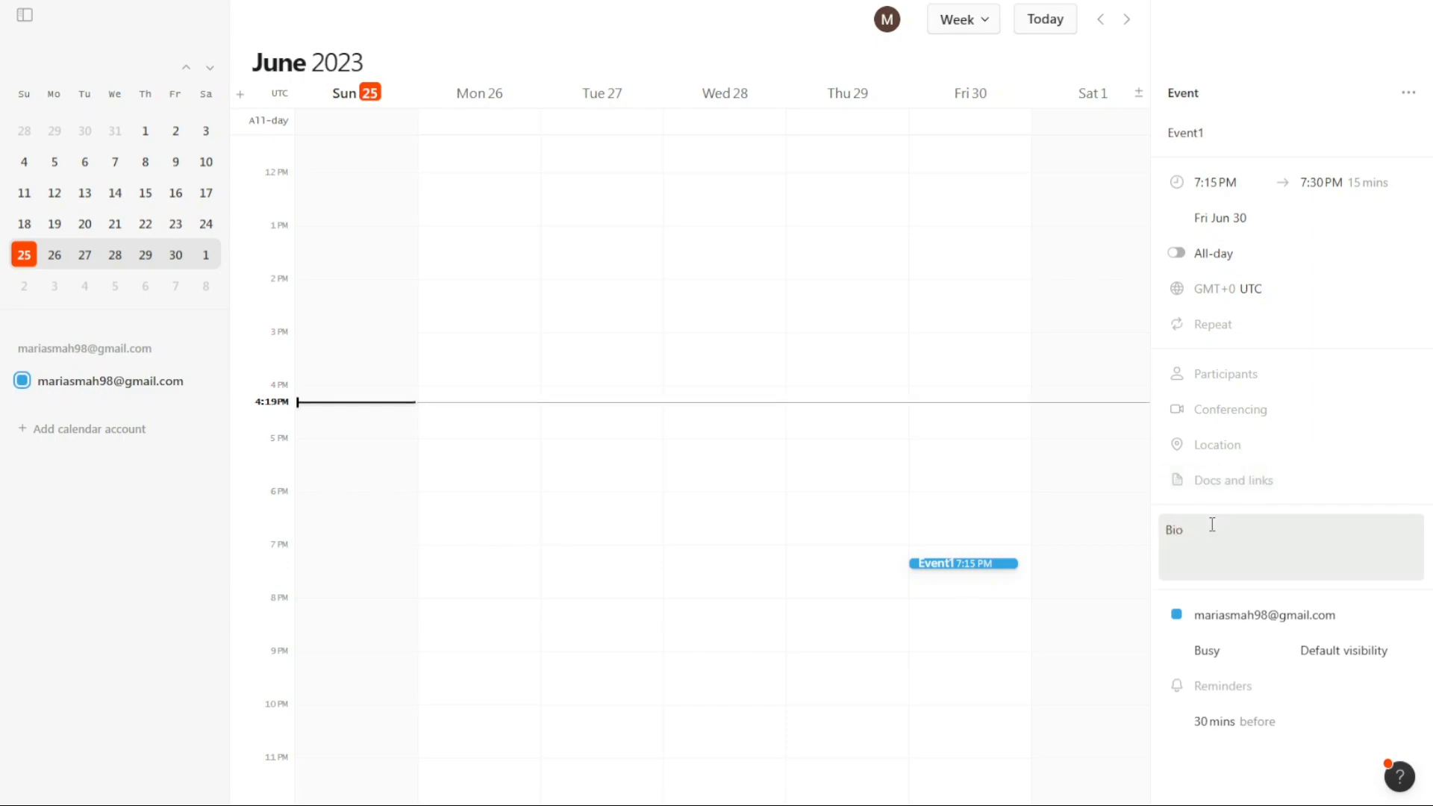
mouse_move(1259, 779)
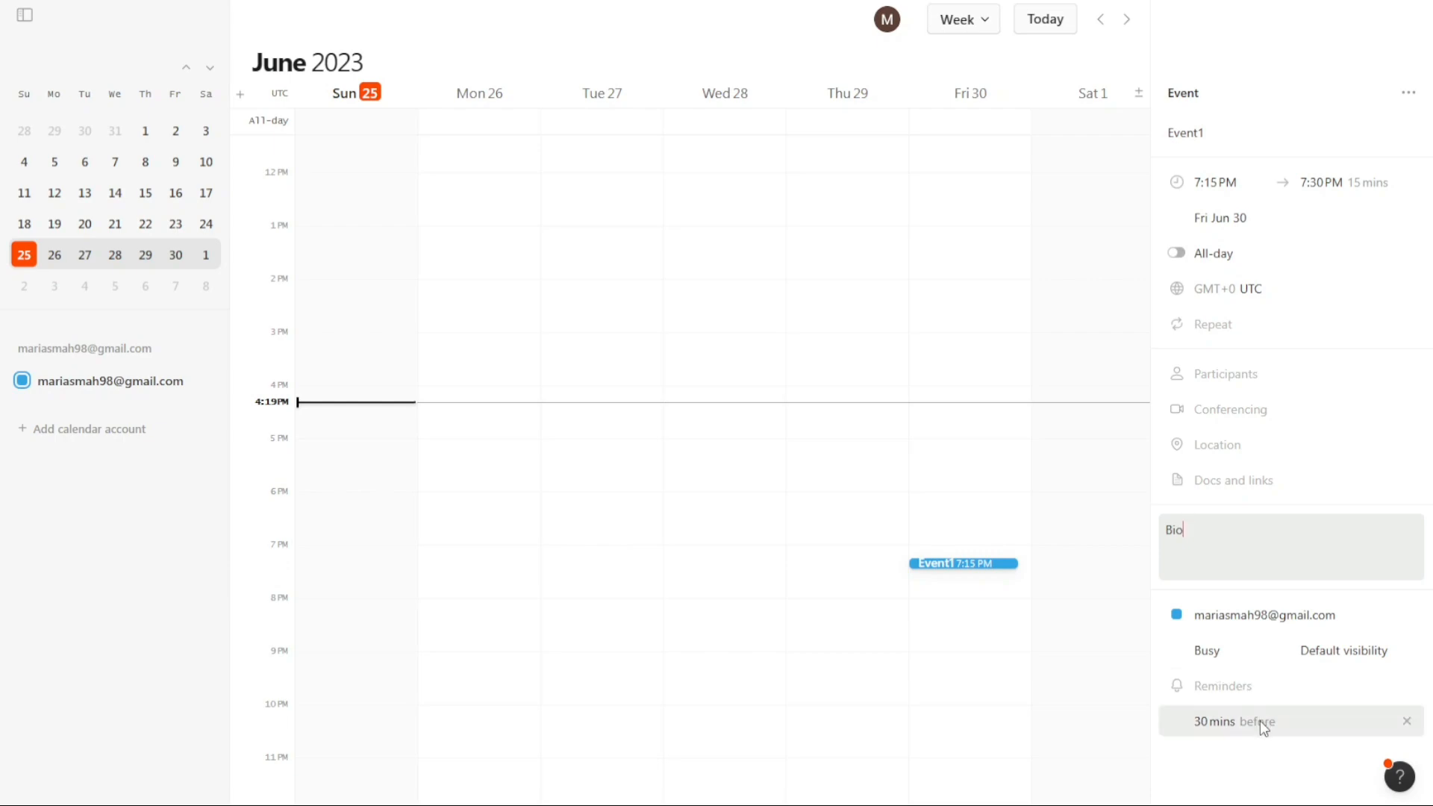
mouse_move(1289, 726)
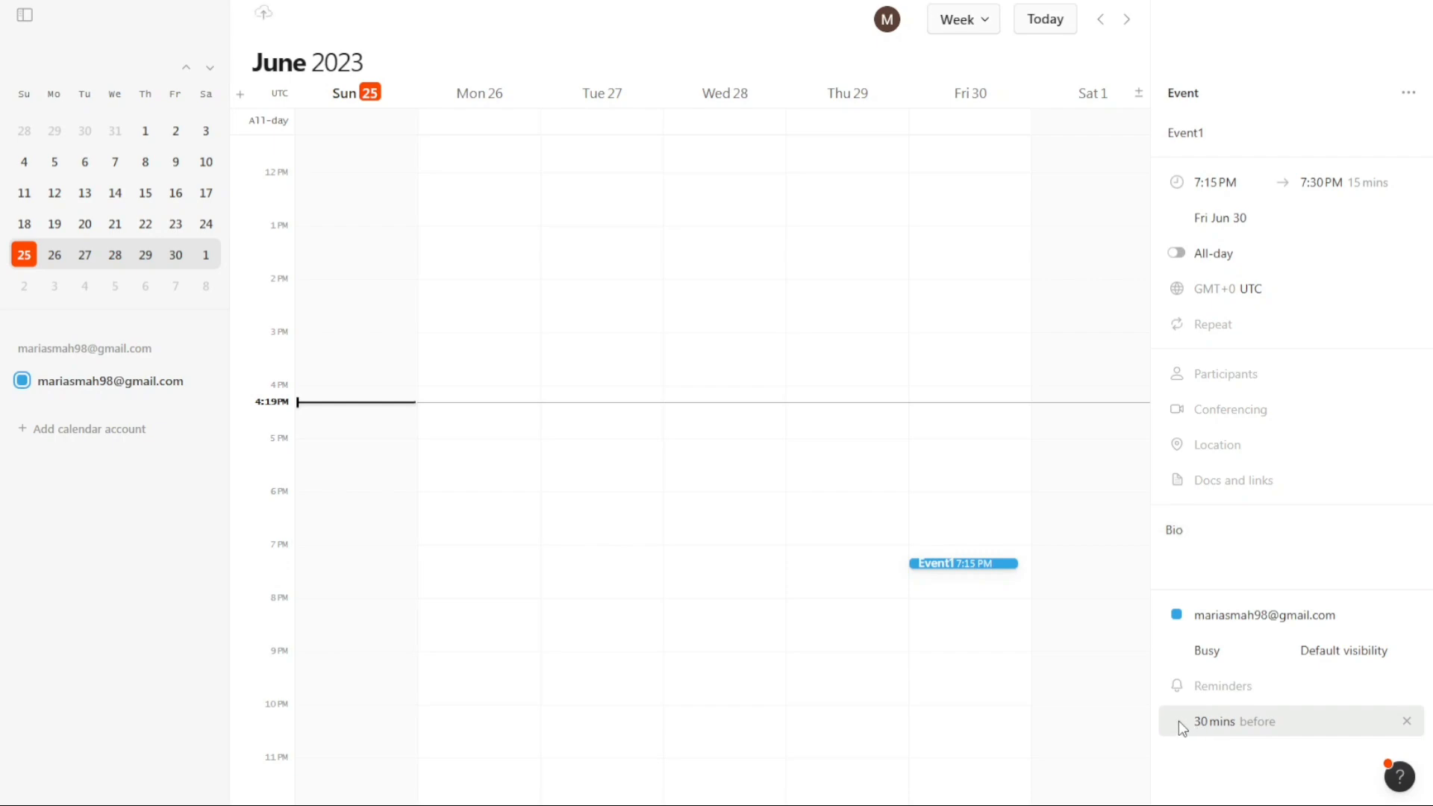
mouse_move(1237, 715)
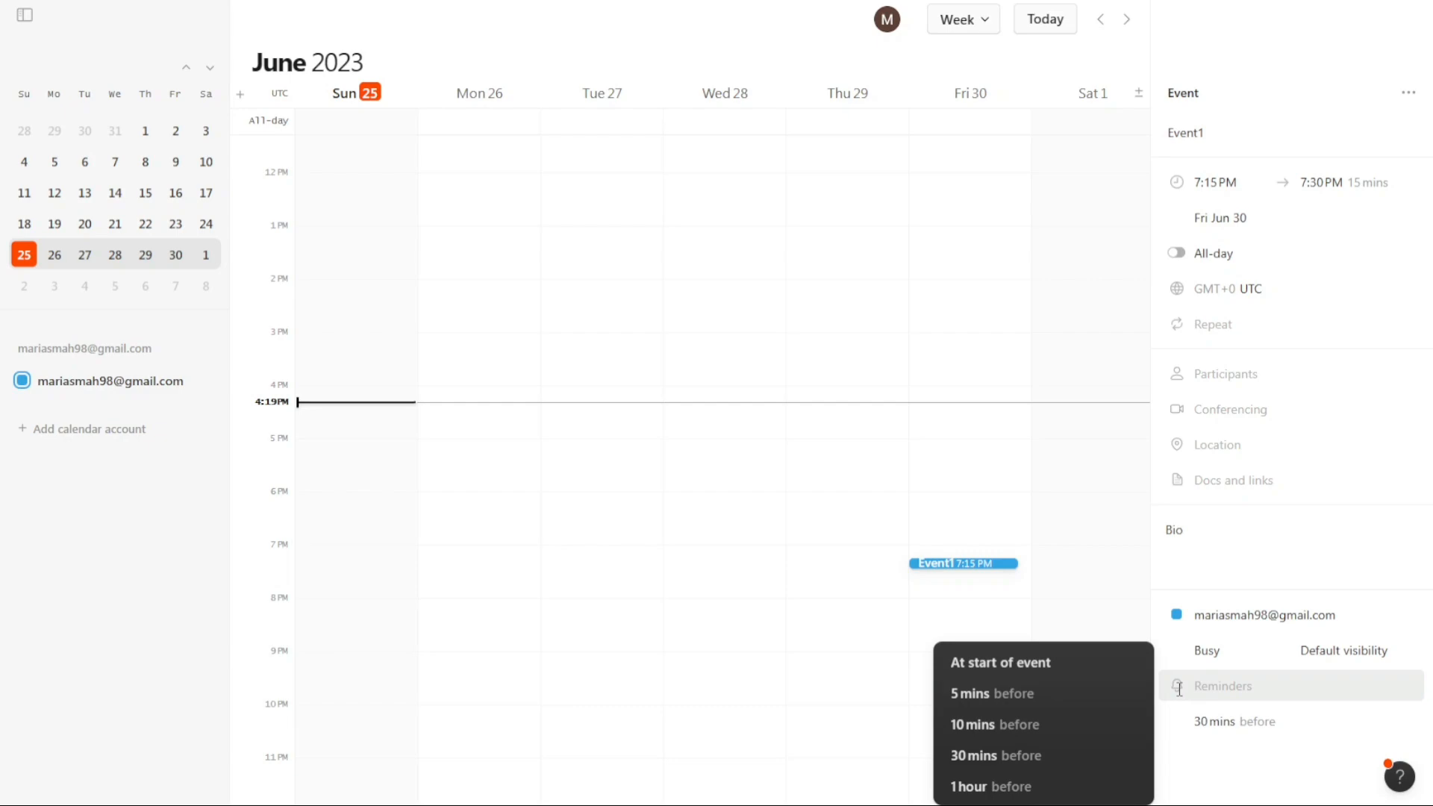
Add a second reminder 5 minutes before Event1, alongside the 30-minute one.
click(992, 693)
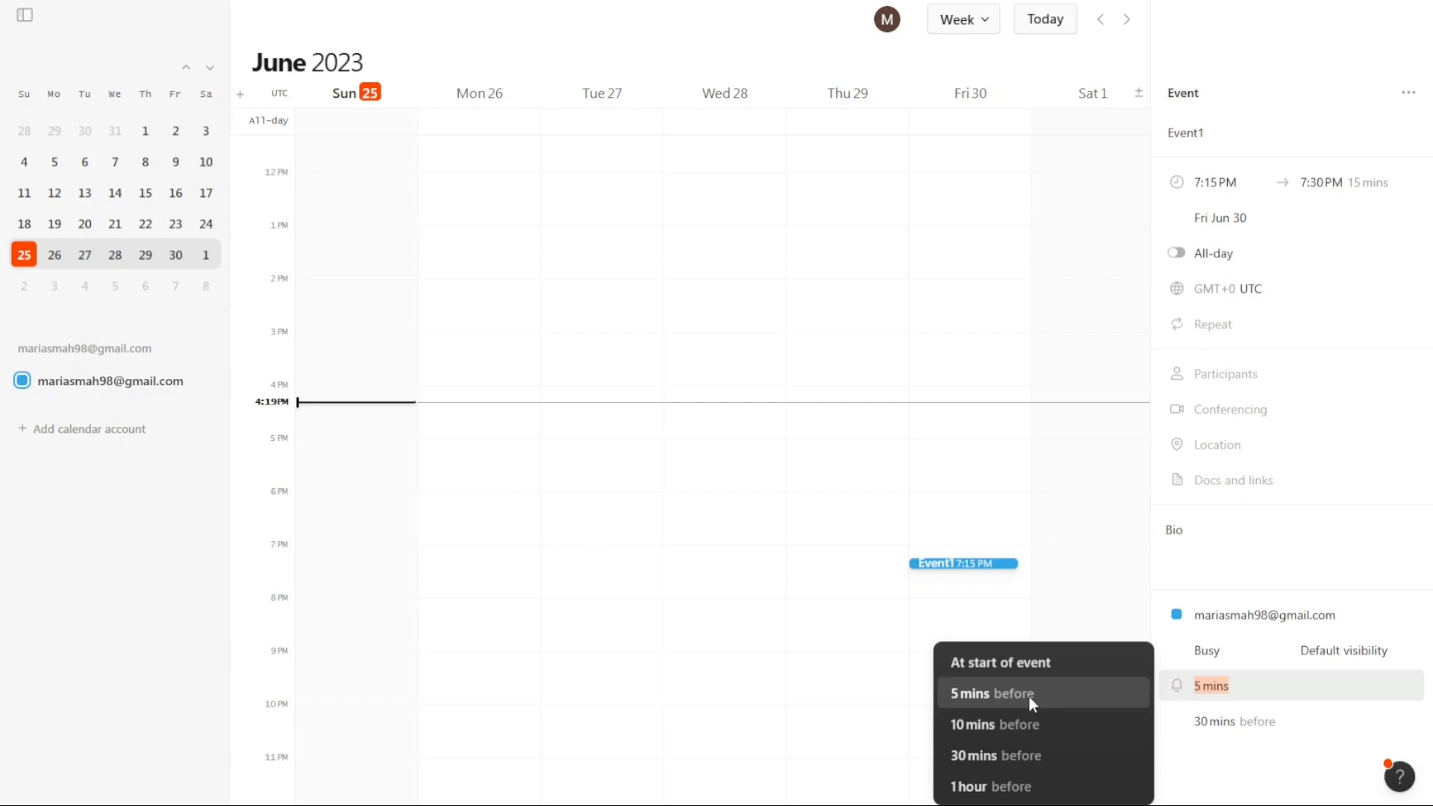
click(991, 693)
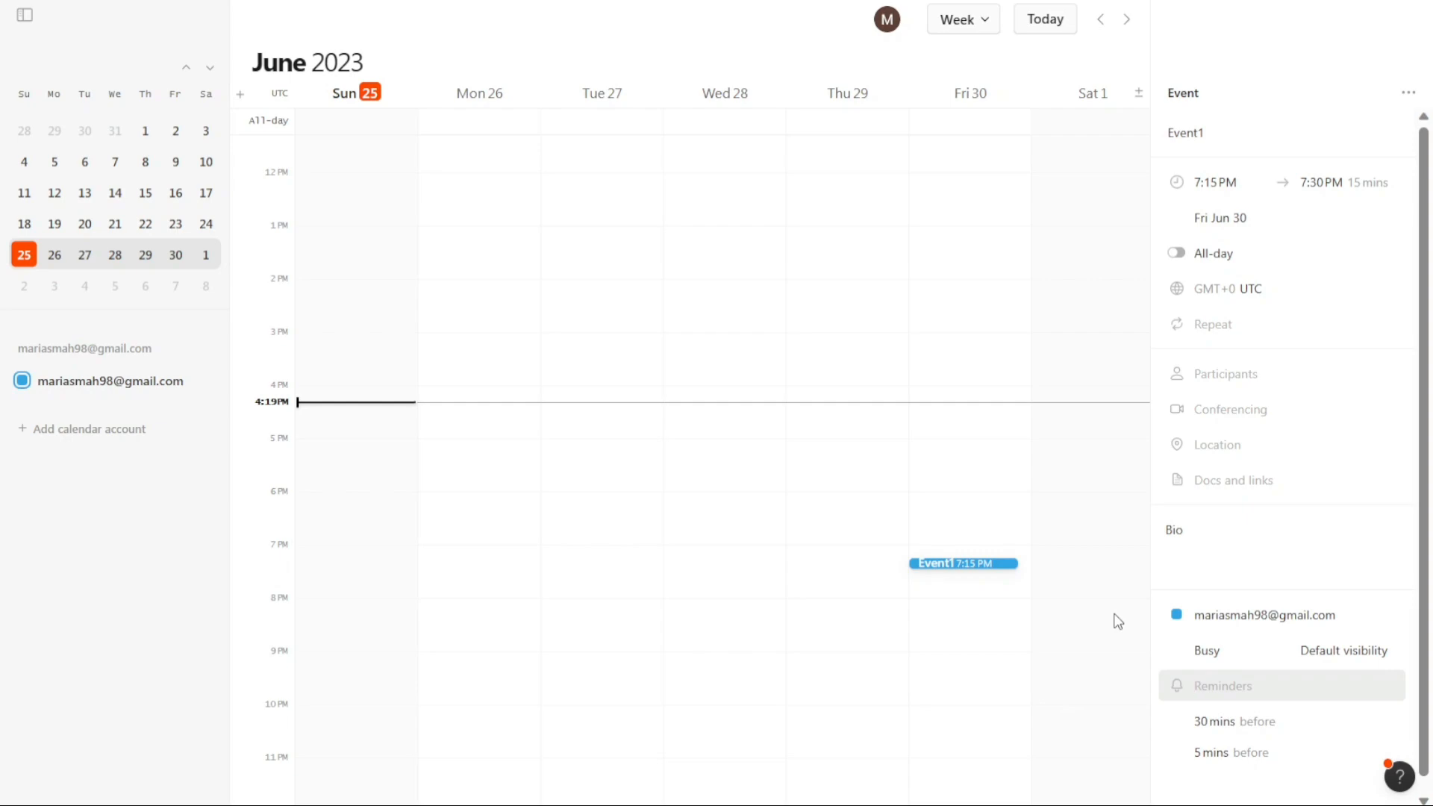
mouse_move(990, 574)
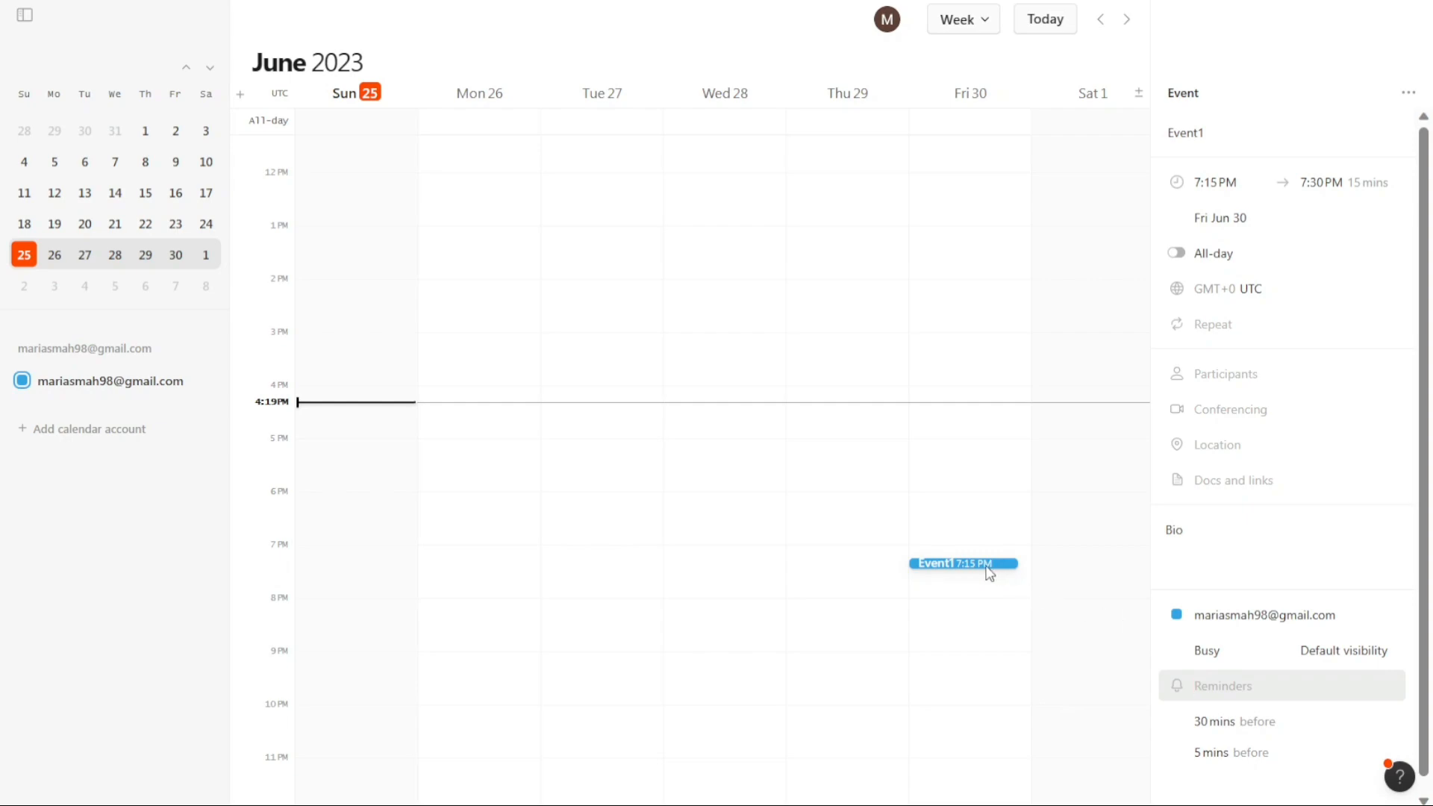
Move and resize Event1 in the Fri 30 column so it spans 4:45–5:45 PM.
drag(963, 563, 970, 660)
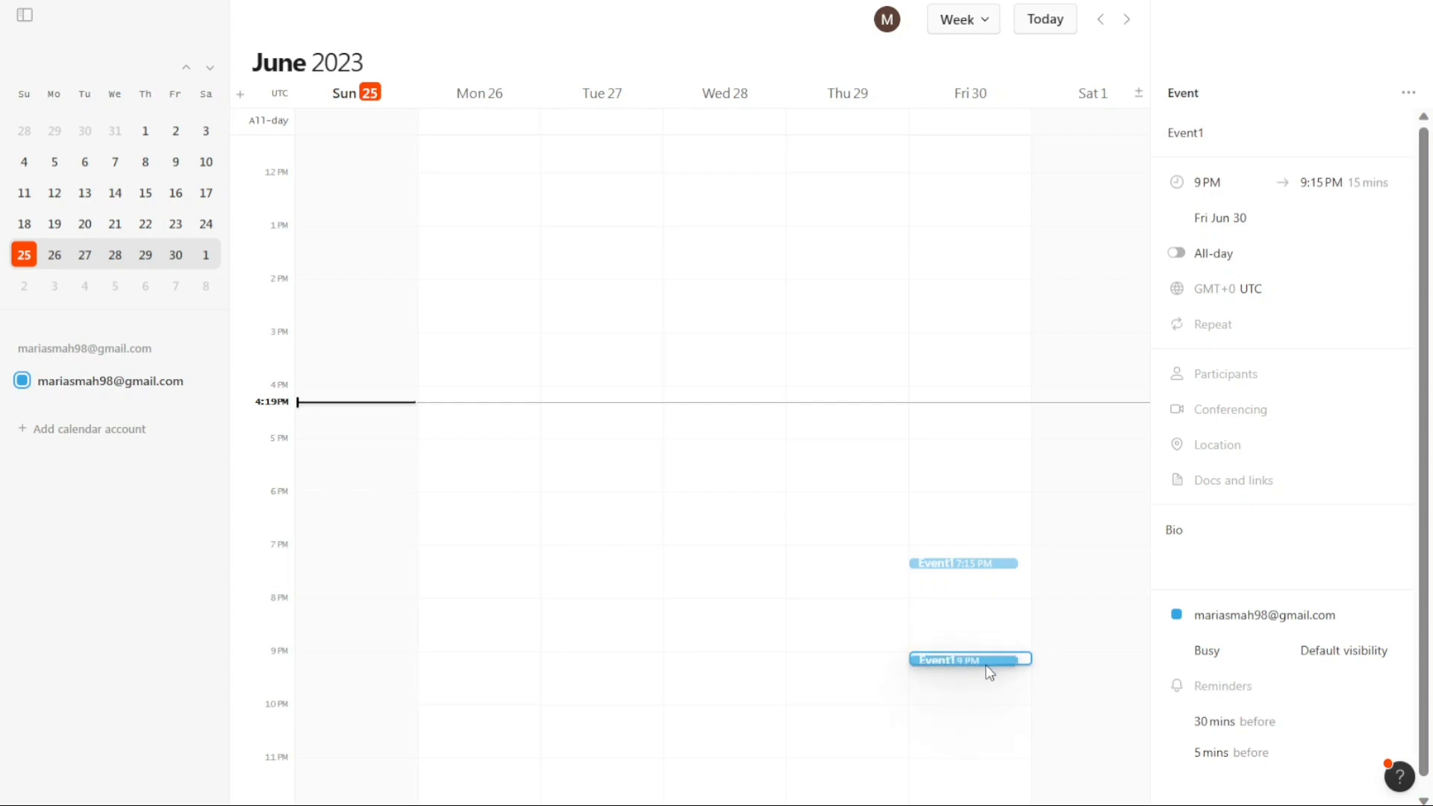
drag(970, 659, 963, 590)
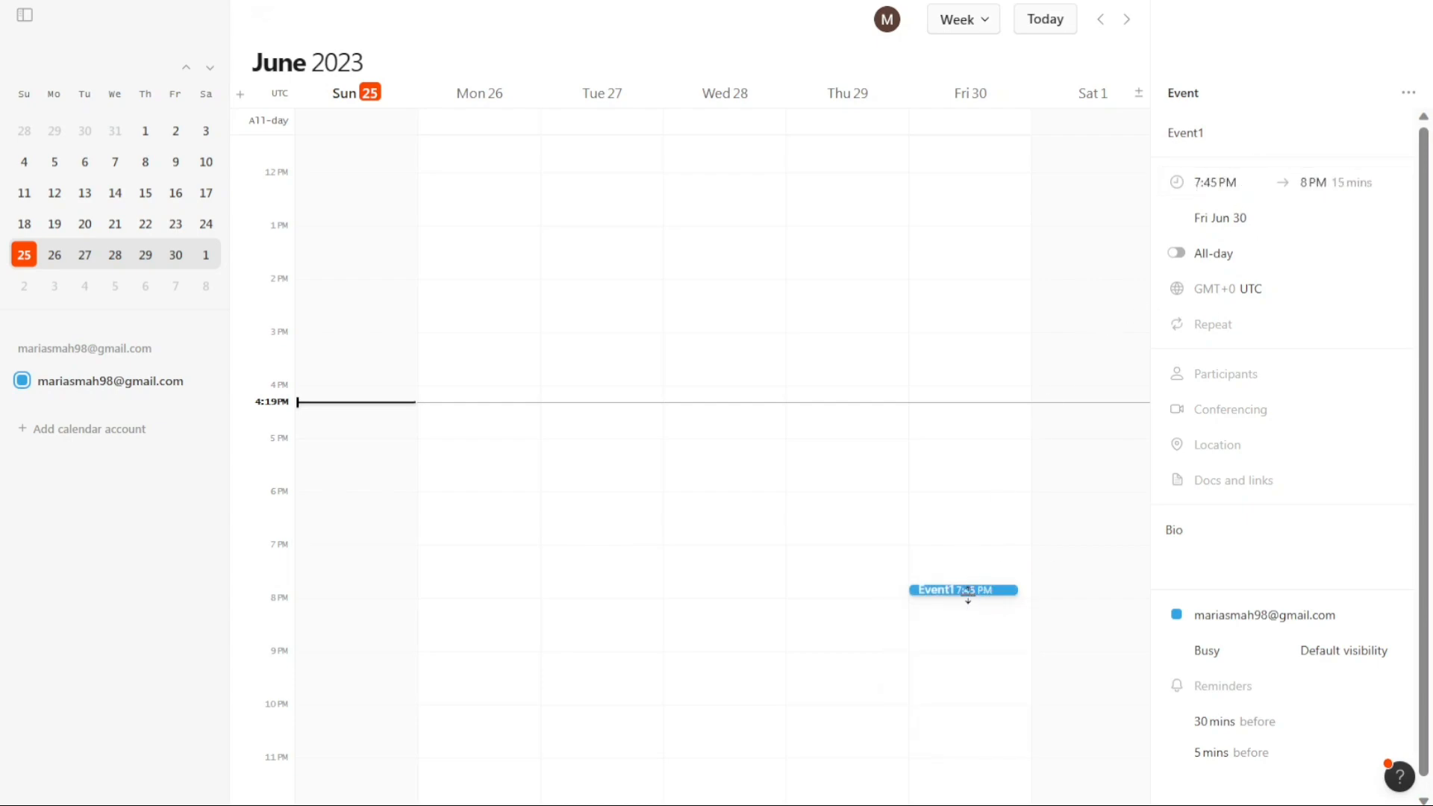
drag(963, 590, 962, 464)
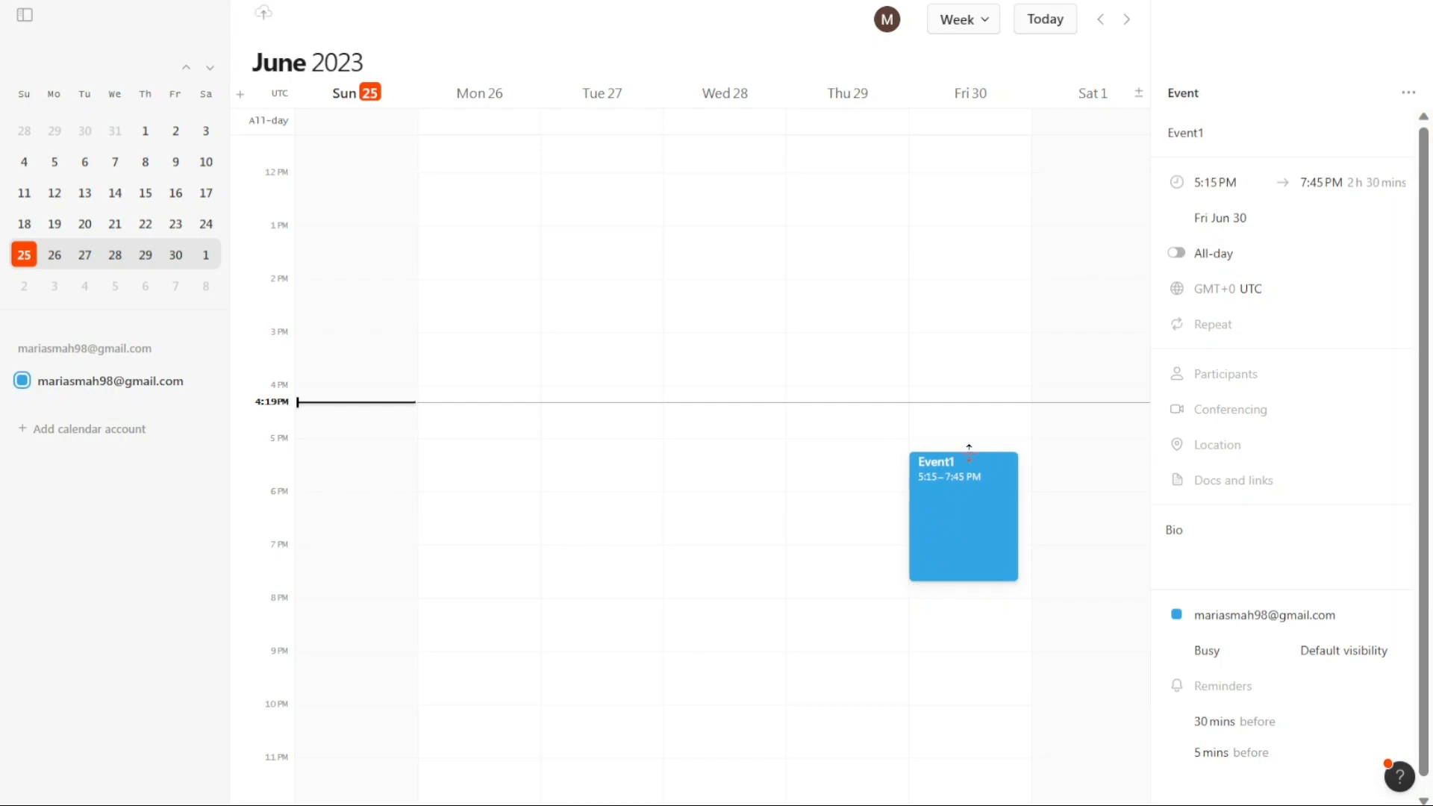
drag(963, 517, 969, 675)
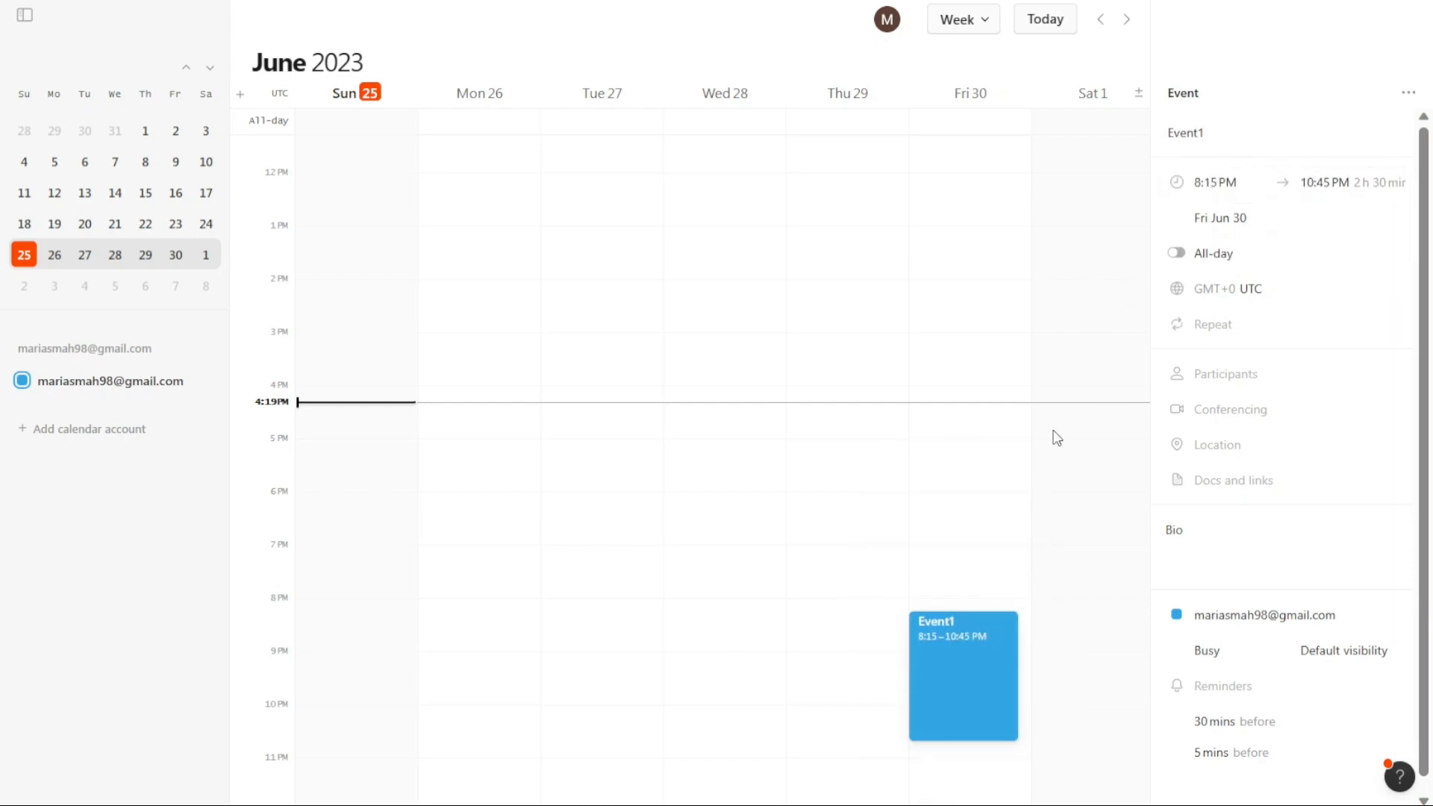
mouse_move(1003, 598)
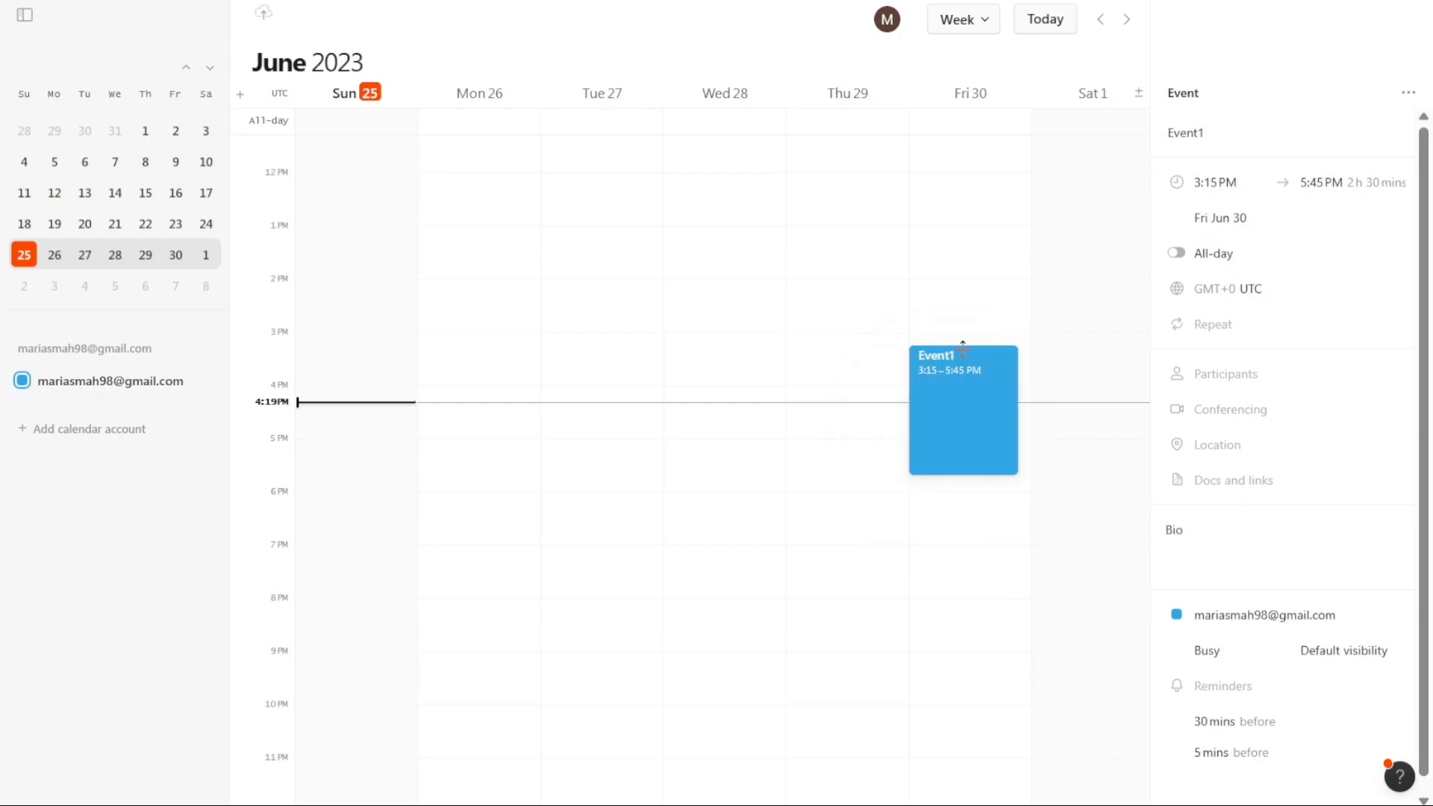
drag(962, 347, 962, 398)
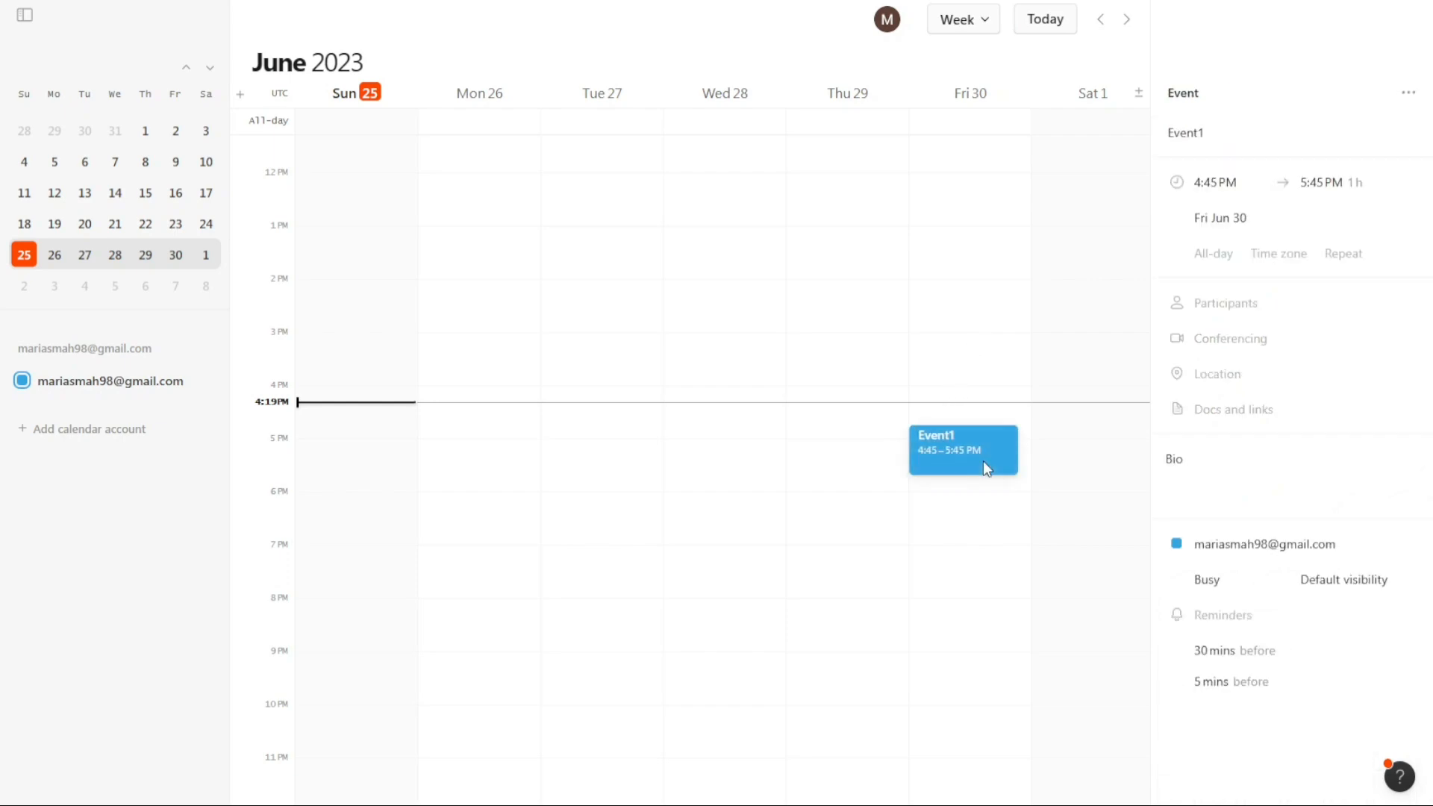
mouse_move(761, 114)
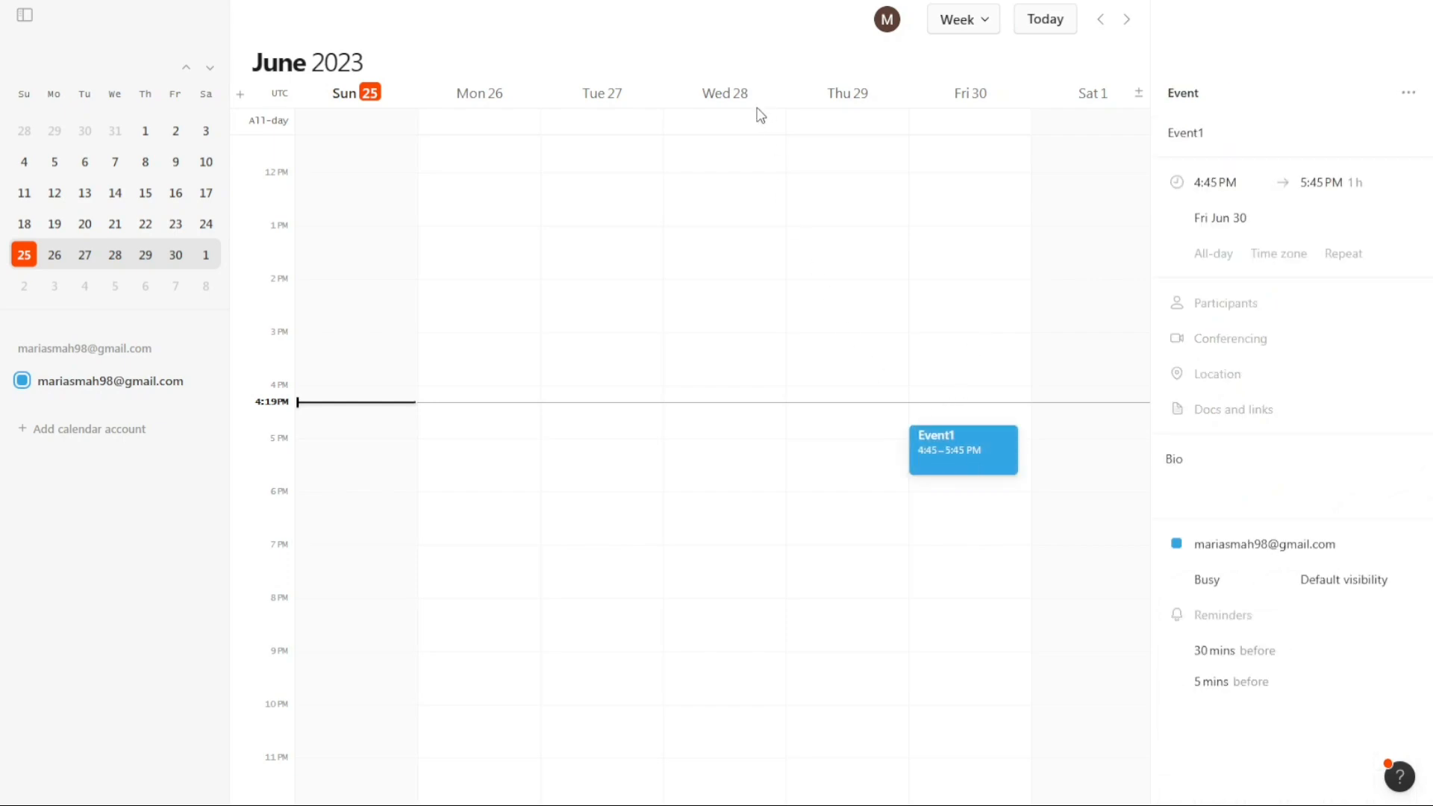